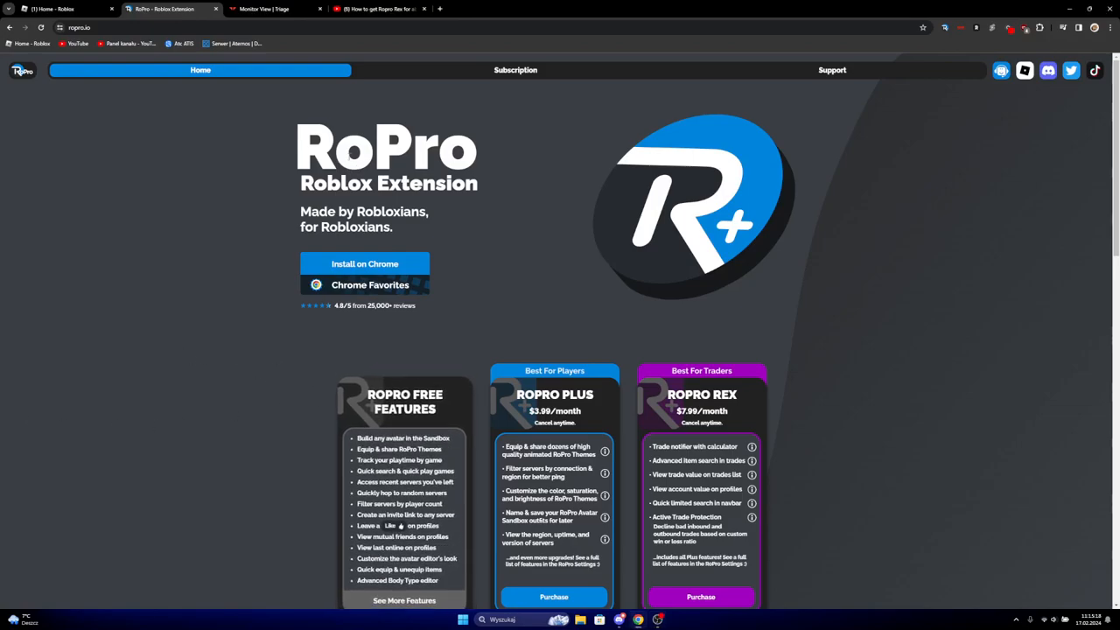
mouse_move(811, 420)
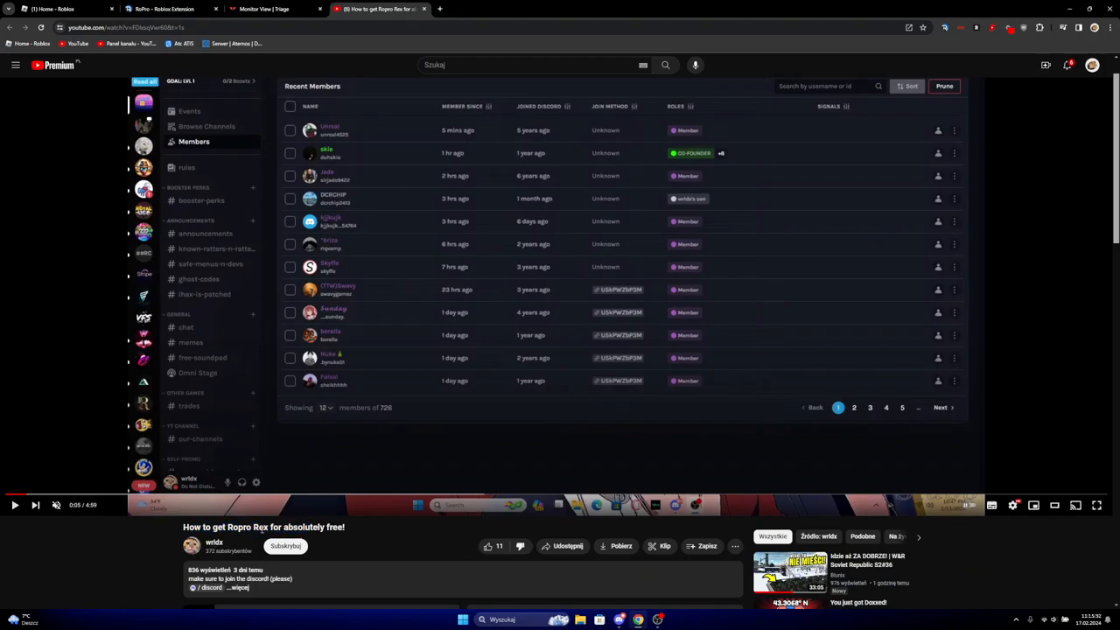
Read the video comments calling RoPro Rex a cookie logger, then watch the extension-setup footage
left_click(263, 9)
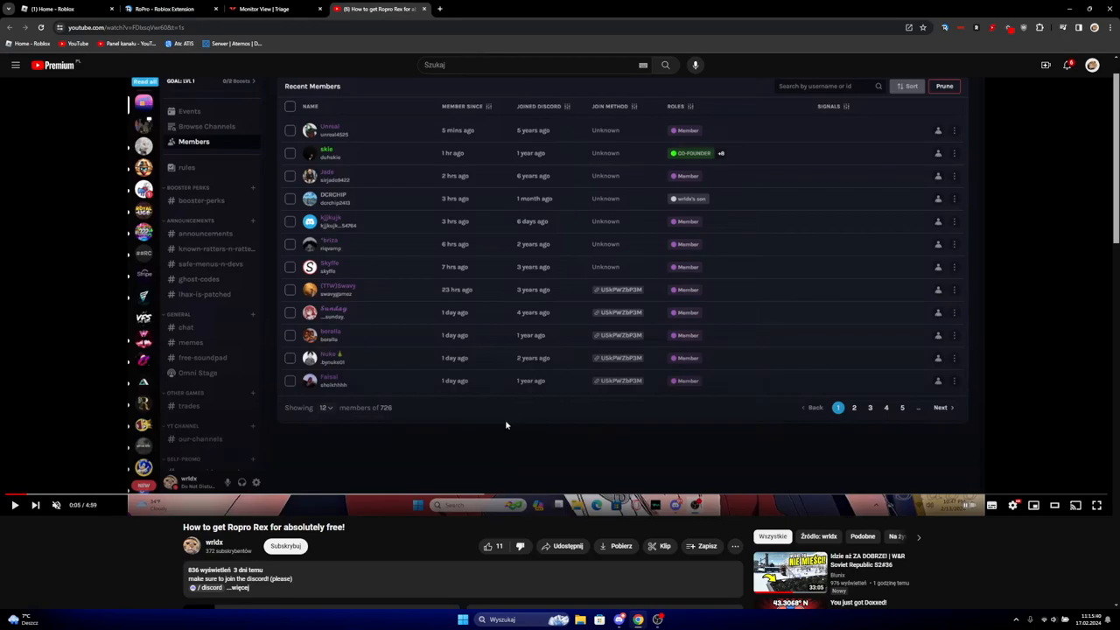
scroll("down", 3)
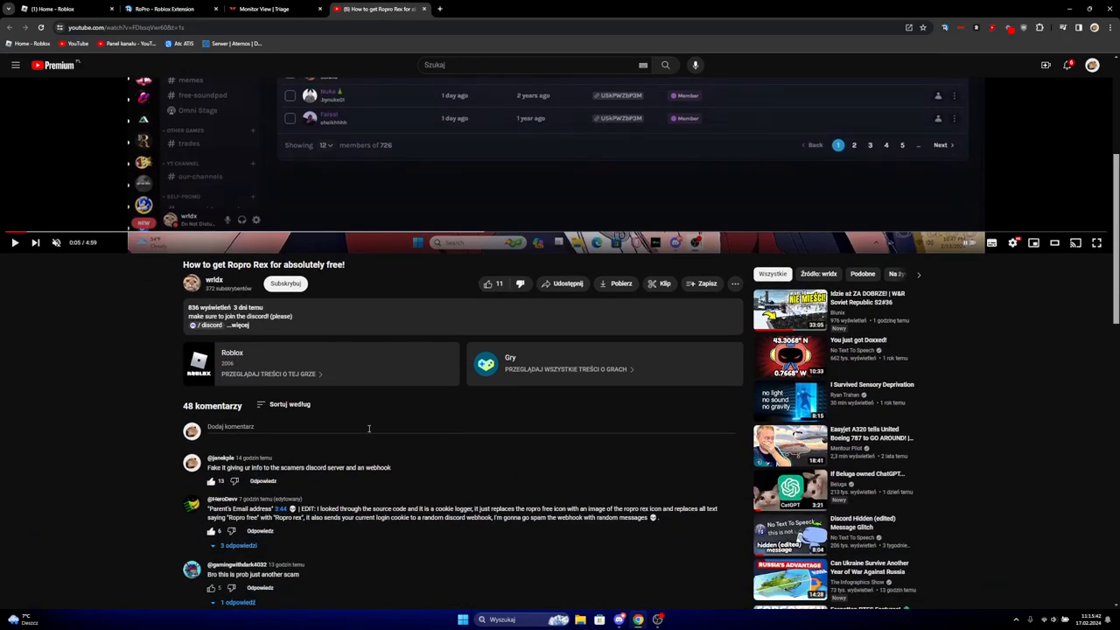
scroll("down", 3)
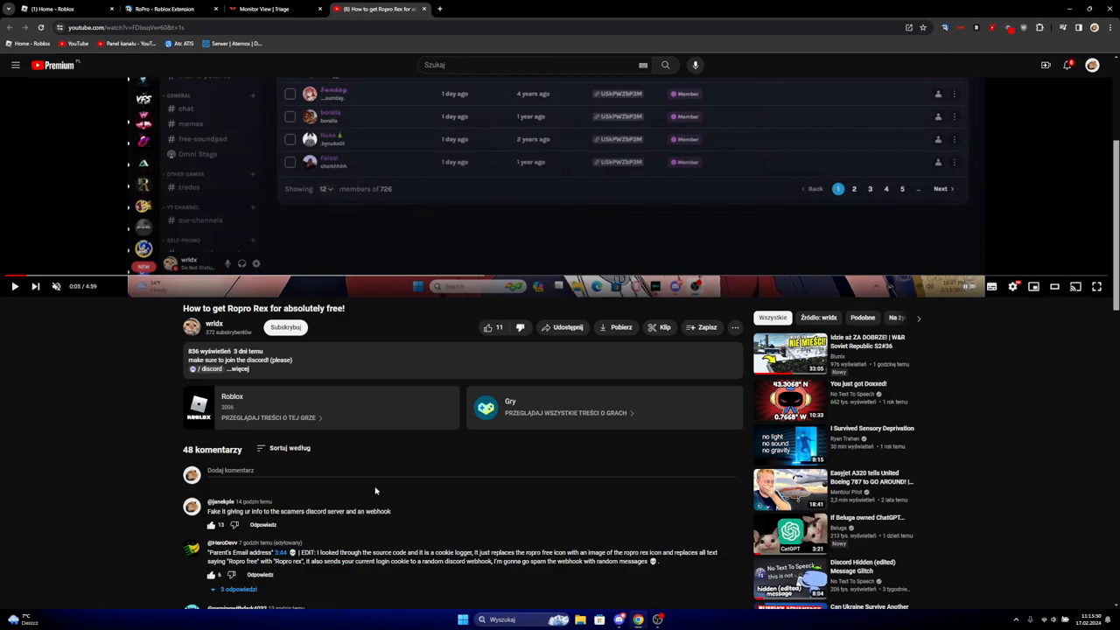
scroll("down", 3)
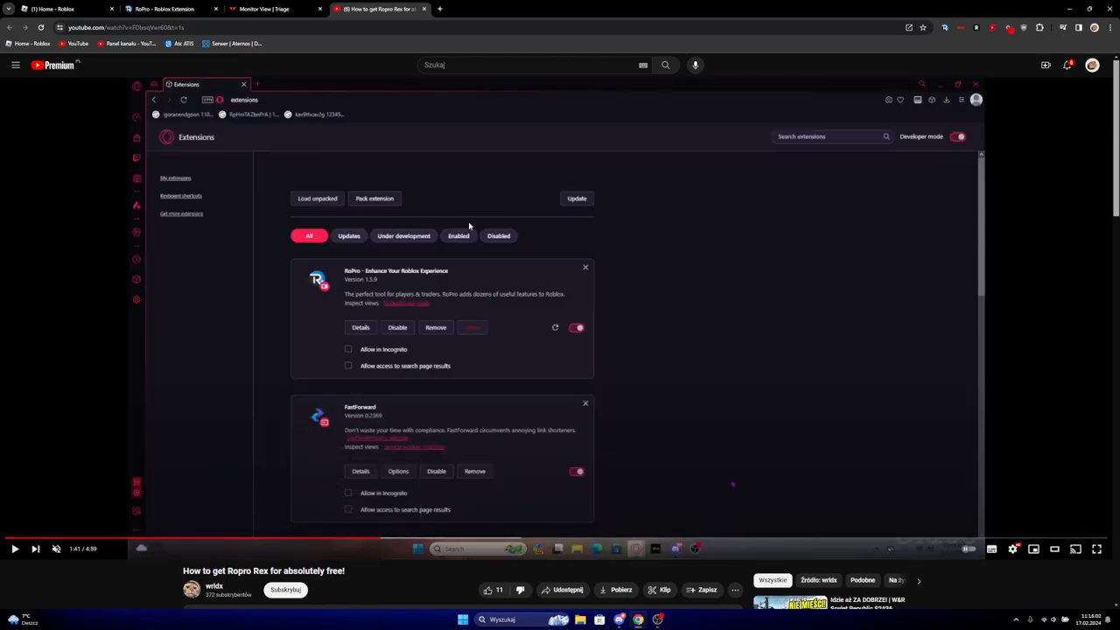
mouse_move(371, 38)
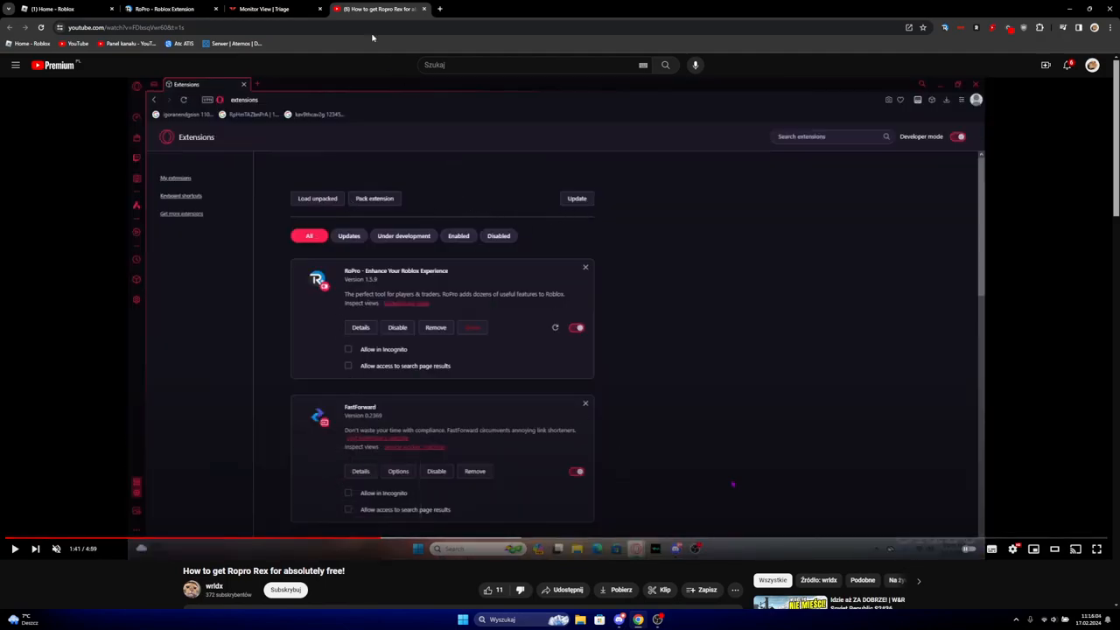
mouse_move(364, 542)
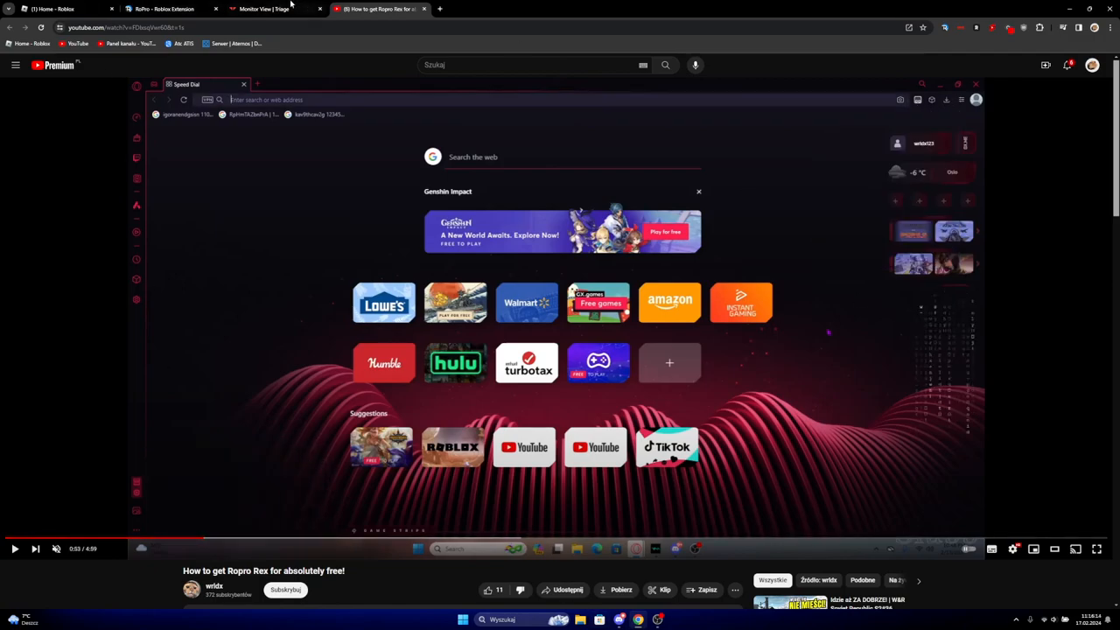
Load Desktop > roprorex_1 > roprorex (1) as an unpacked Edge extension and reload it
left_click(263, 8)
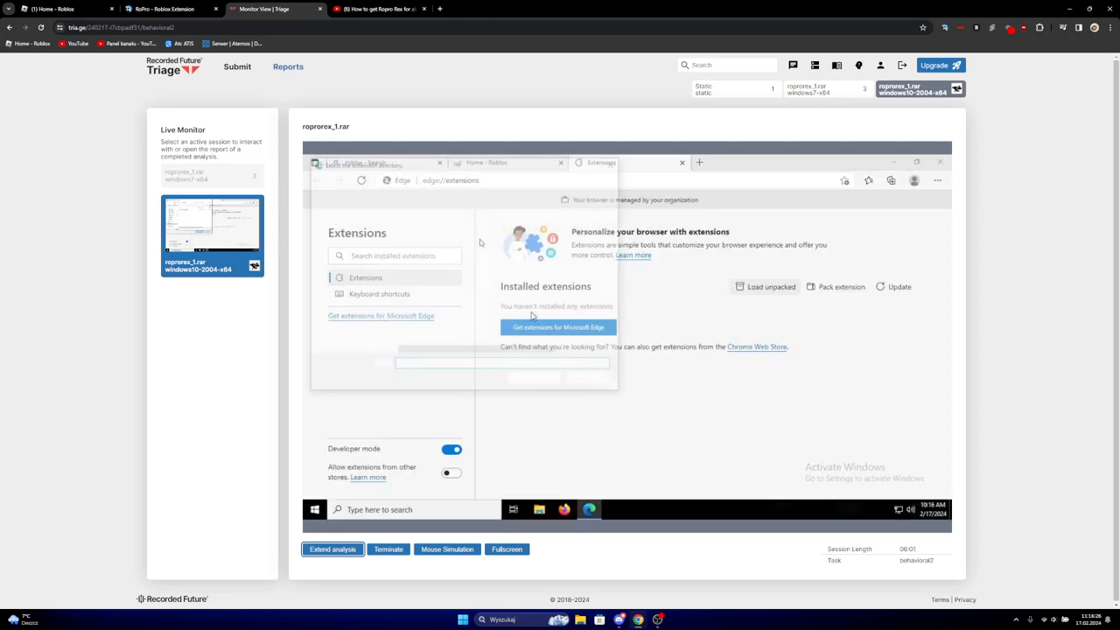
left_click(770, 286)
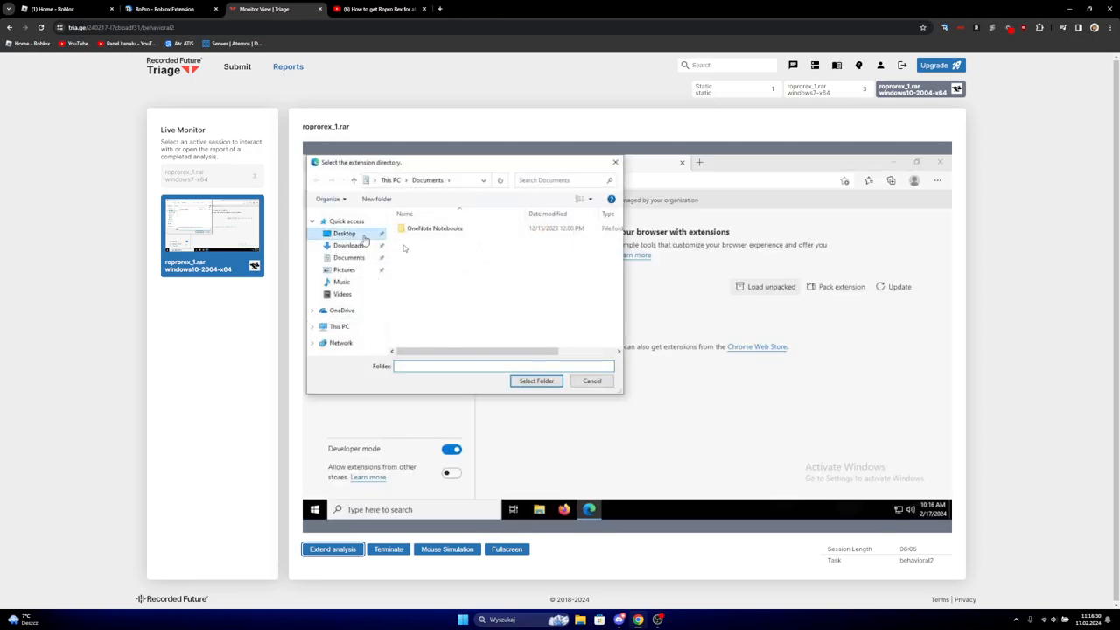
left_click(344, 233)
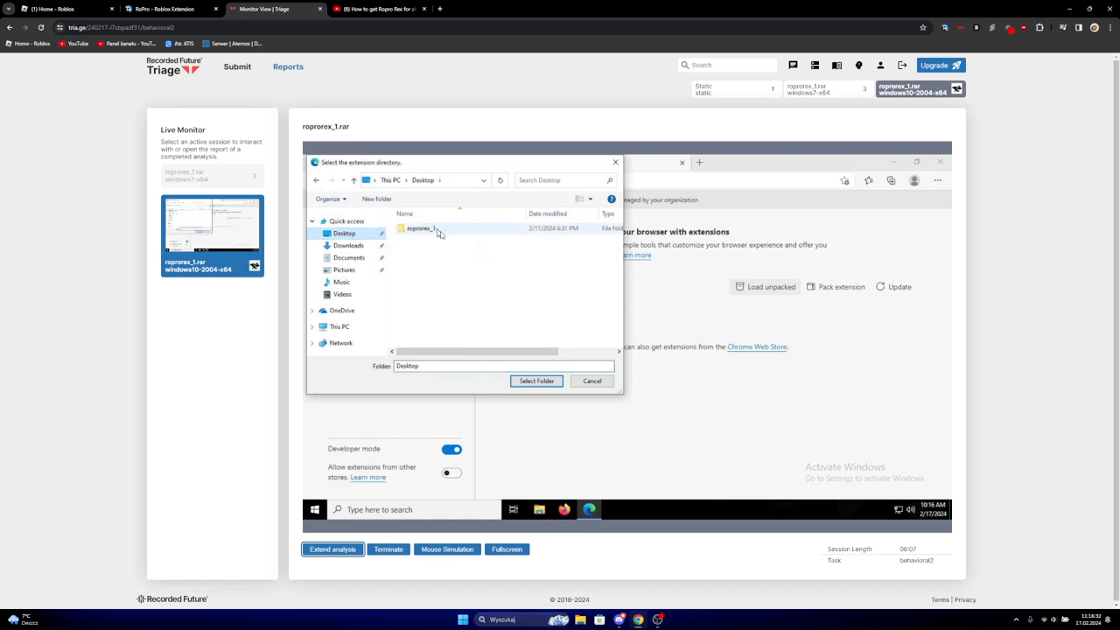
double_click(421, 228)
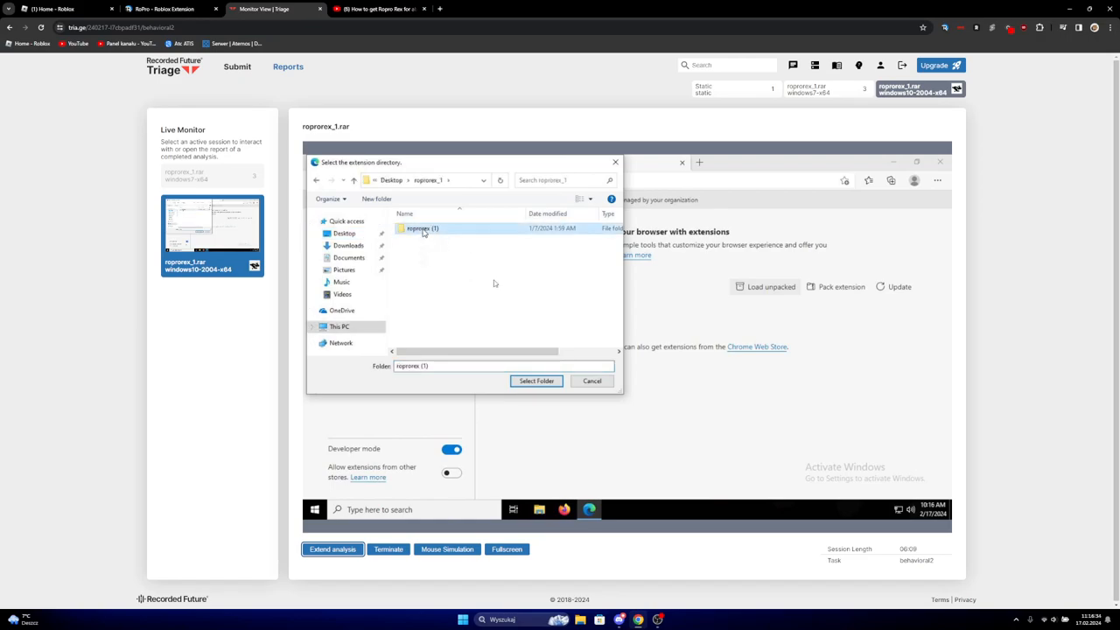
mouse_move(422, 229)
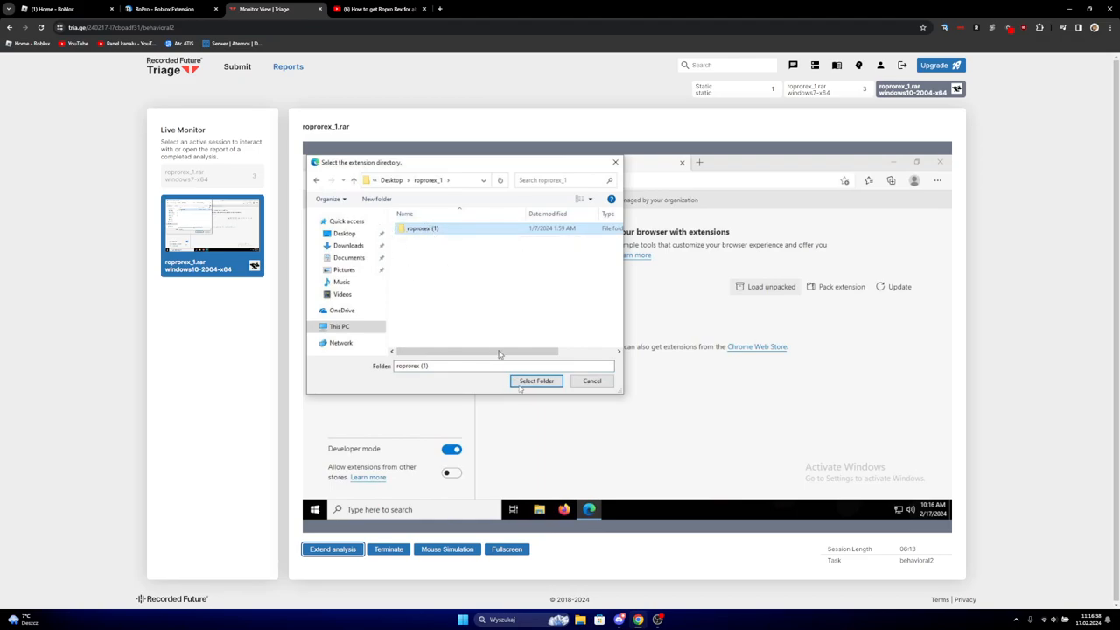
left_click(537, 380)
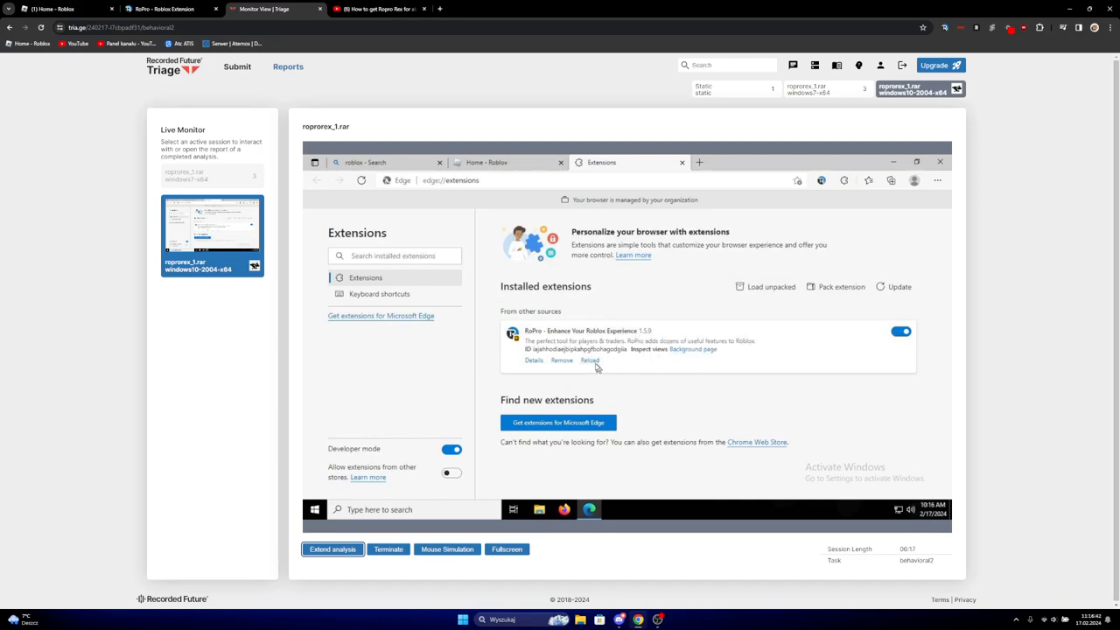
left_click(590, 361)
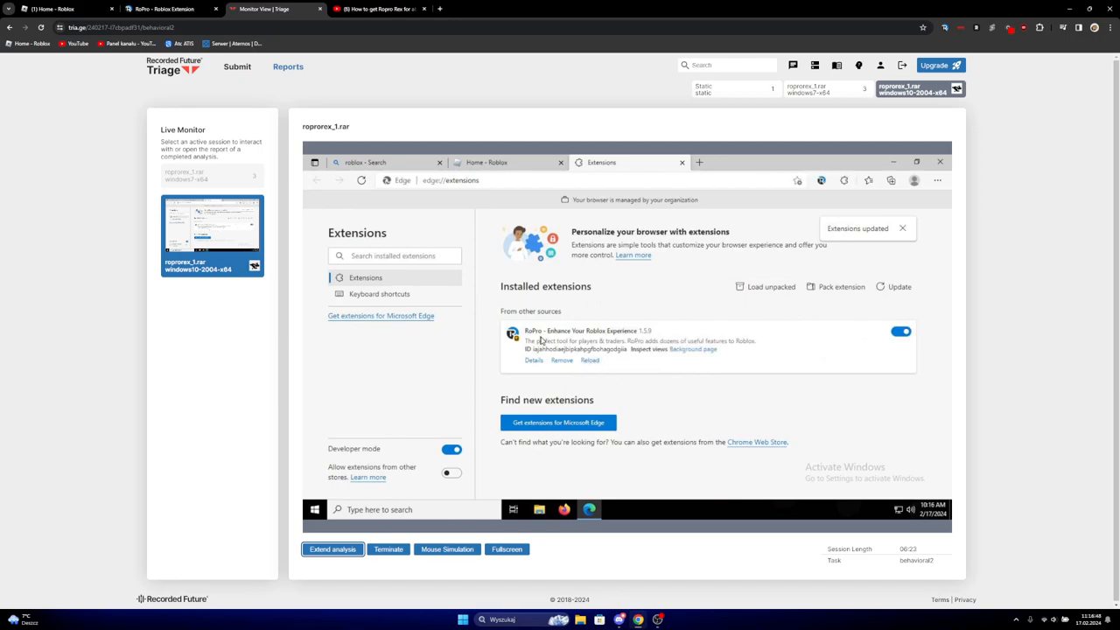
mouse_move(515, 339)
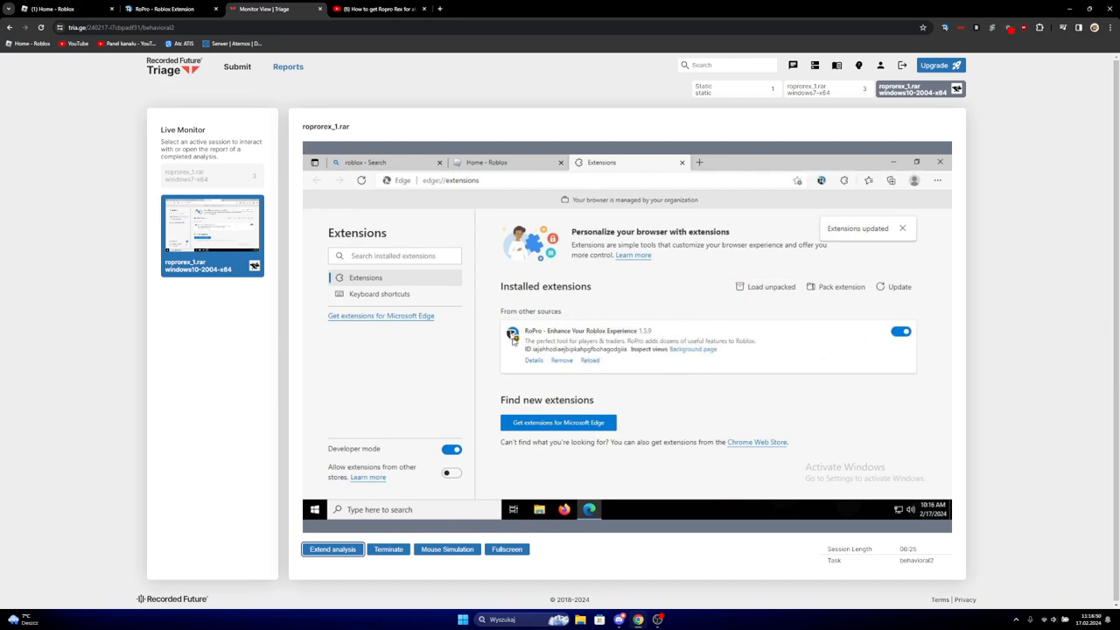
mouse_move(621, 290)
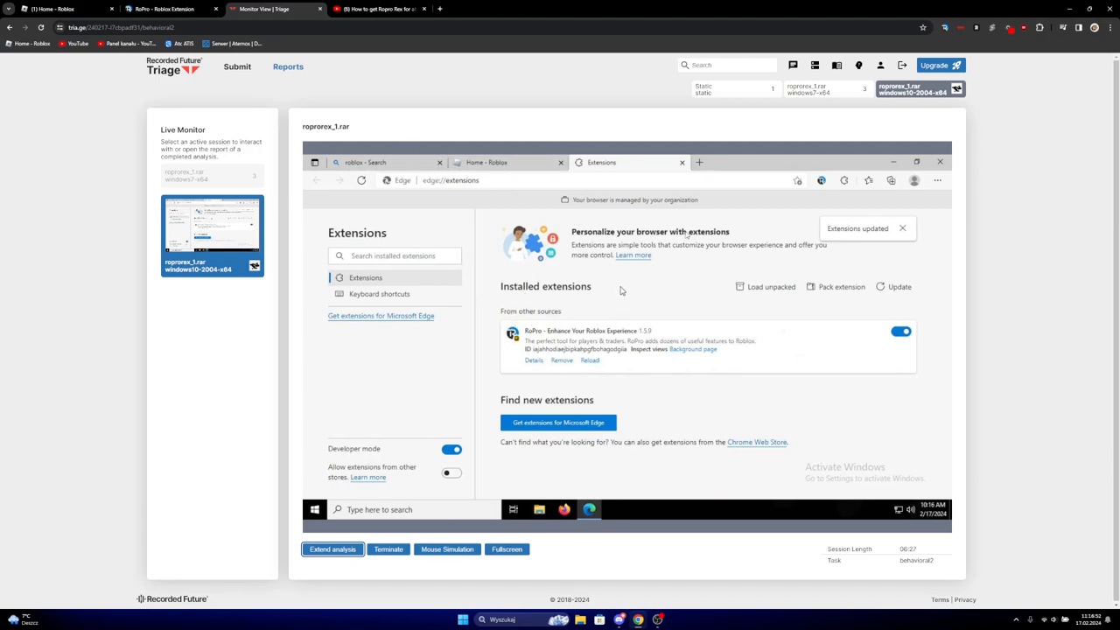
Open Brookhaven RP from the sandbox's Roblox home page and scroll through its game page
left_click(486, 162)
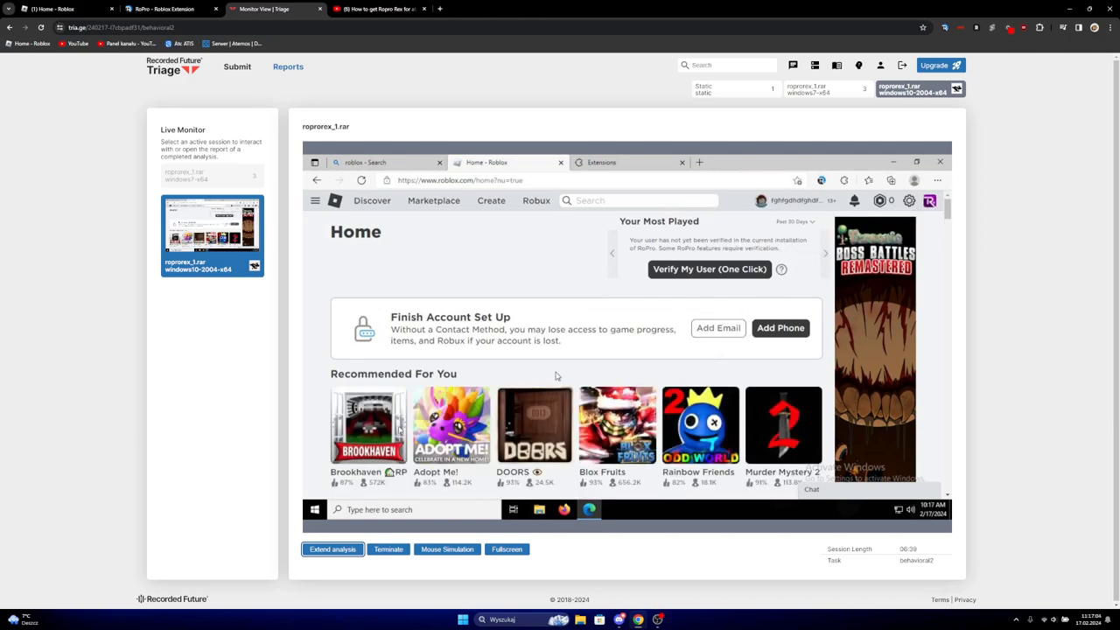
left_click(367, 424)
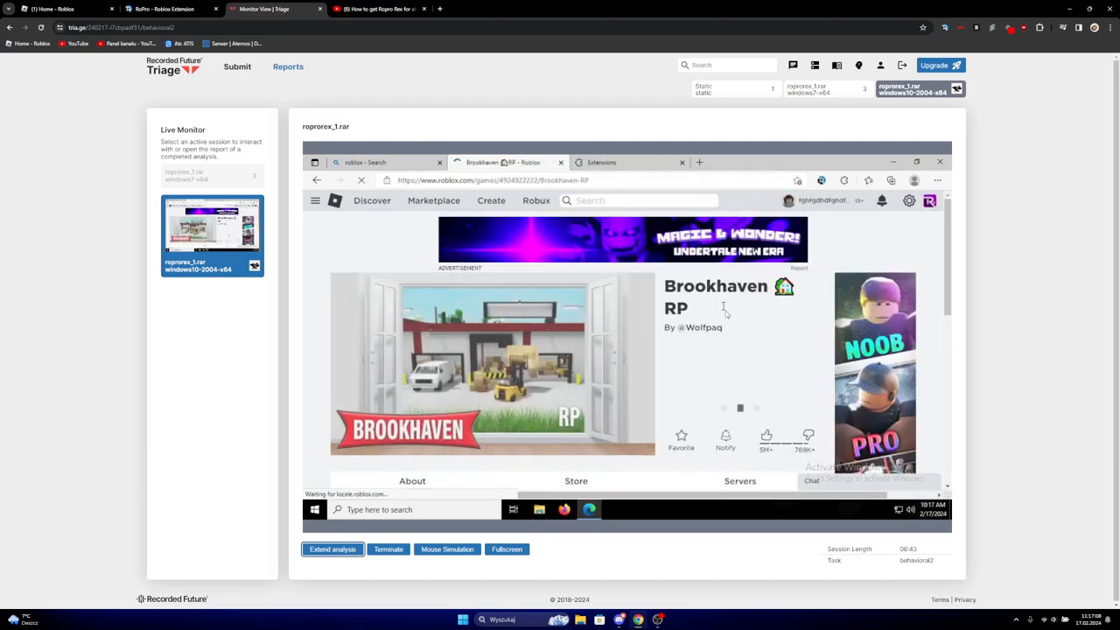
scroll("down", 3)
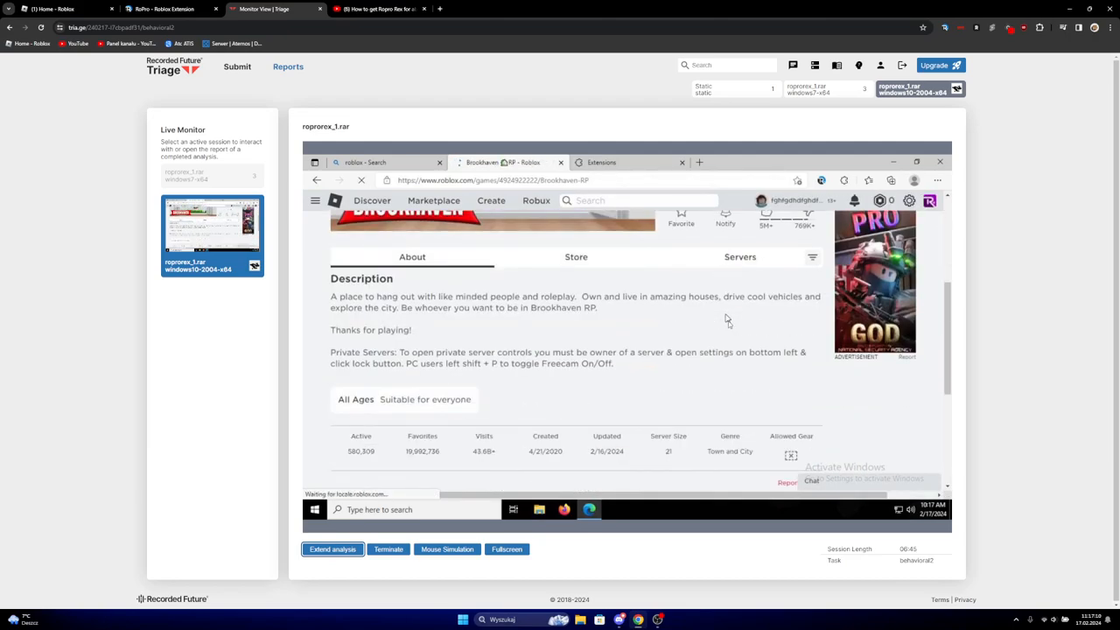
scroll("down", 3)
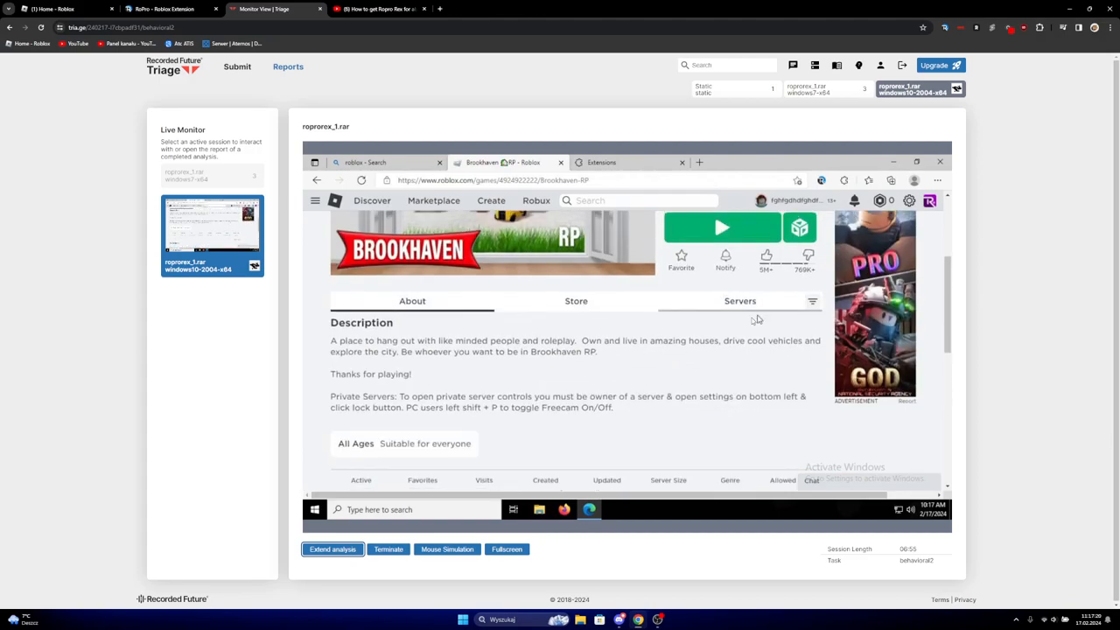
Filter Brookhaven RP's Other Servers by Server Region, listing Warsaw, Poland servers
left_click(740, 300)
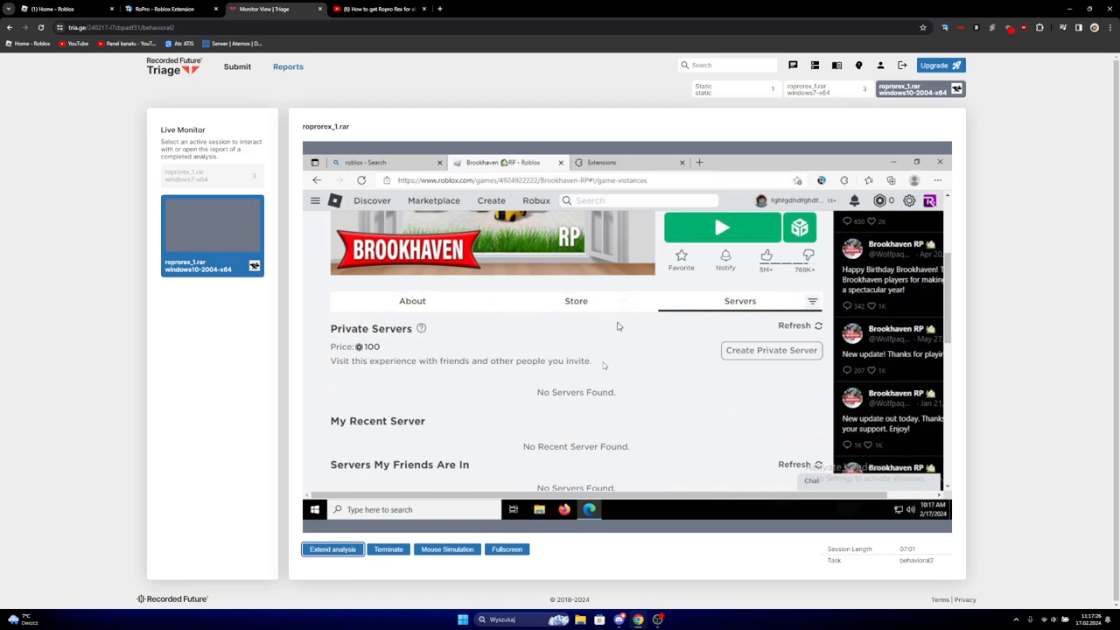
scroll("down", 3)
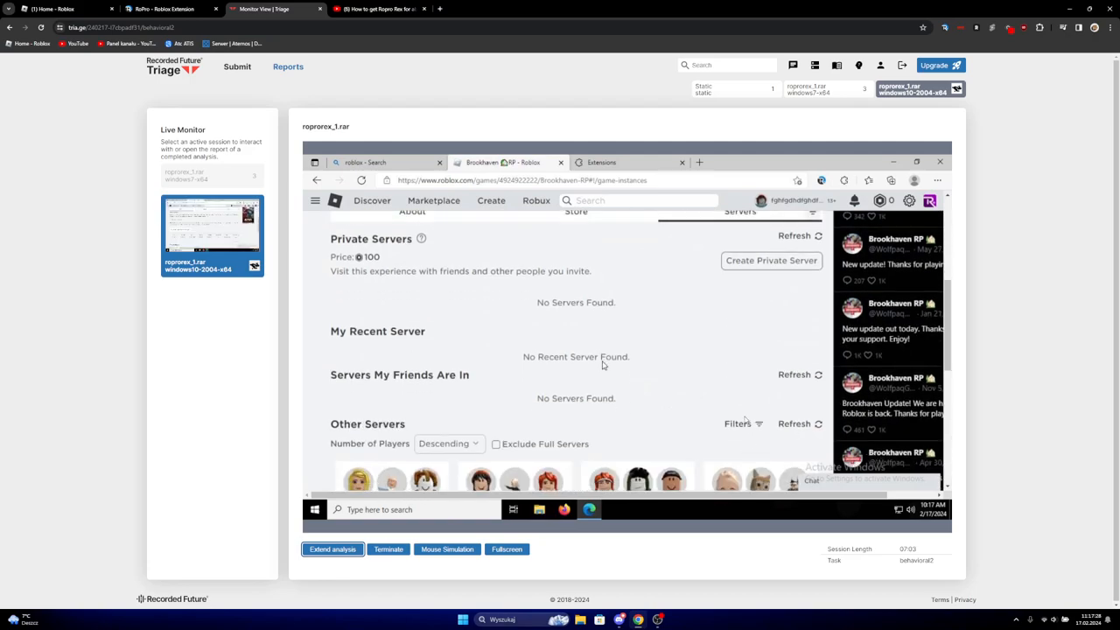
left_click(738, 422)
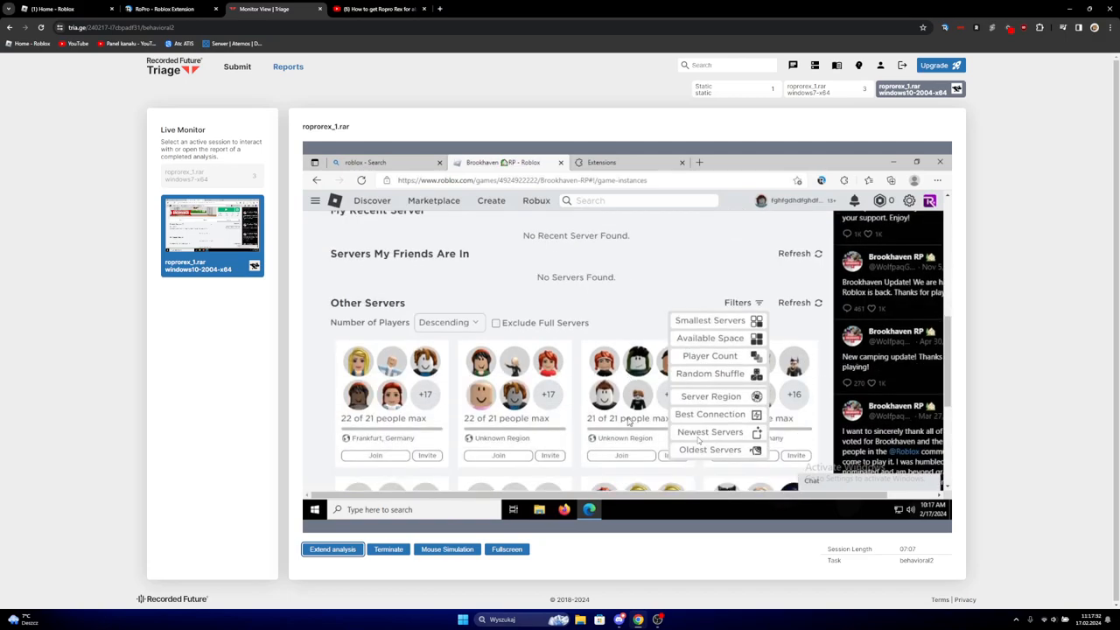
left_click(710, 395)
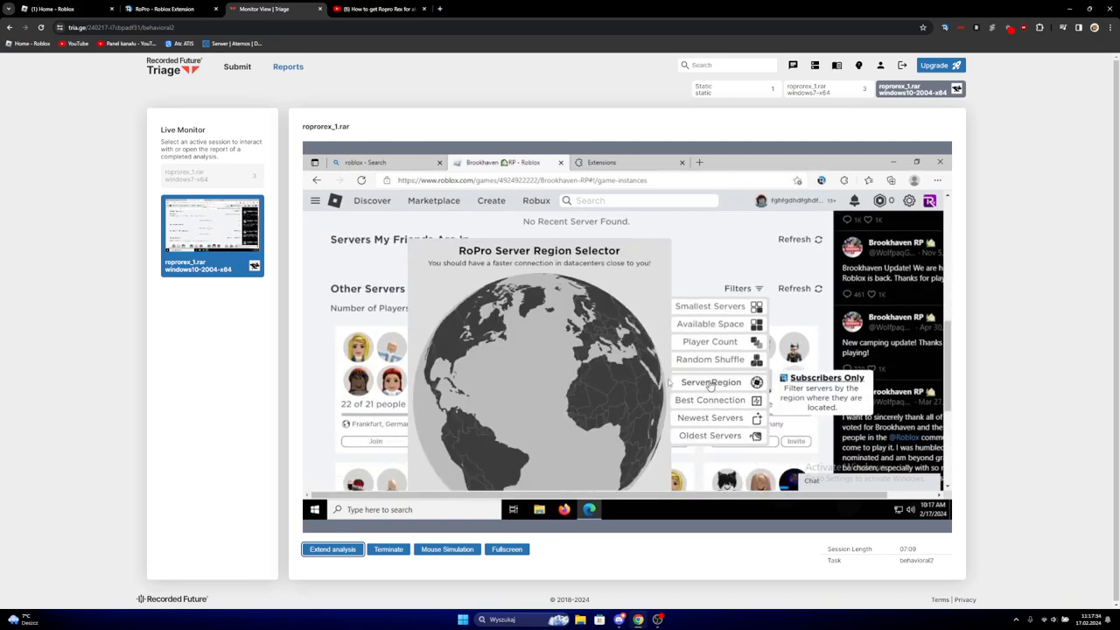
mouse_move(584, 337)
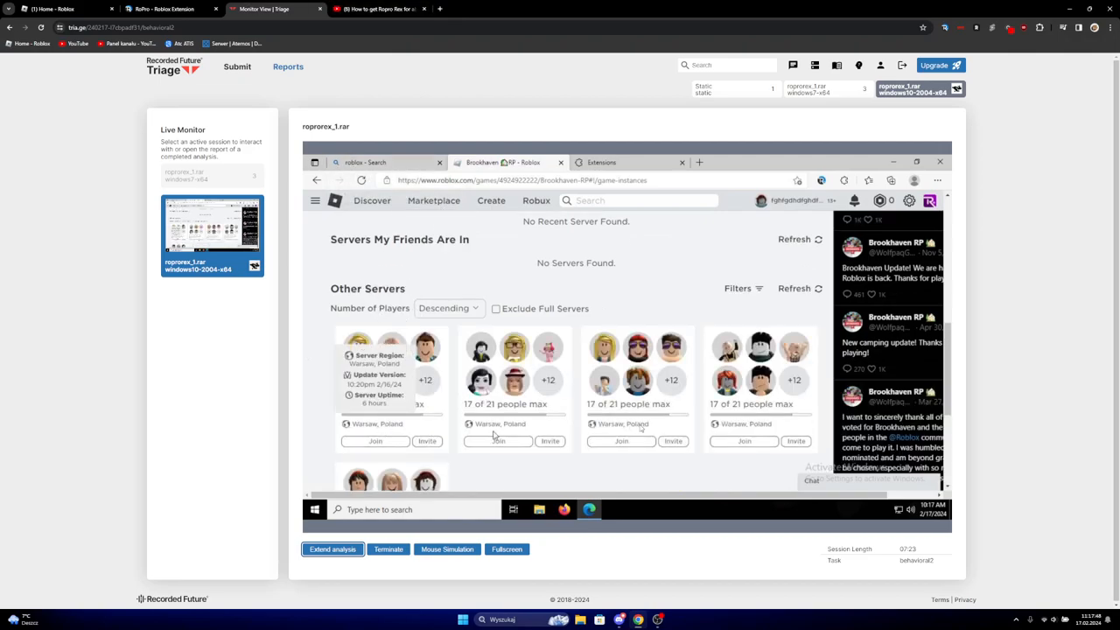
scroll("down", 3)
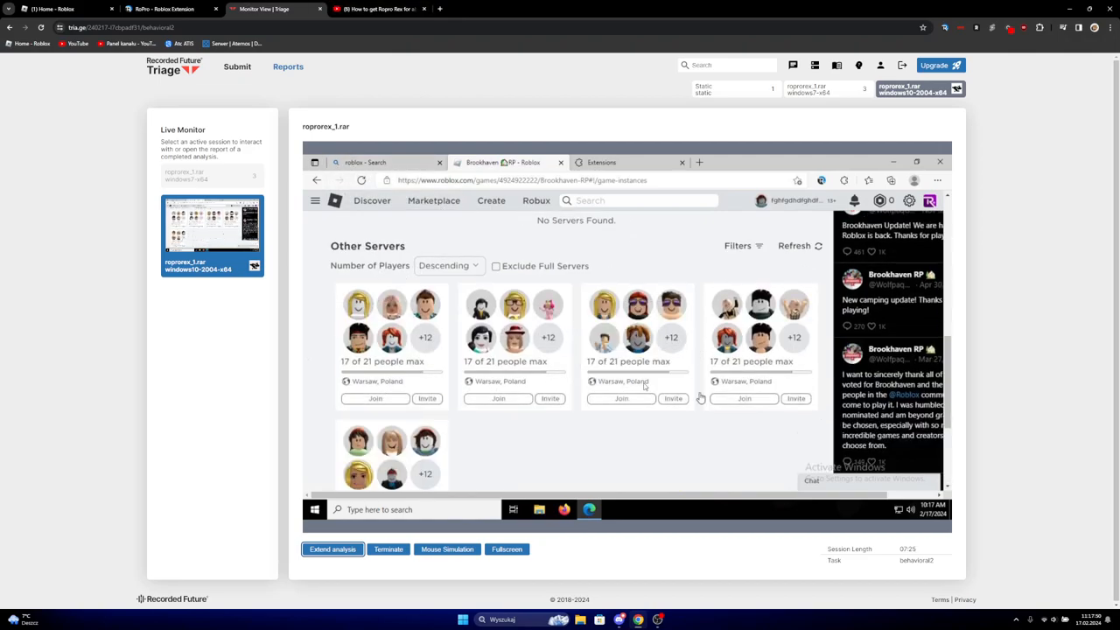
Switch to Discord's Omni Mods server to view the #ropro-rex-hack channel
left_click(376, 8)
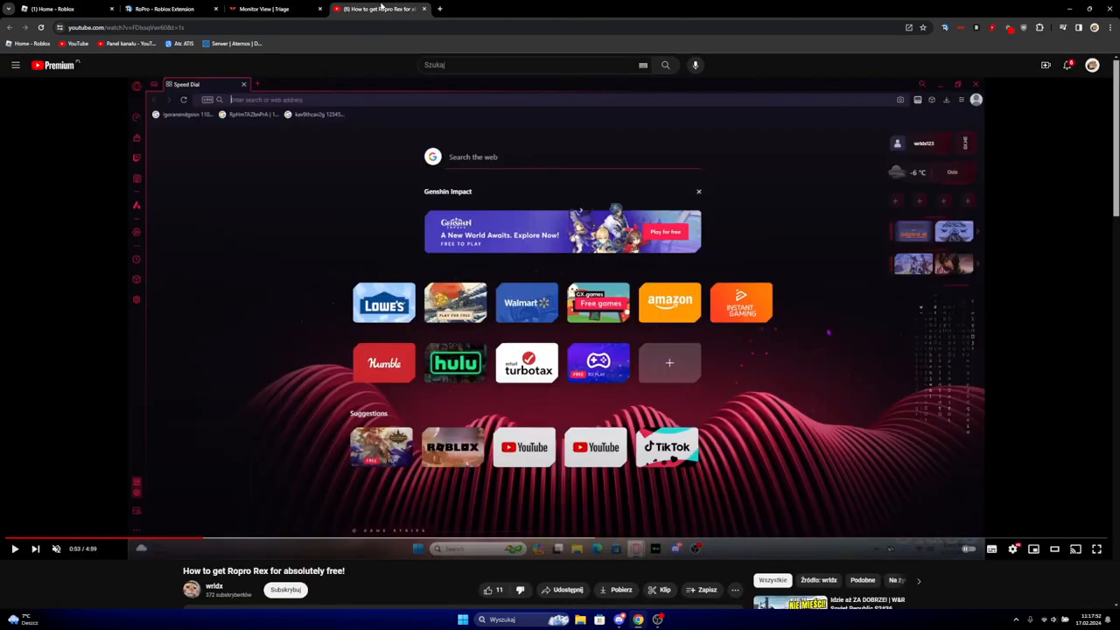
mouse_move(560, 537)
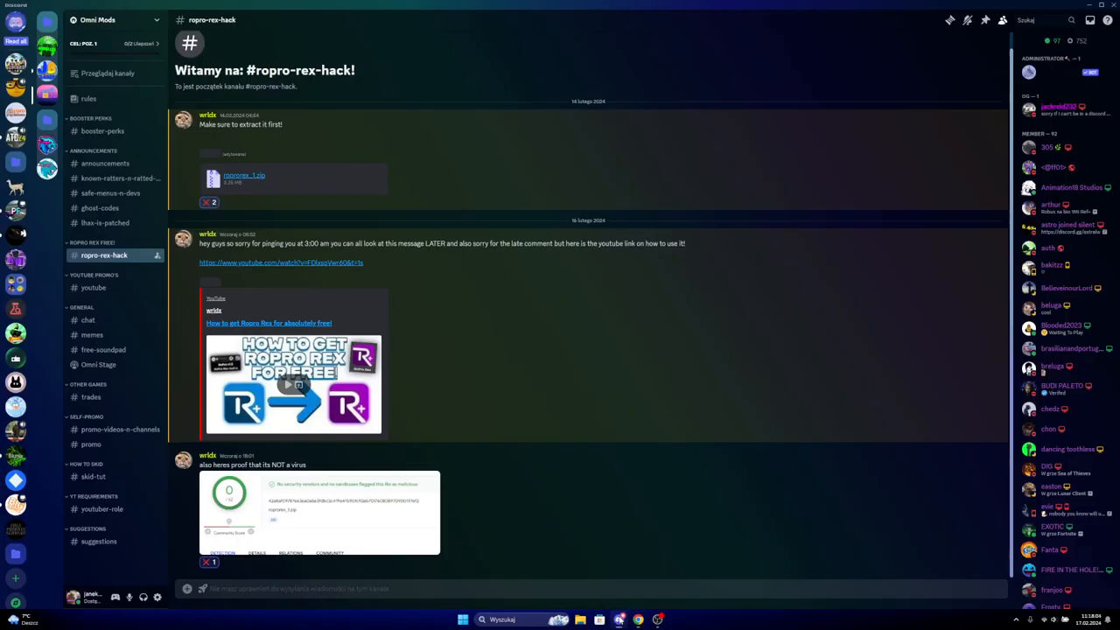
mouse_move(363, 166)
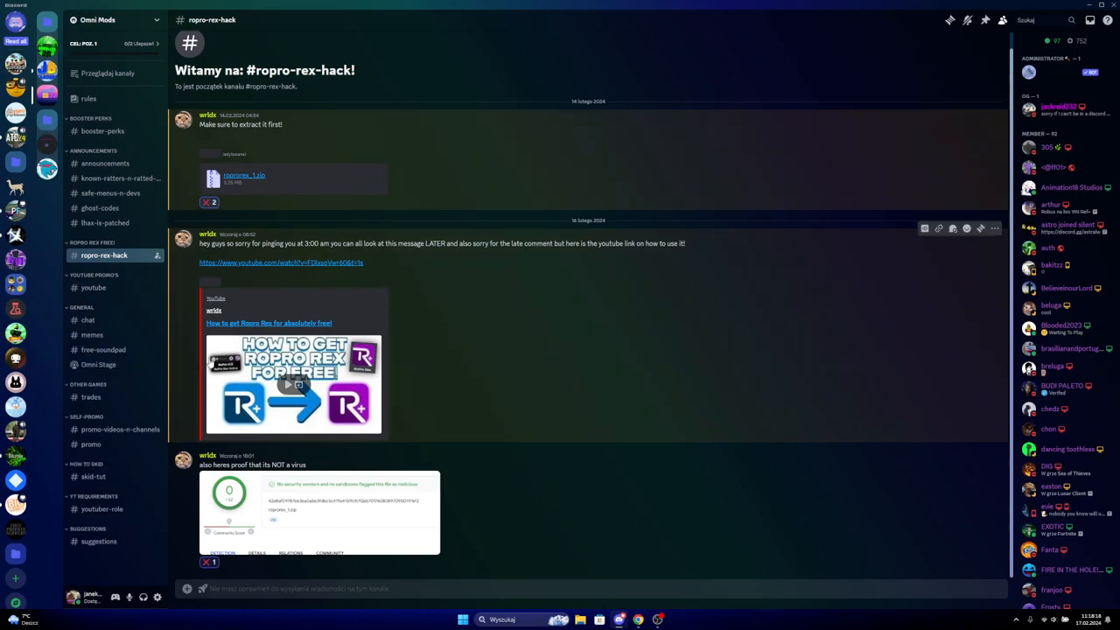
left_click(87, 320)
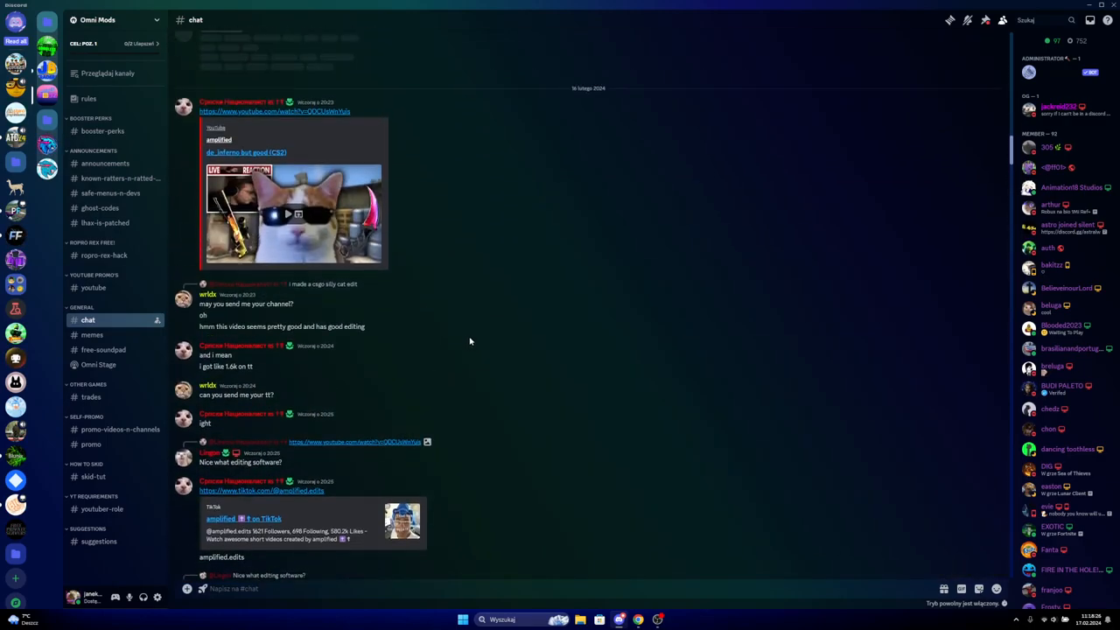
scroll("down", 3)
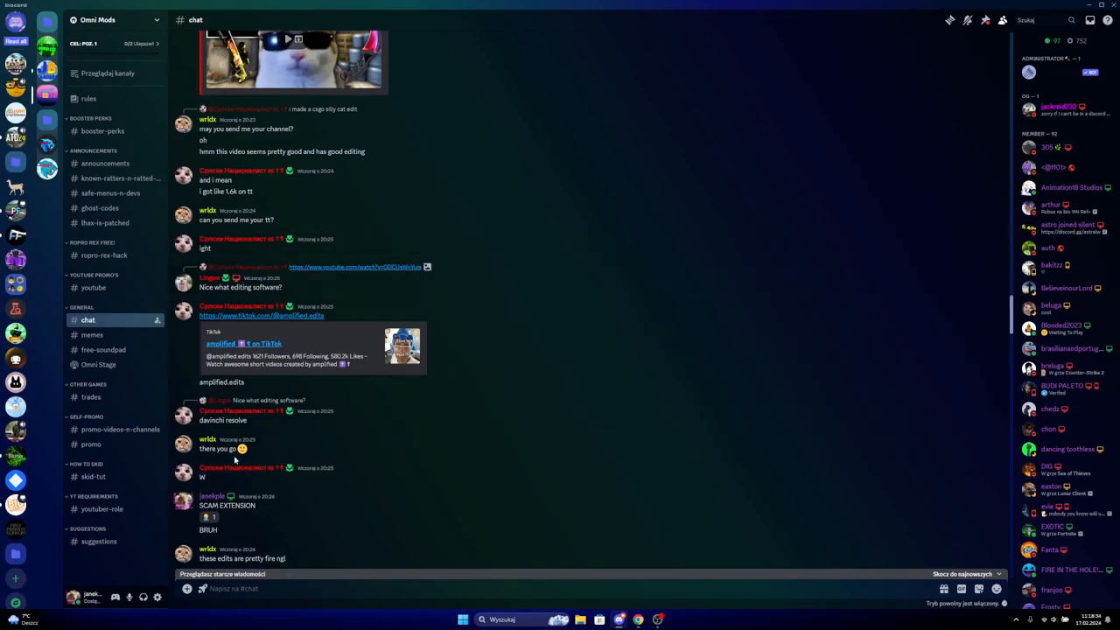
scroll("down", 3)
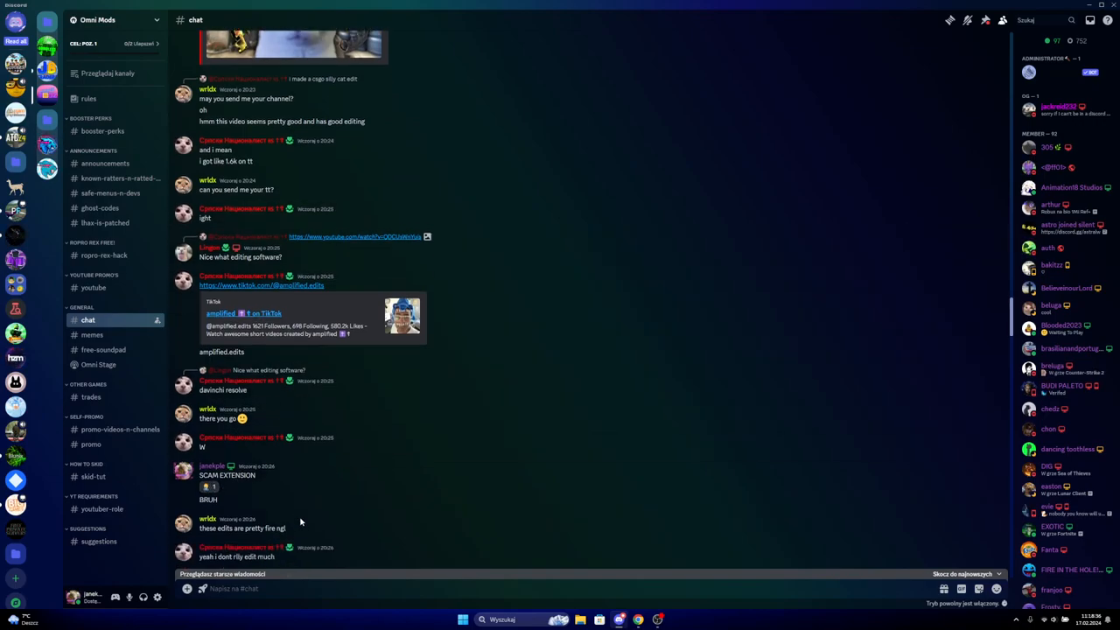
scroll("down", 3)
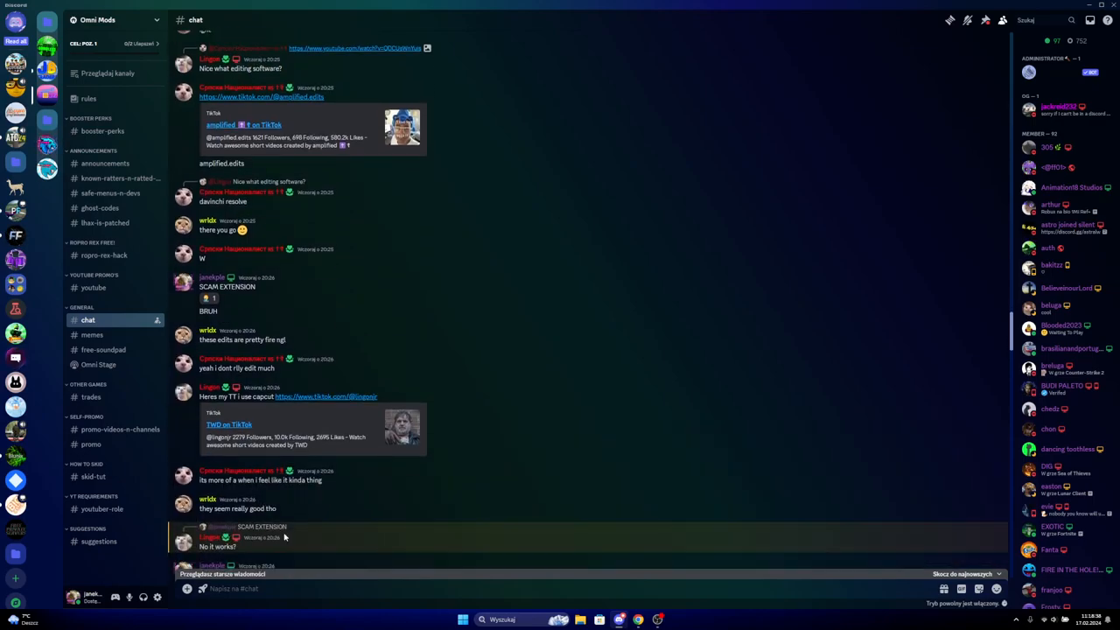
scroll("down", 3)
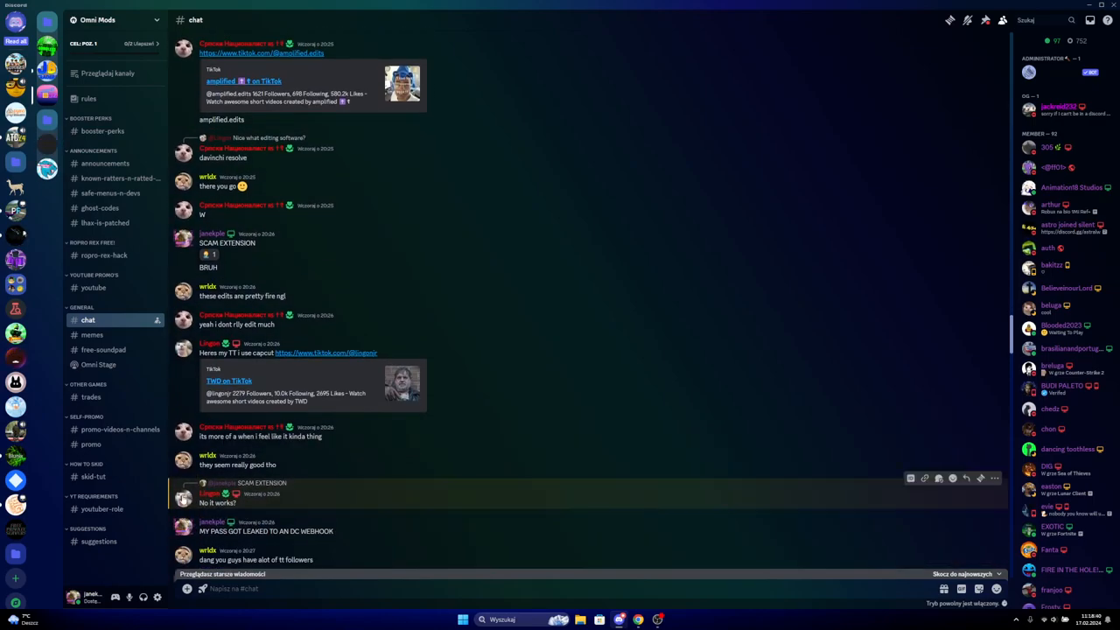
Expand the Spidey Bot webhook under AeroChat's Integracje > Webhooki settings
left_click(209, 342)
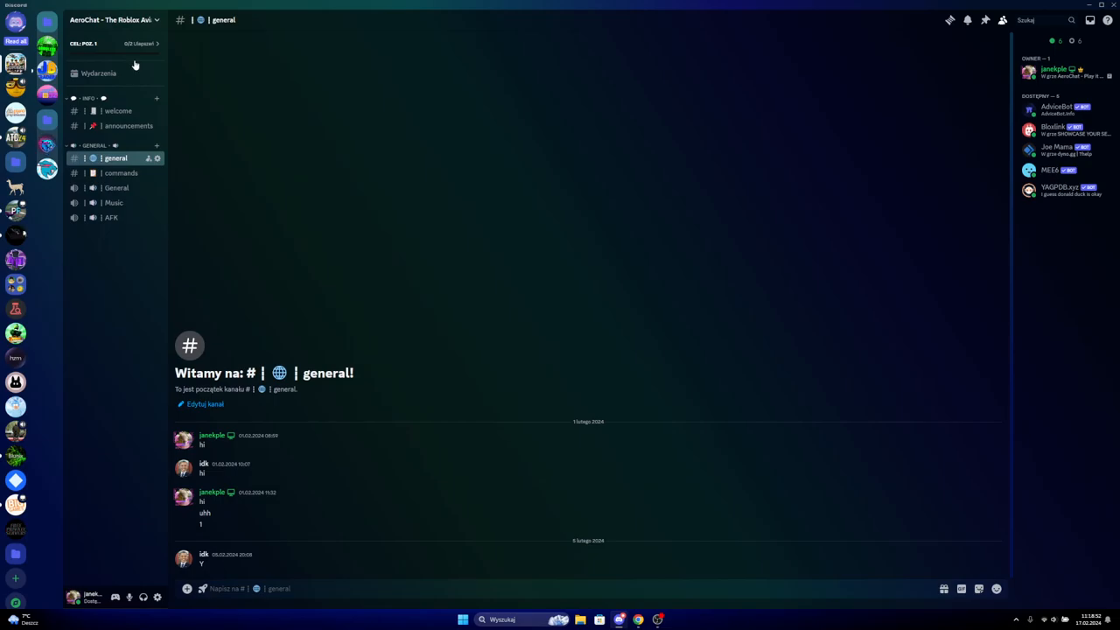
mouse_move(98, 73)
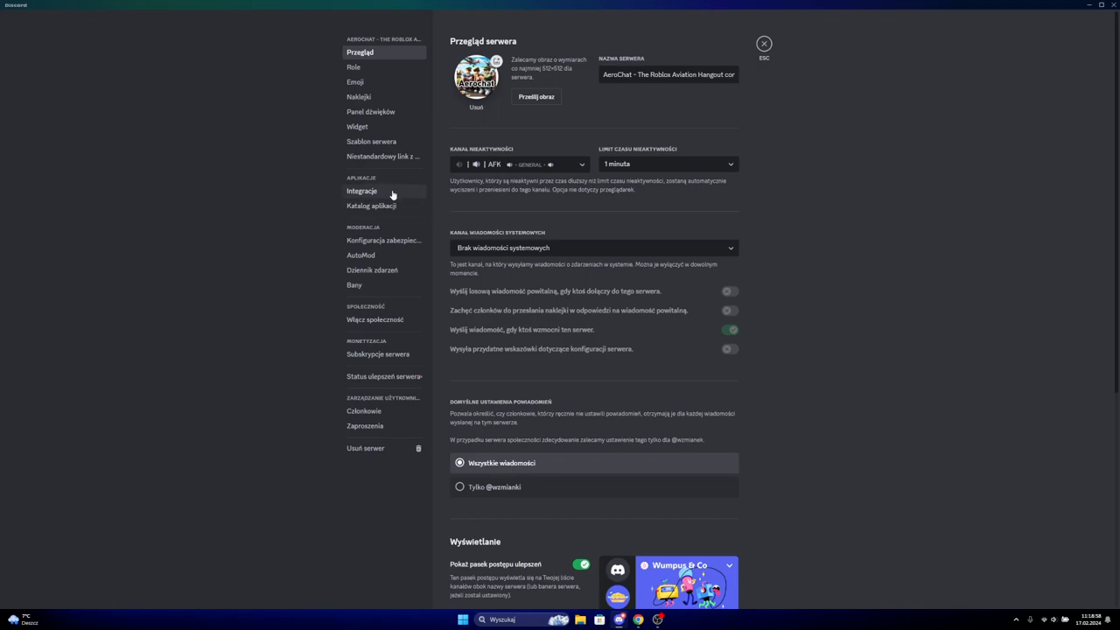
left_click(361, 190)
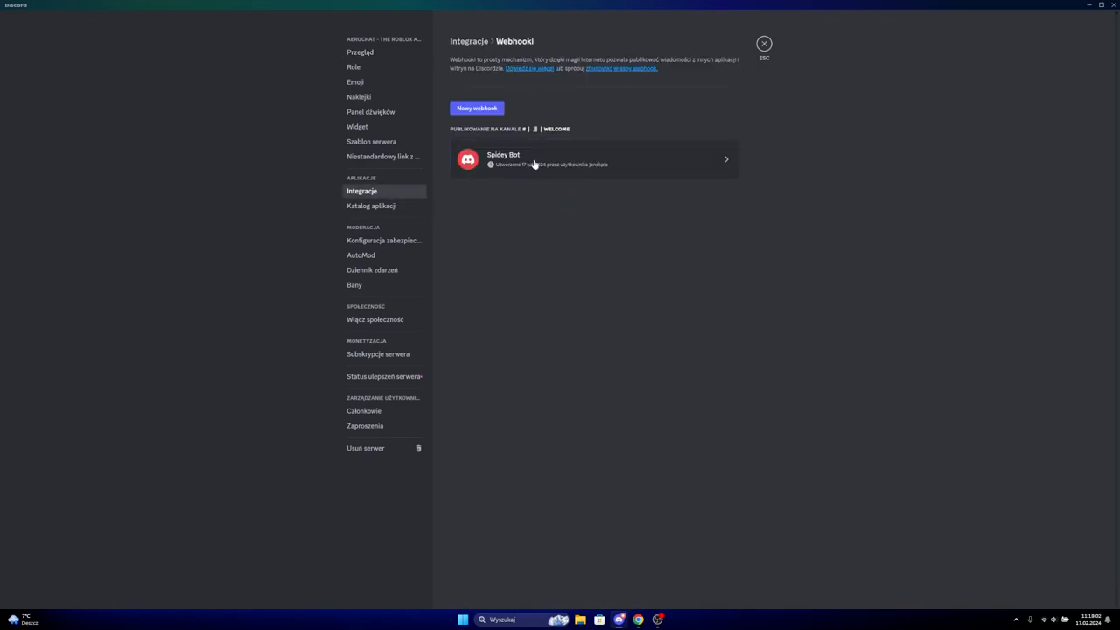
left_click(593, 160)
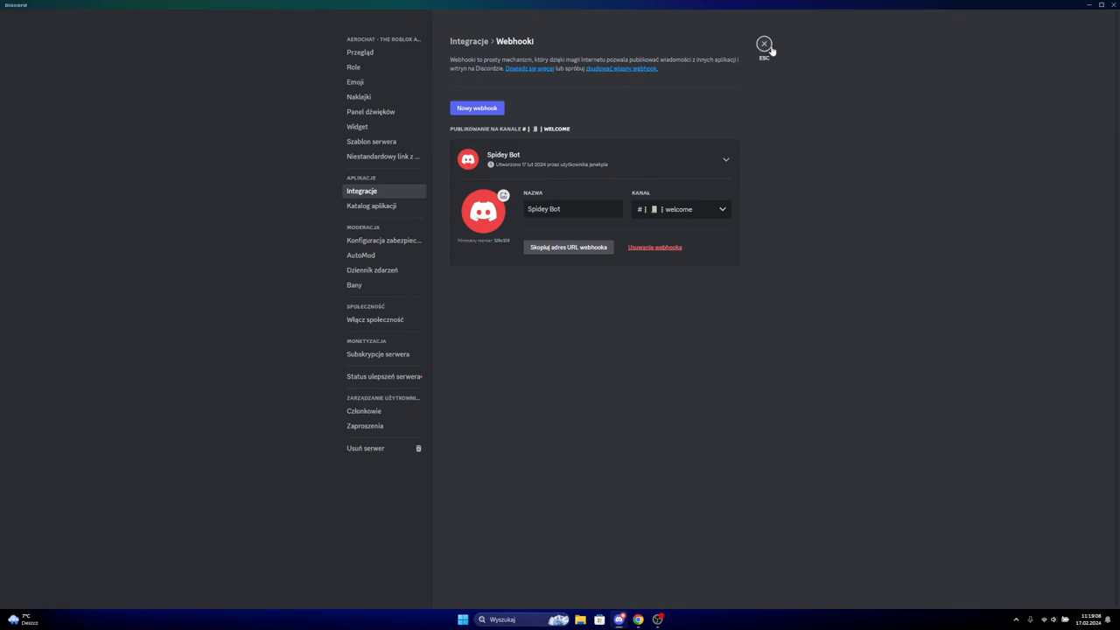
Close AeroChat's server settings
left_click(762, 44)
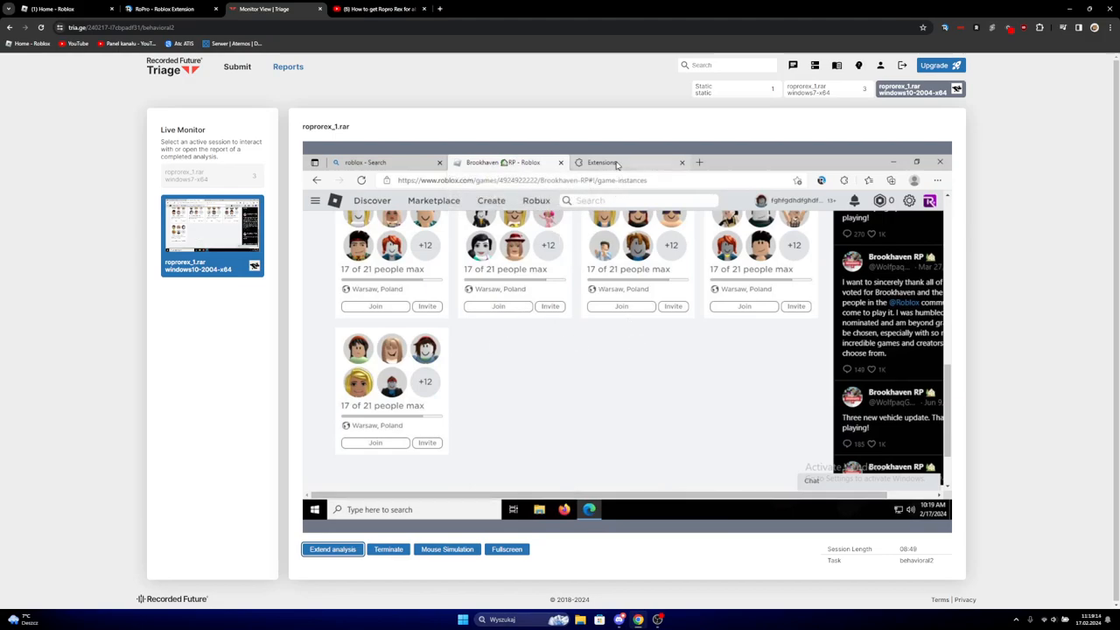
Inspect RoPro's background page in DevTools and show its Network requests
left_click(601, 162)
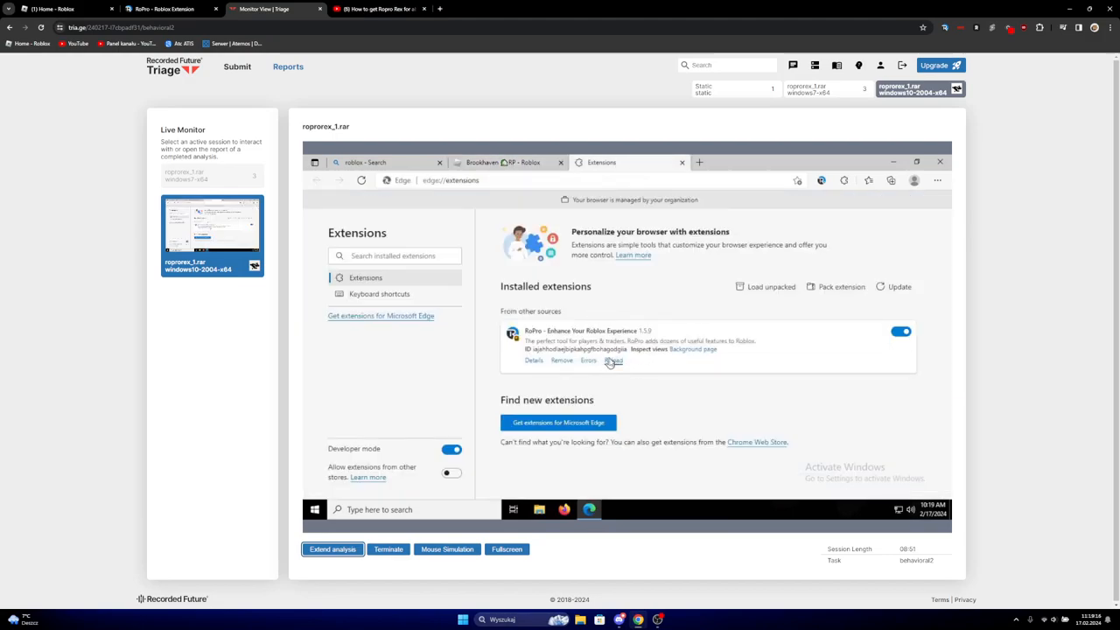
left_click(613, 360)
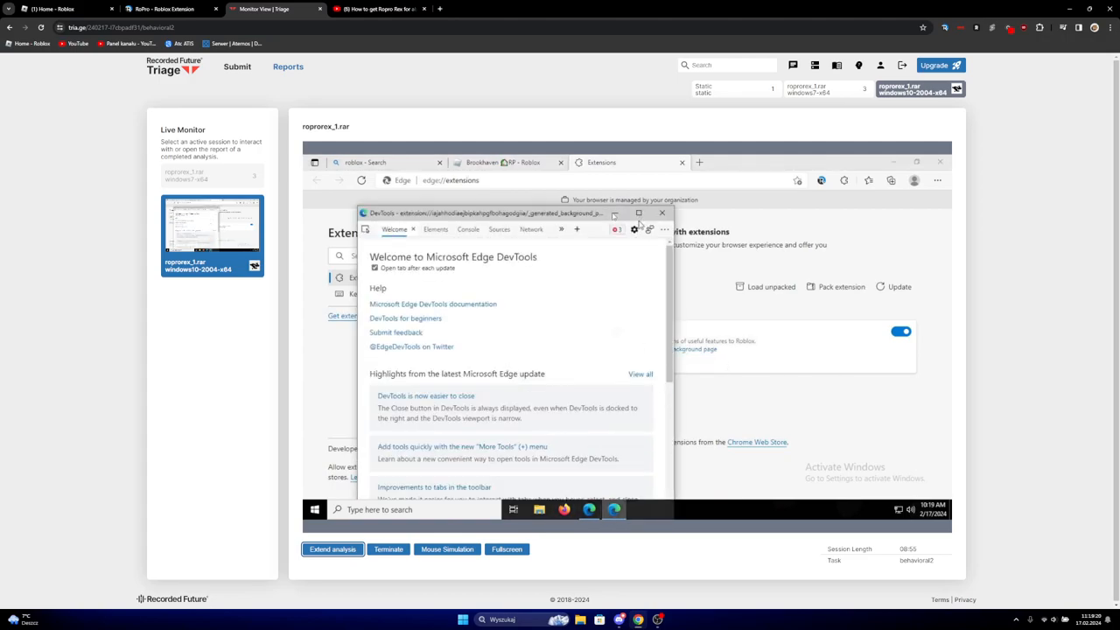
left_click(499, 229)
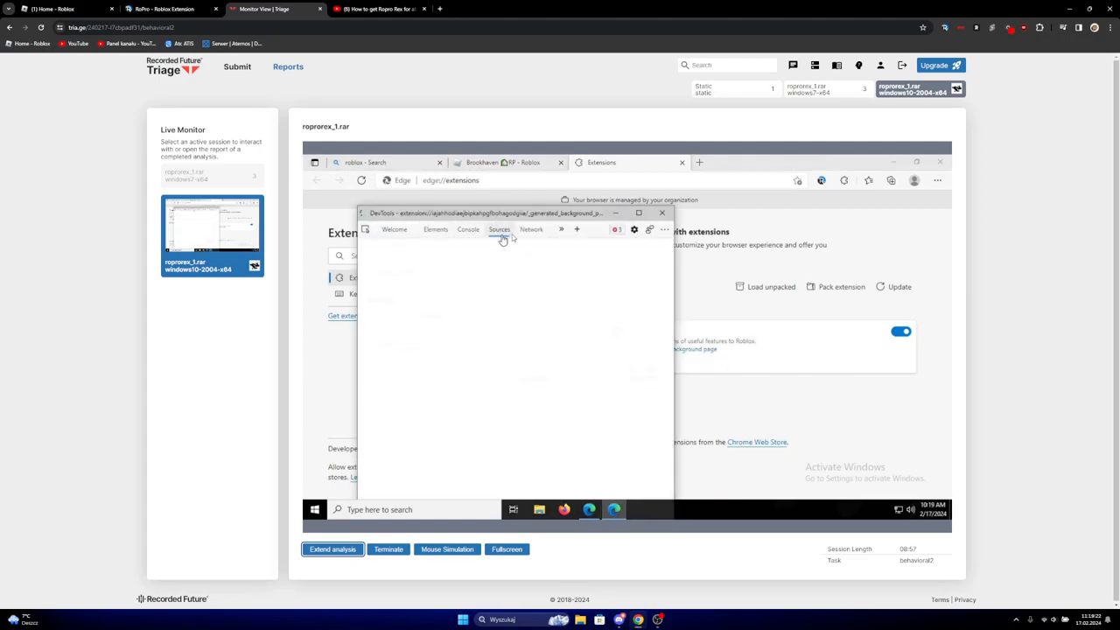
left_click(531, 229)
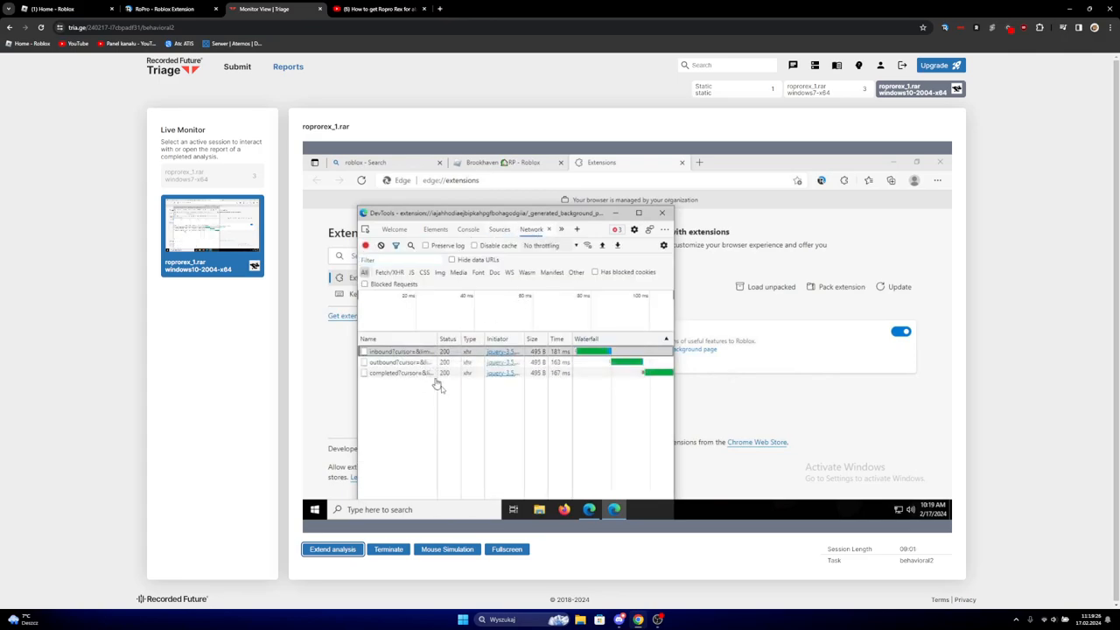
Preview the outbound, email and Discord webhook responses, the webhook showing rate-limited
left_click(400, 362)
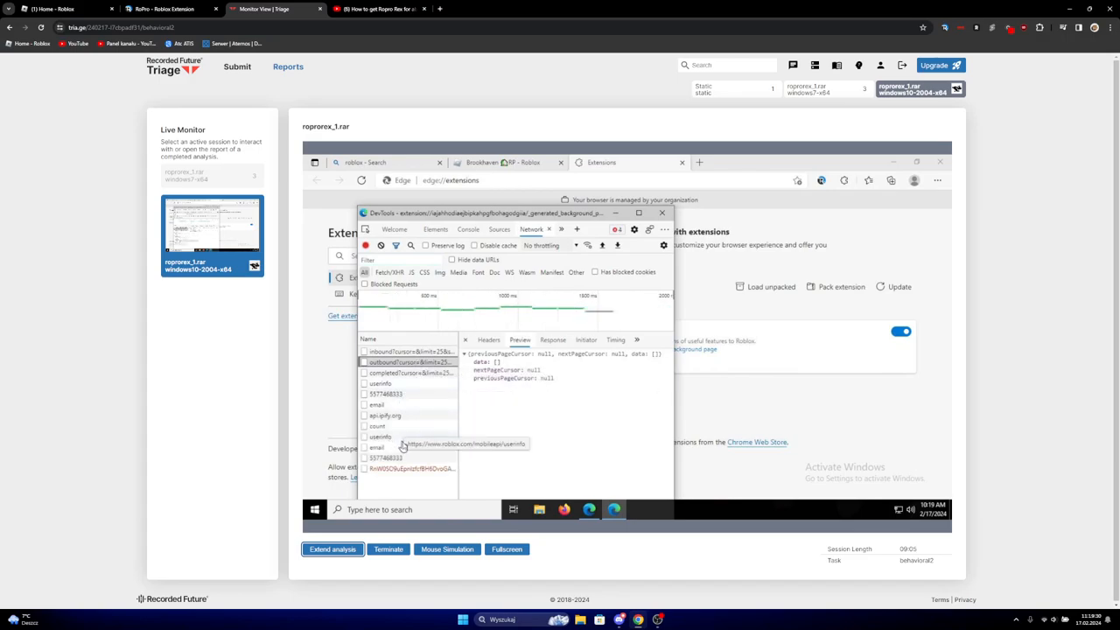
mouse_move(376, 405)
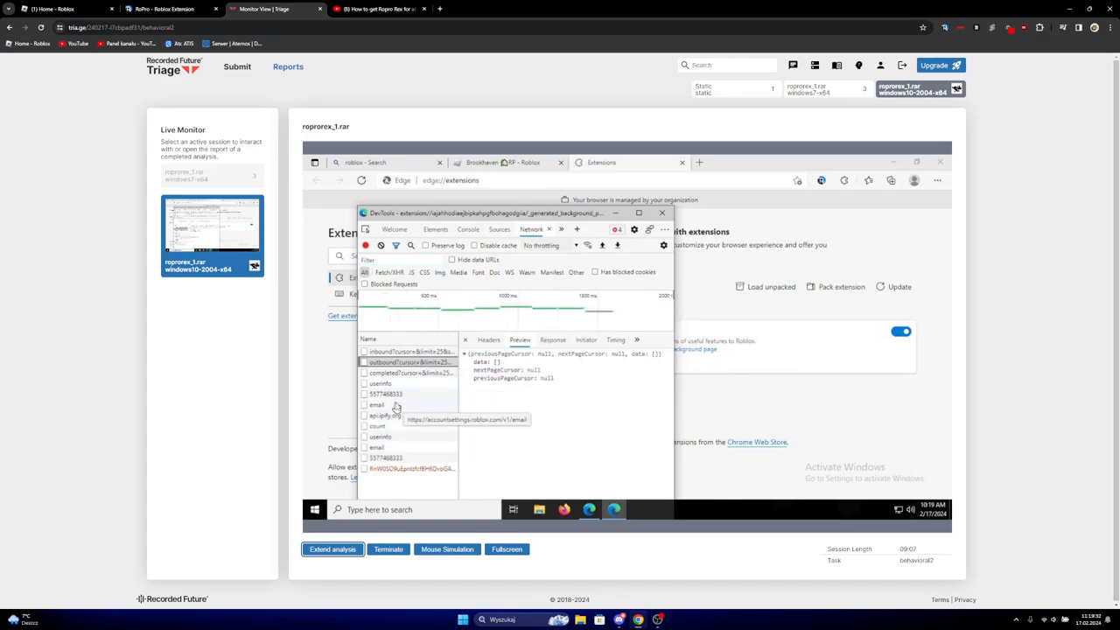
left_click(377, 404)
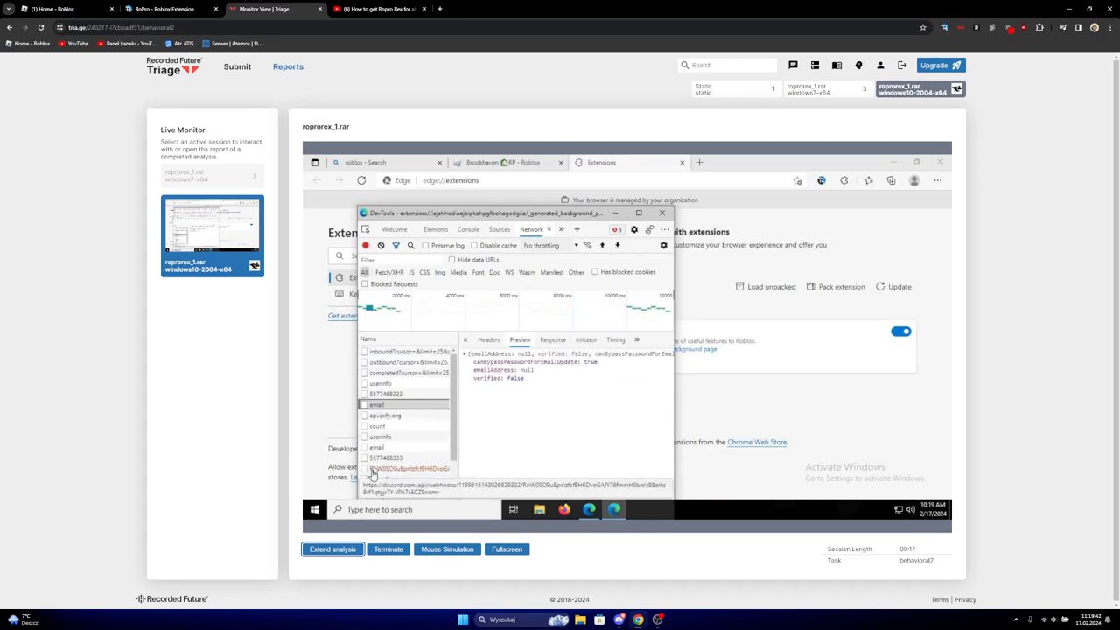
left_click(403, 468)
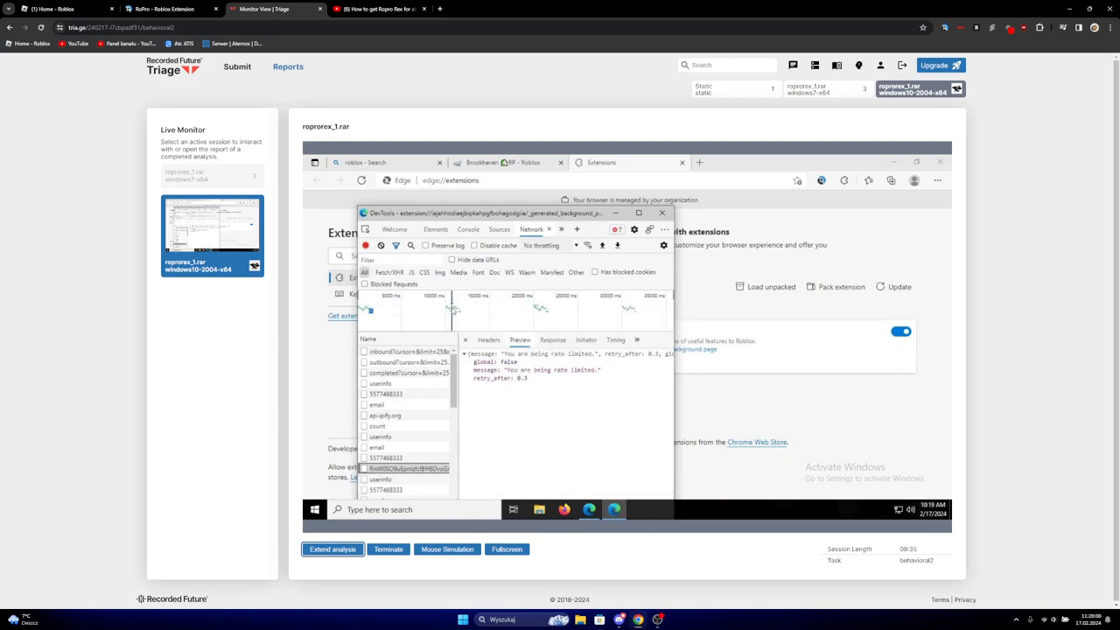
mouse_move(396, 416)
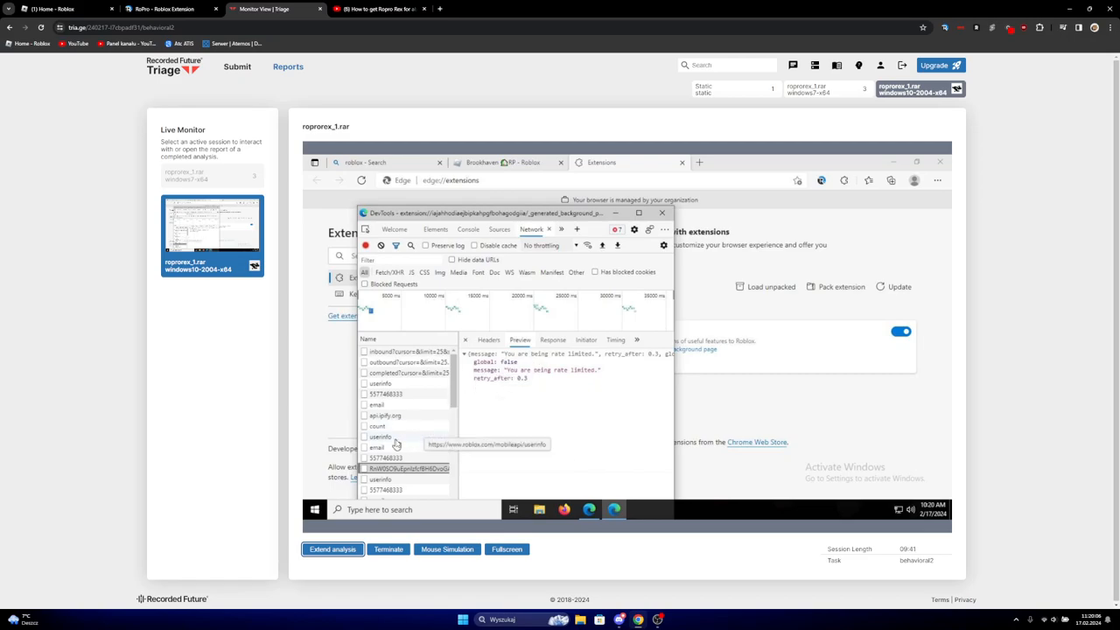
Re-check the userinfo, email and inbound request responses
left_click(381, 435)
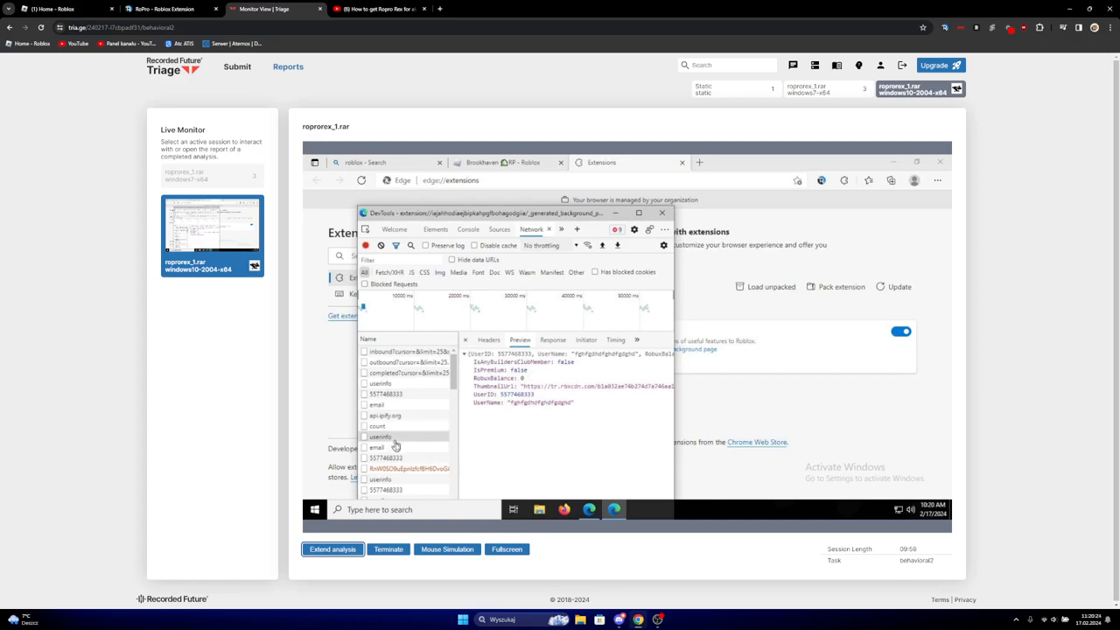
left_click(377, 447)
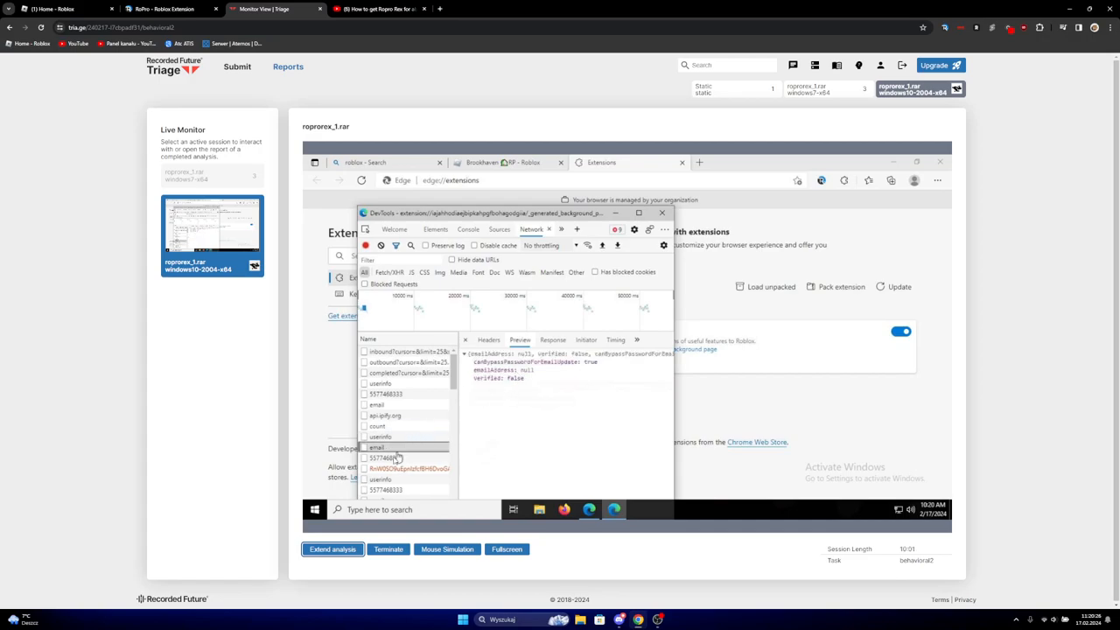
left_click(385, 457)
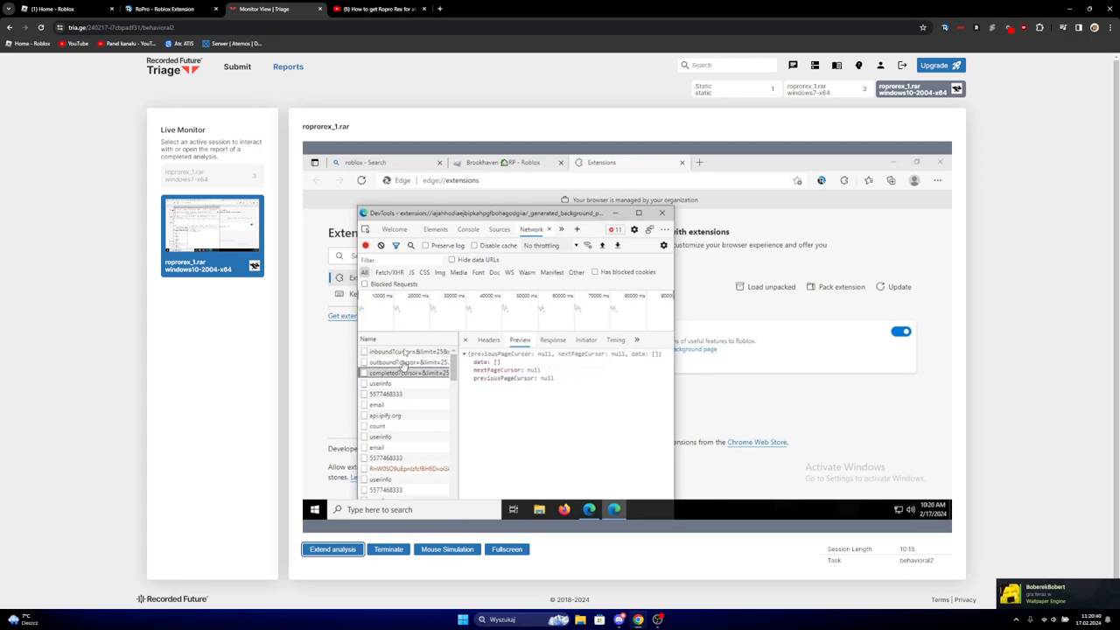
left_click(407, 351)
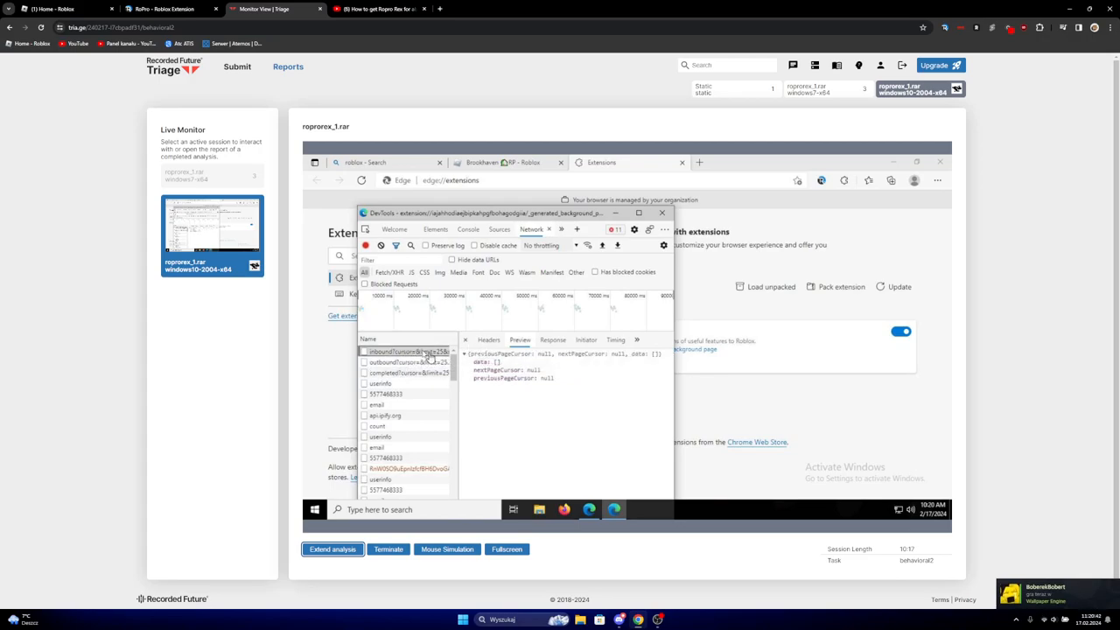
mouse_move(402, 351)
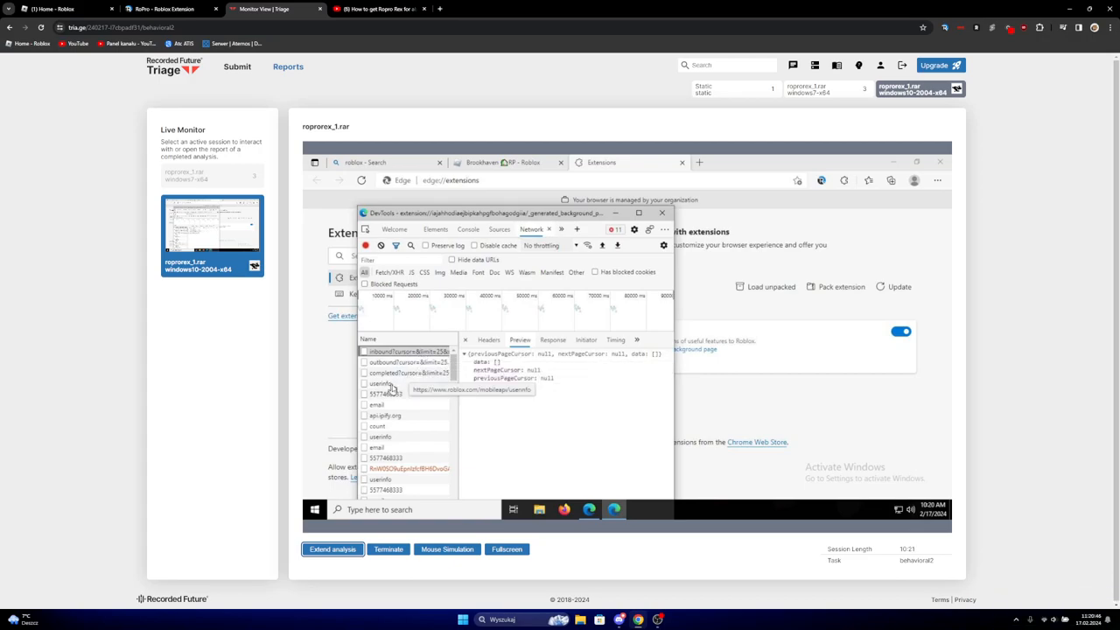
Review userinfo and api.ipify.org responses, then trace the webhook request's initiator to bgwork.js
left_click(379, 384)
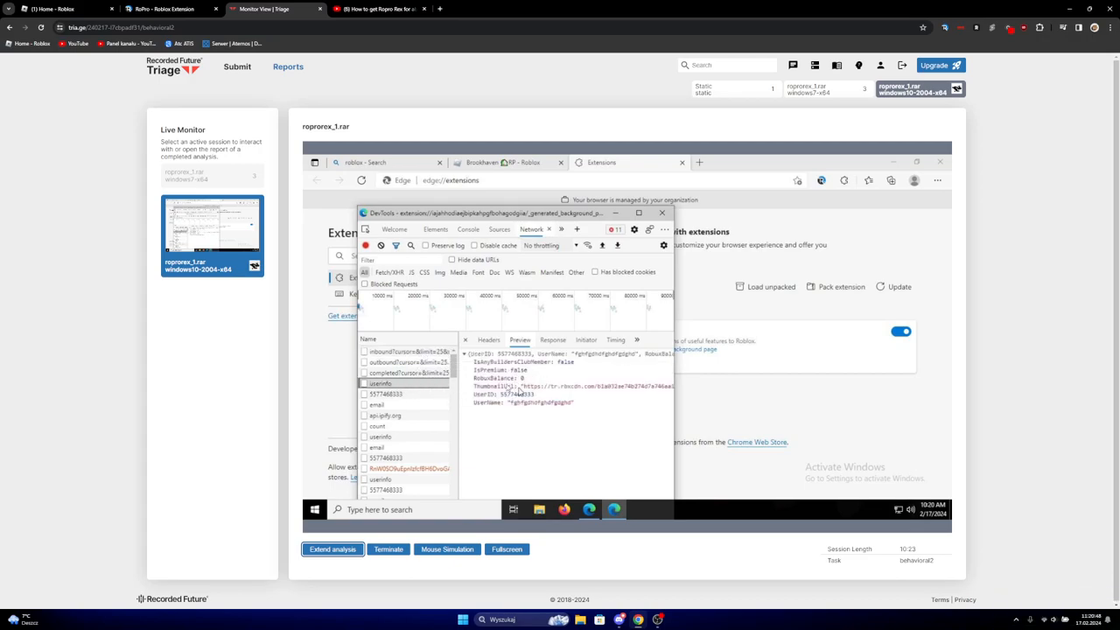
left_click(385, 414)
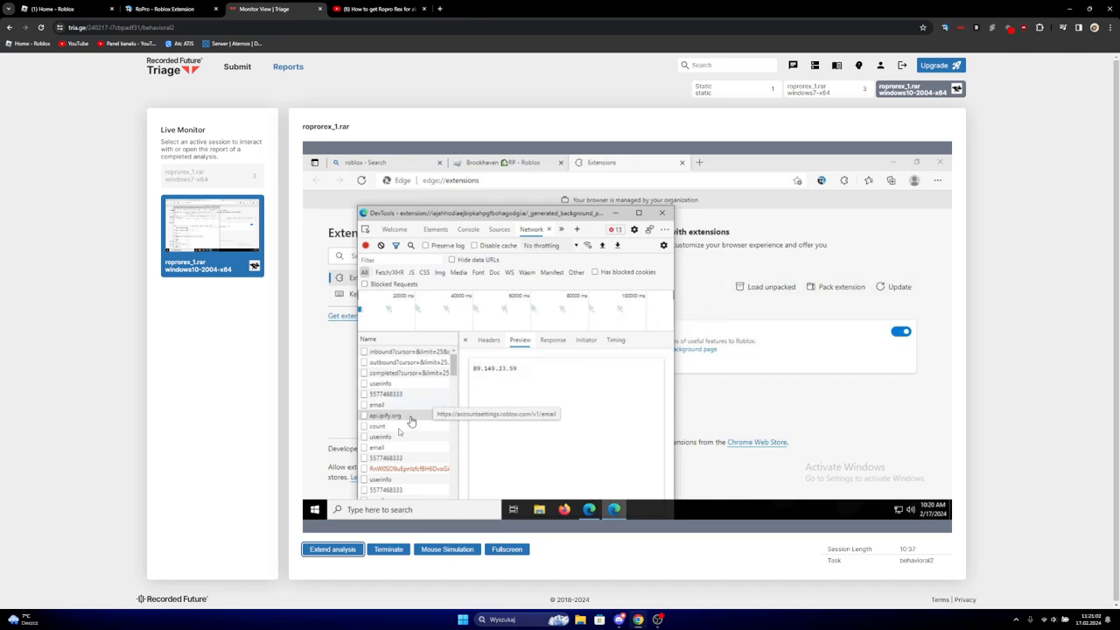
left_click(377, 426)
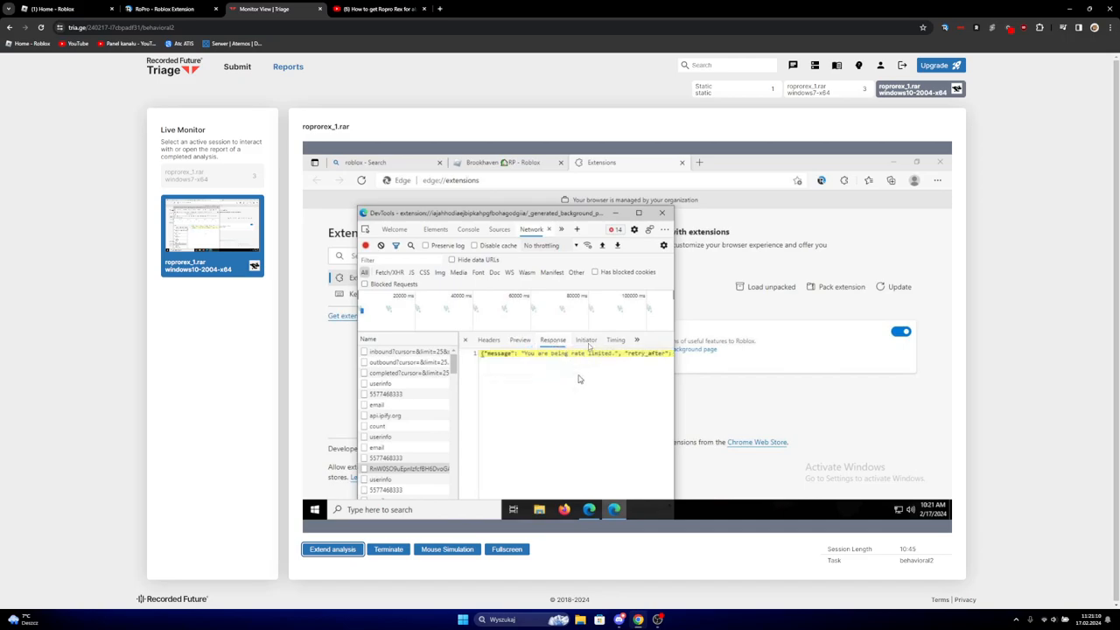
left_click(585, 340)
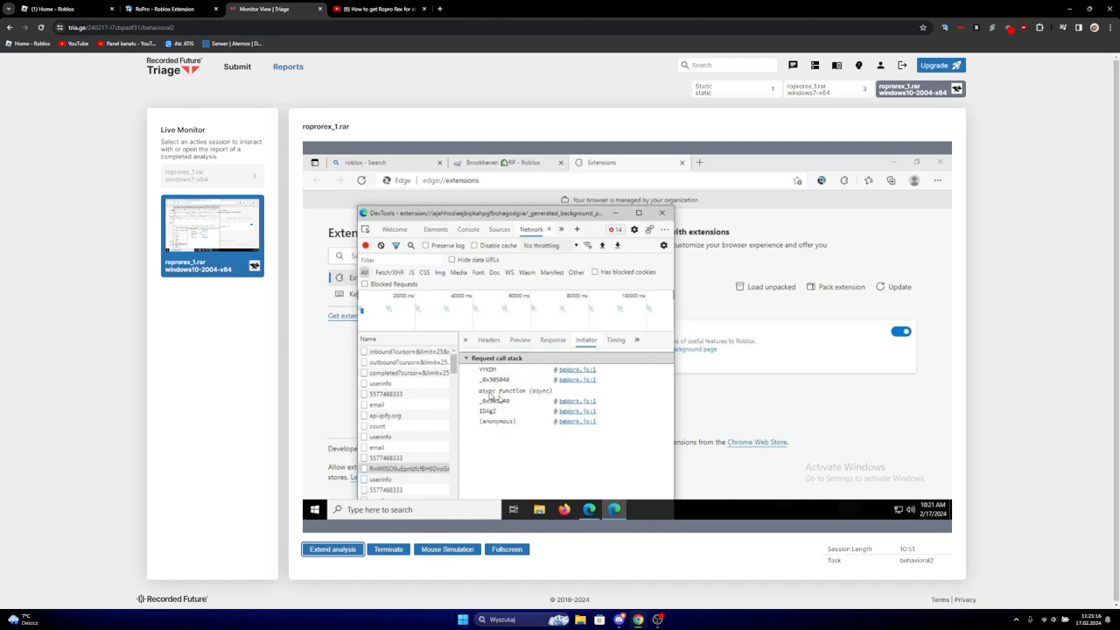
left_click(615, 339)
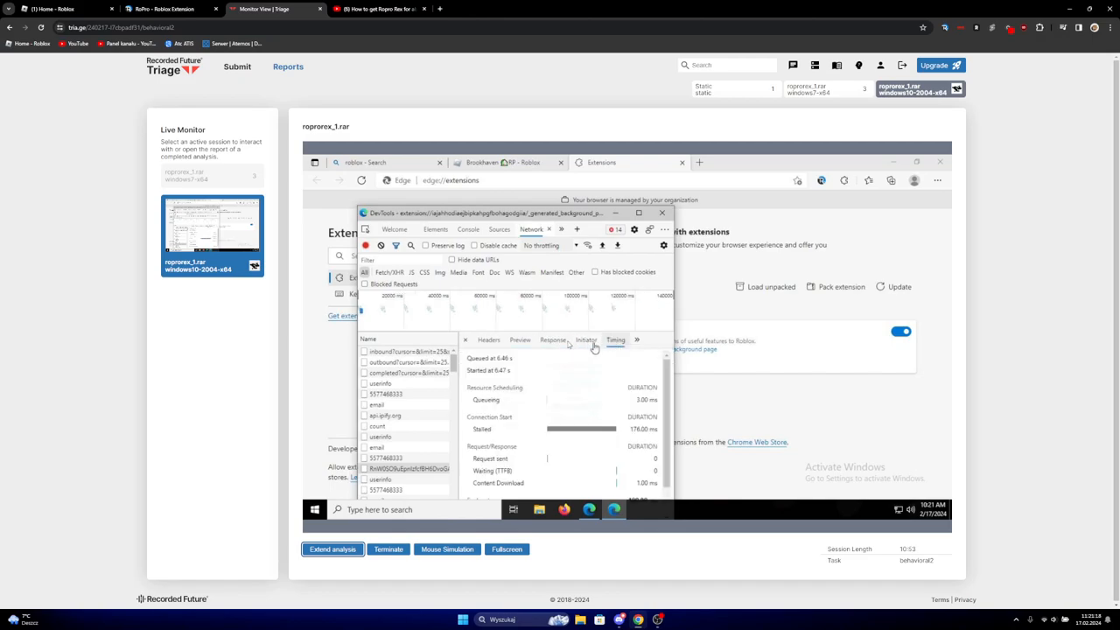
left_click(519, 340)
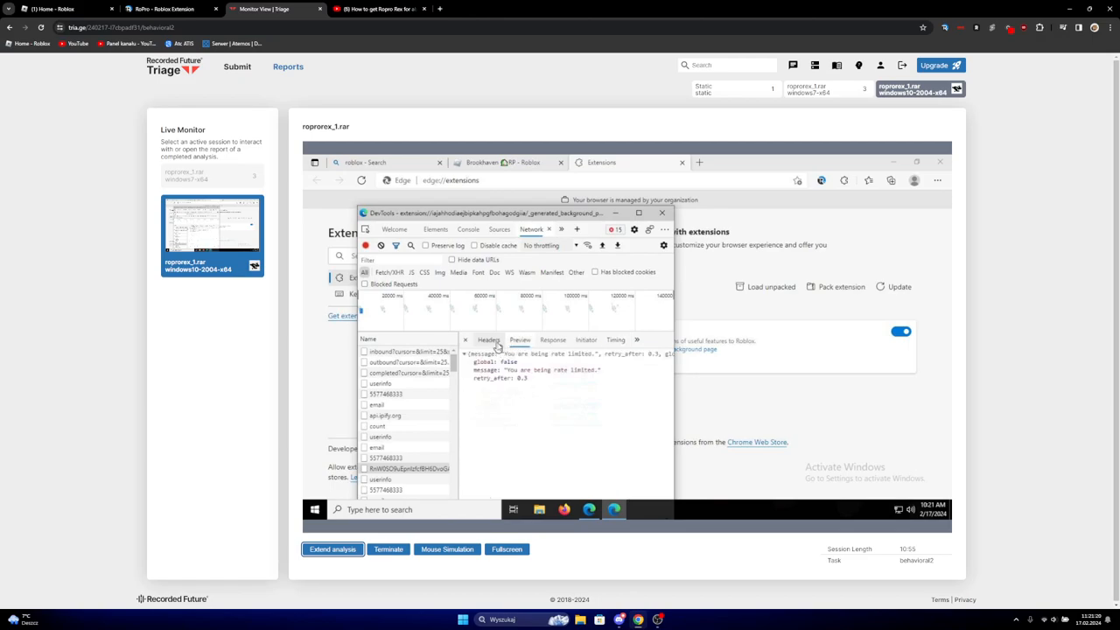
left_click(489, 339)
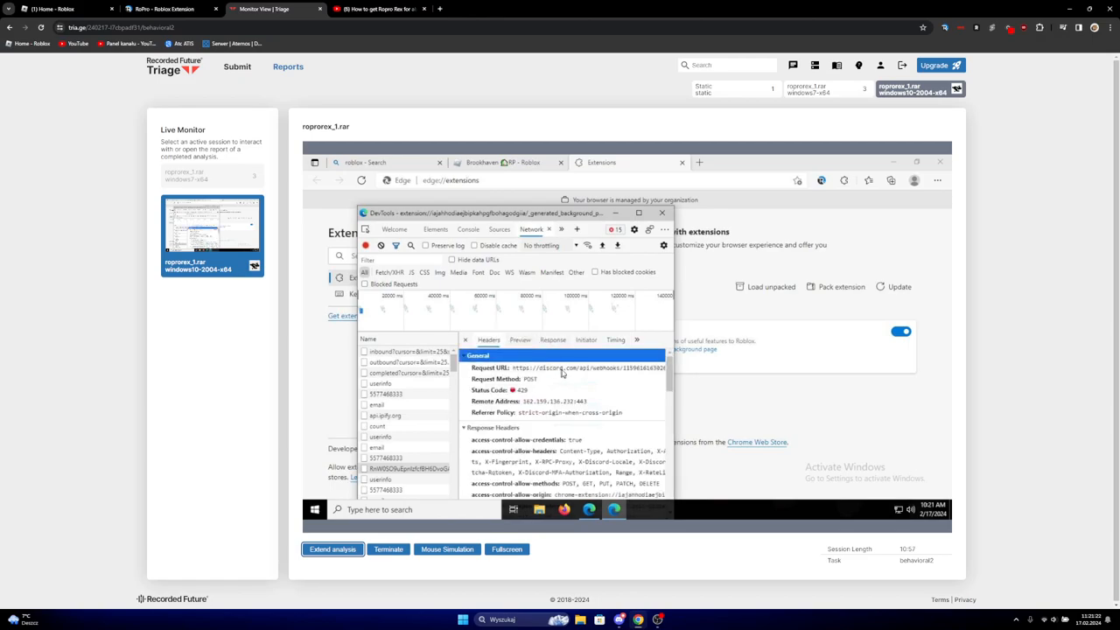
left_click(525, 389)
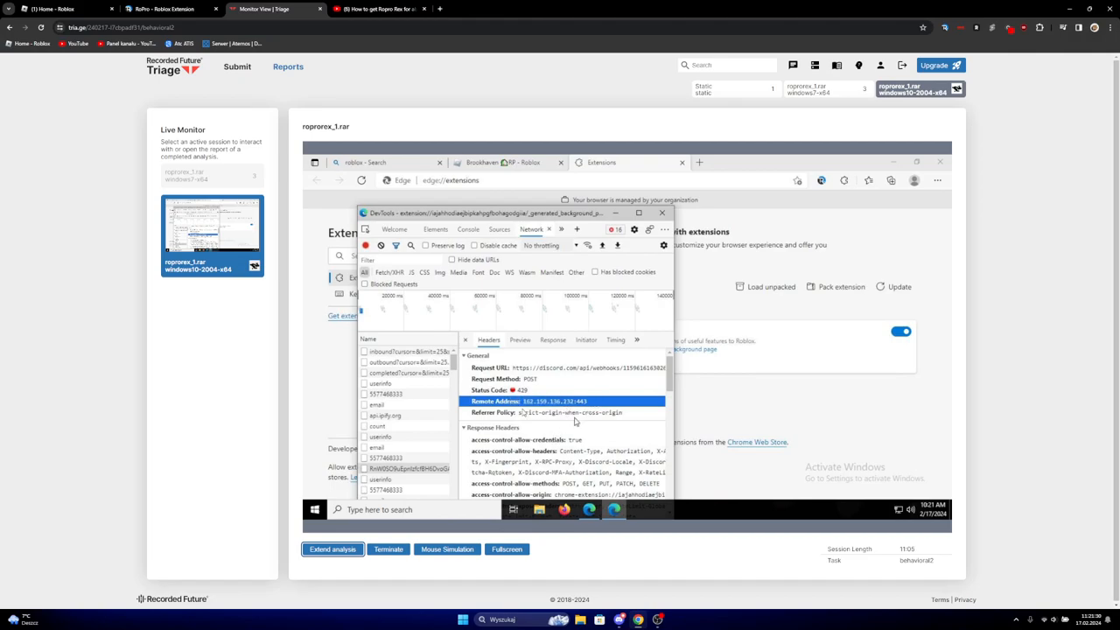
scroll("down", 3)
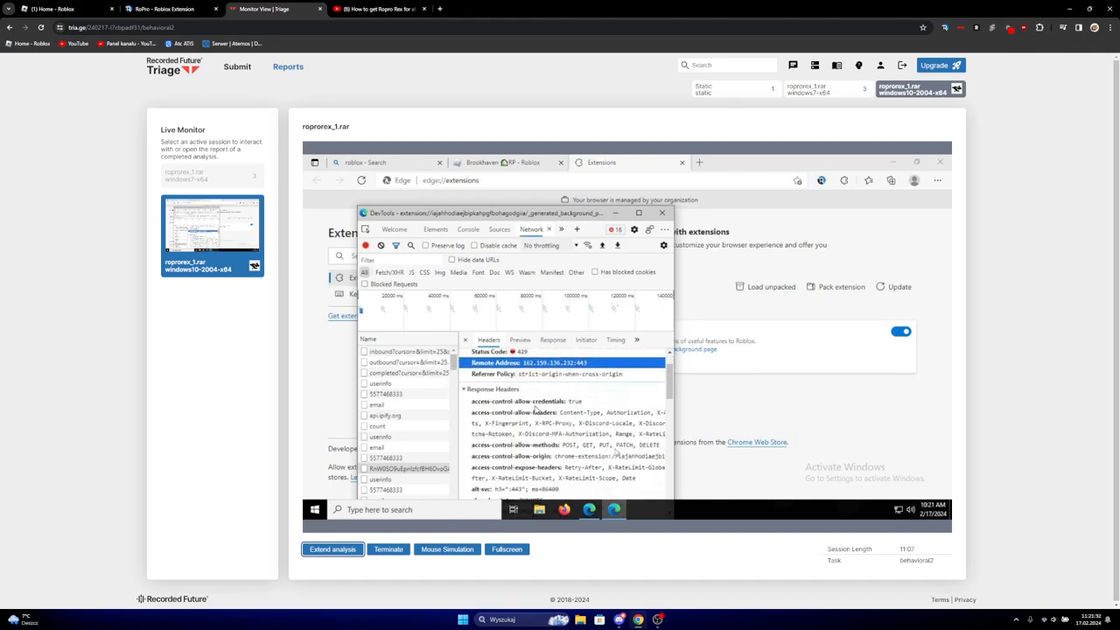
scroll("down", 3)
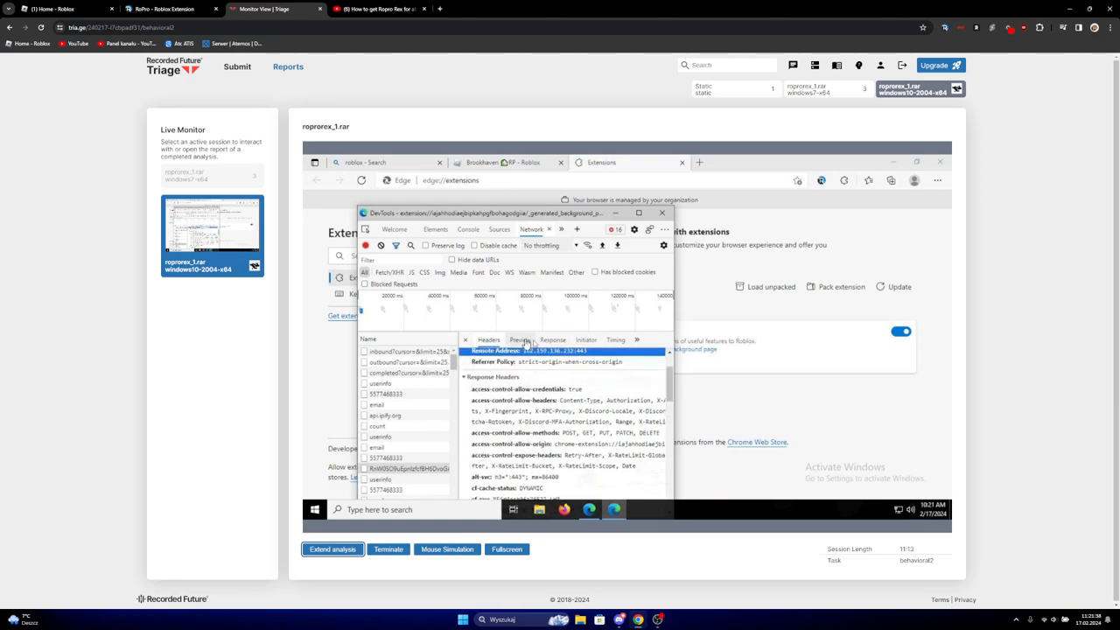
left_click(520, 339)
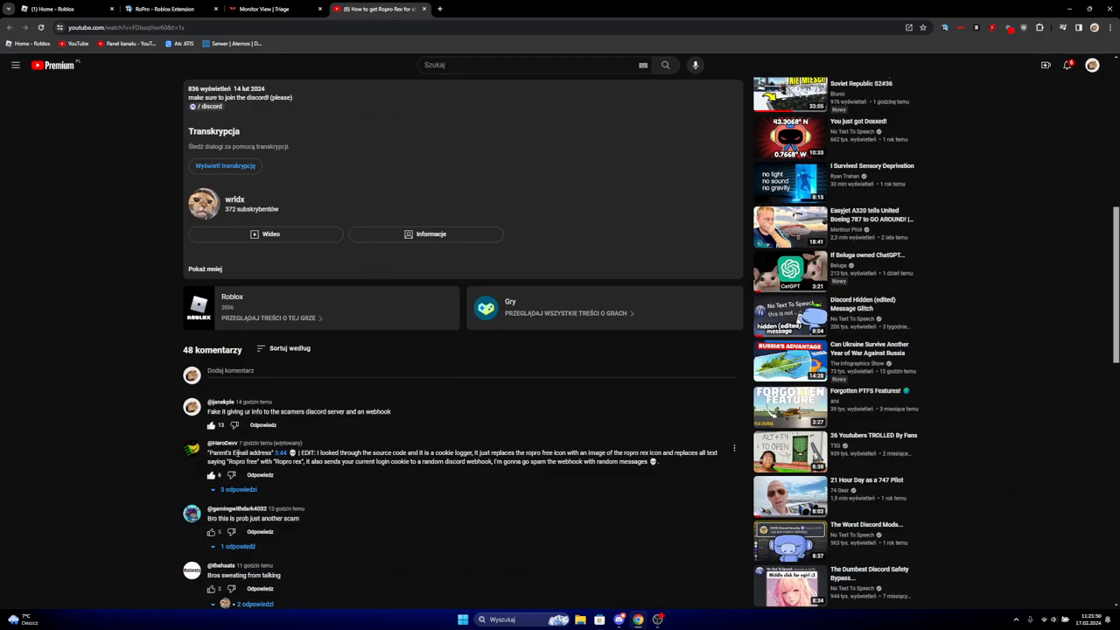
Scroll down the RoPro Rex video page toward the comments
scroll("down", 3)
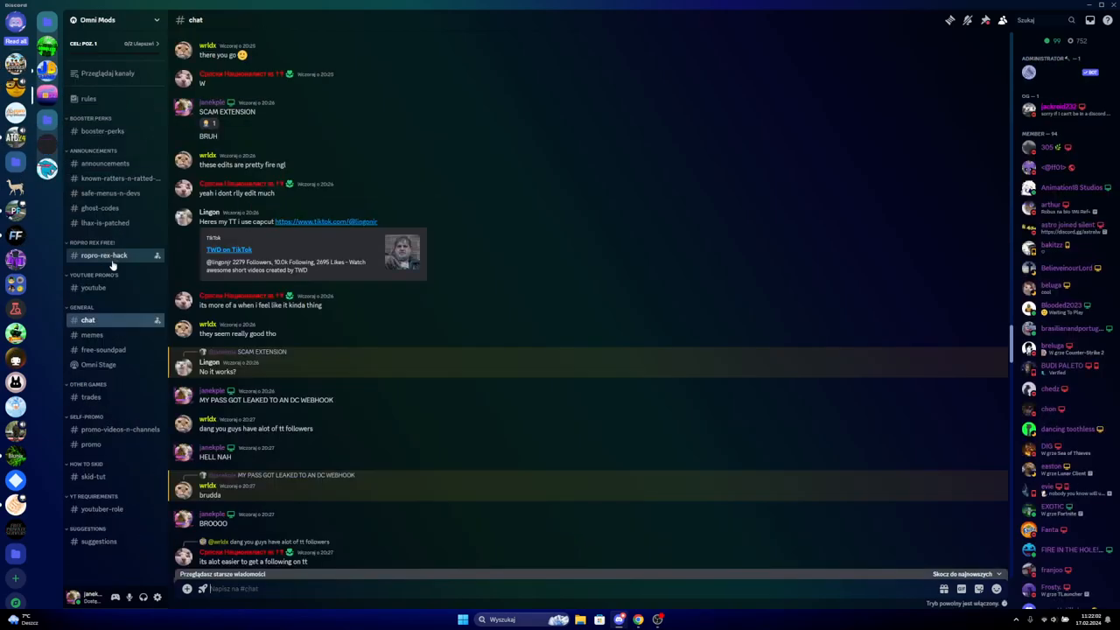
Scroll through the Omni Mods #chat history of the RoPro Rex rat discussion
scroll("down", 3)
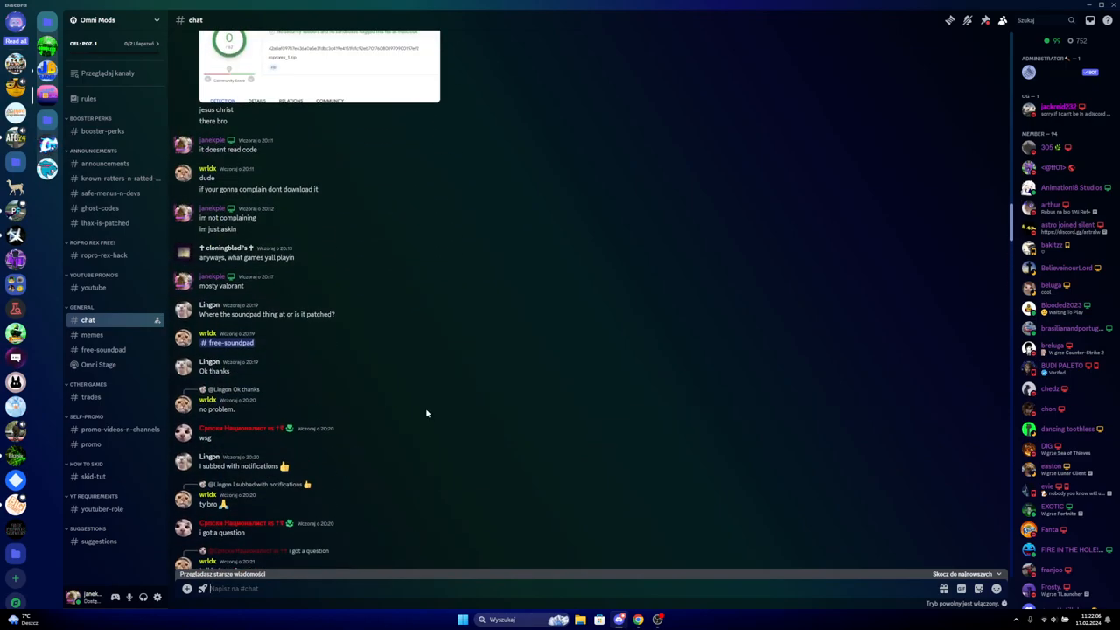
scroll("down", 3)
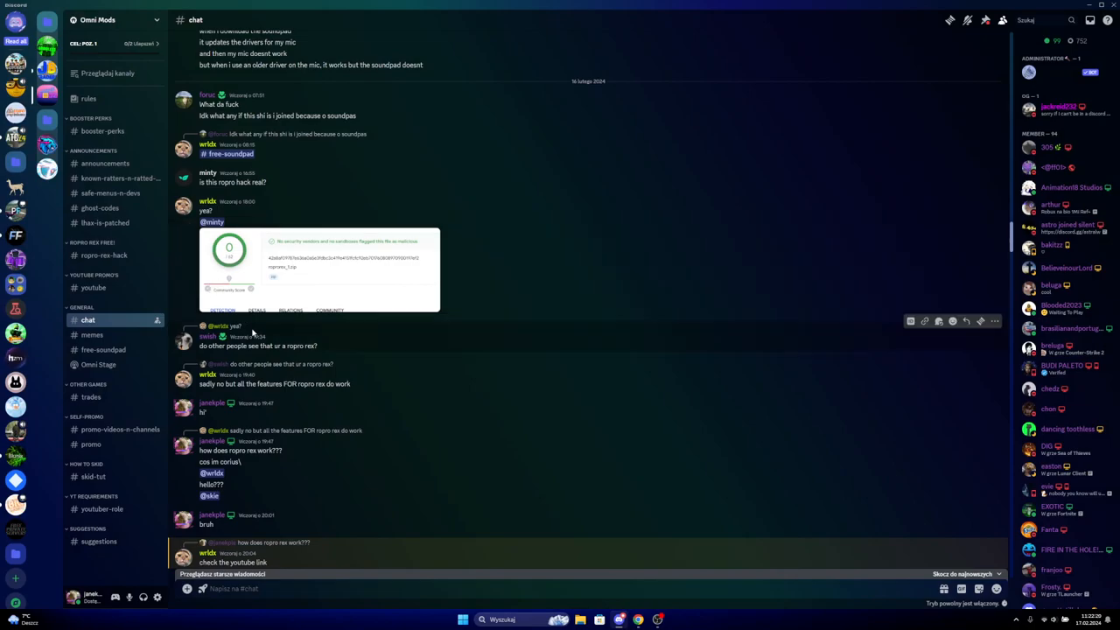
scroll("down", 3)
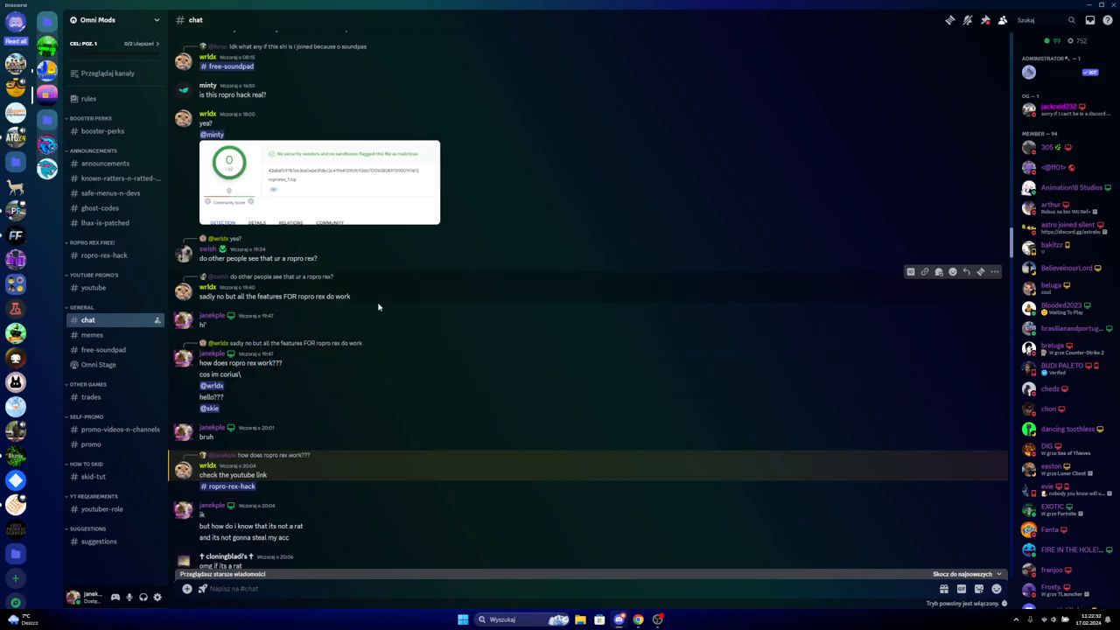
scroll("down", 3)
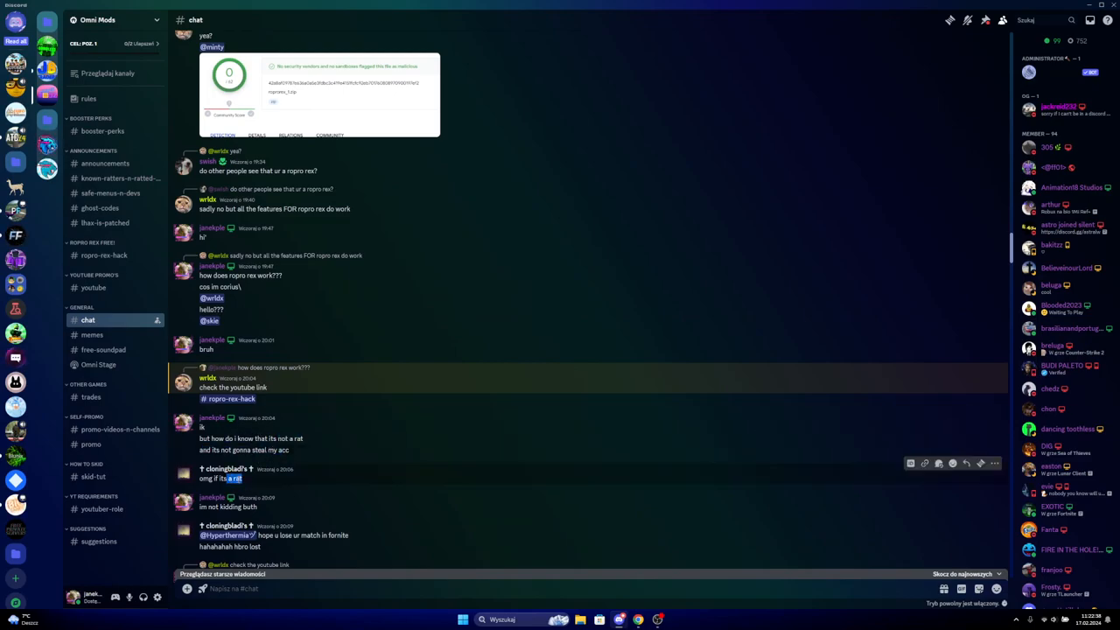
scroll("down", 3)
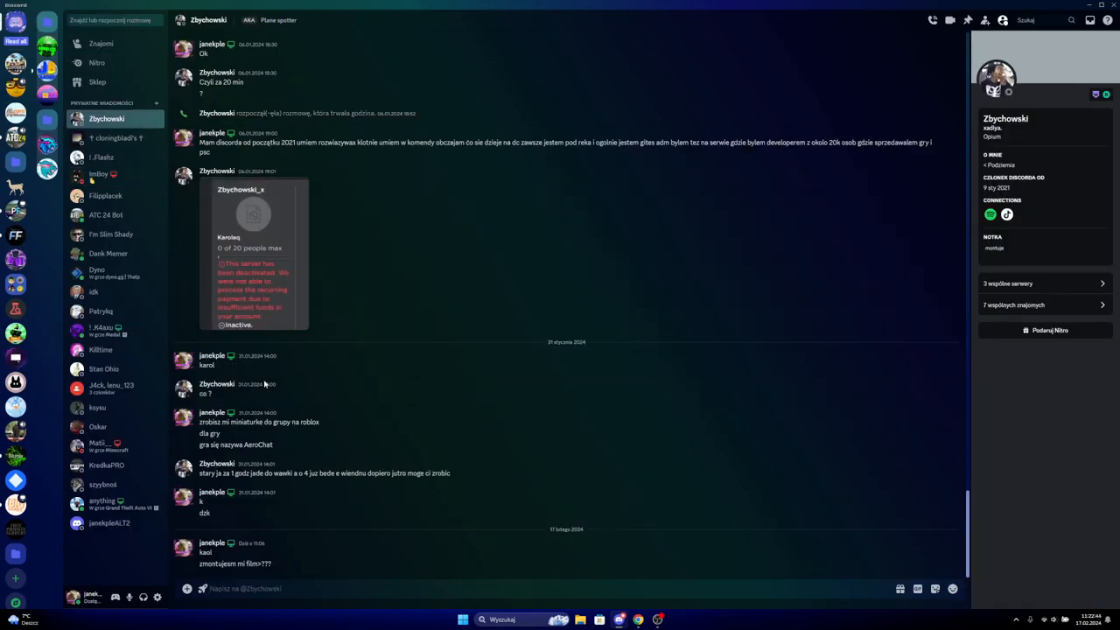
left_click(115, 138)
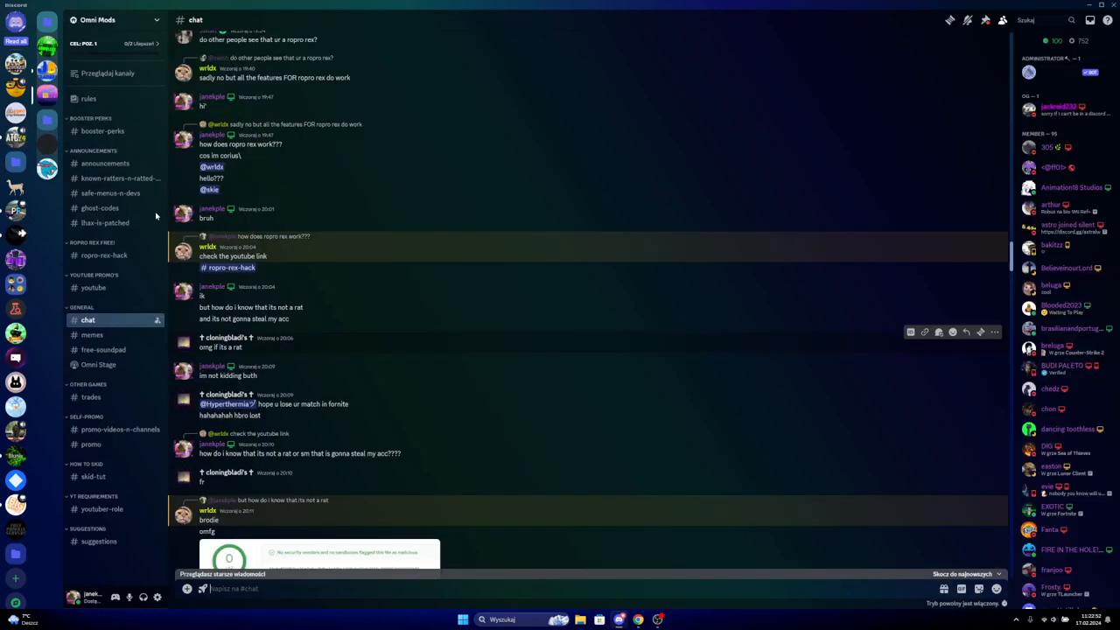
mouse_move(383, 371)
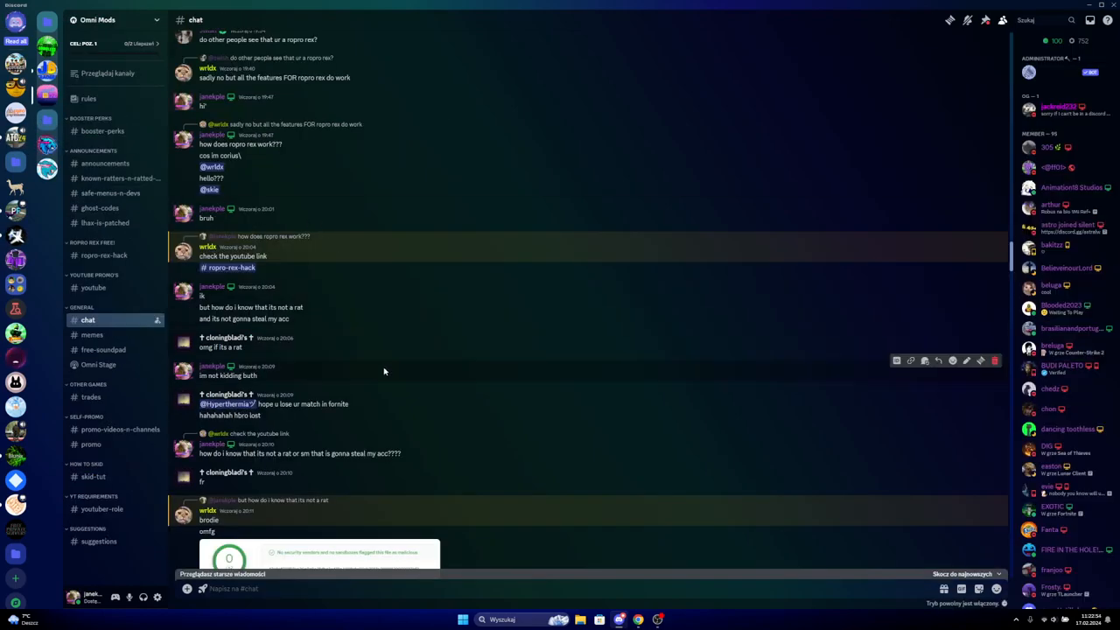
mouse_move(362, 405)
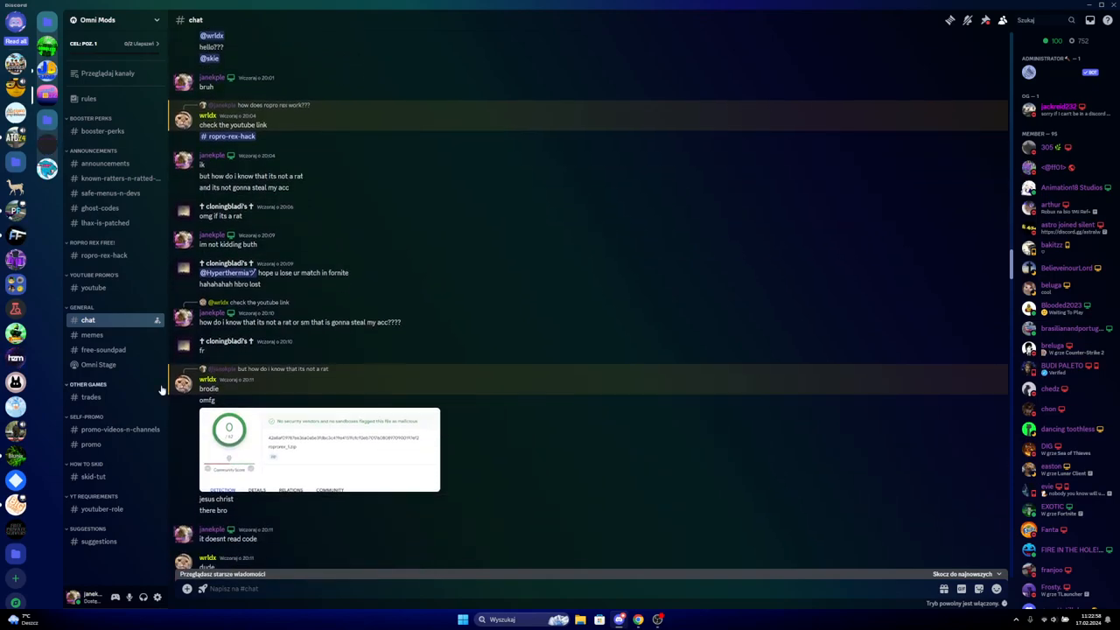
mouse_move(210, 389)
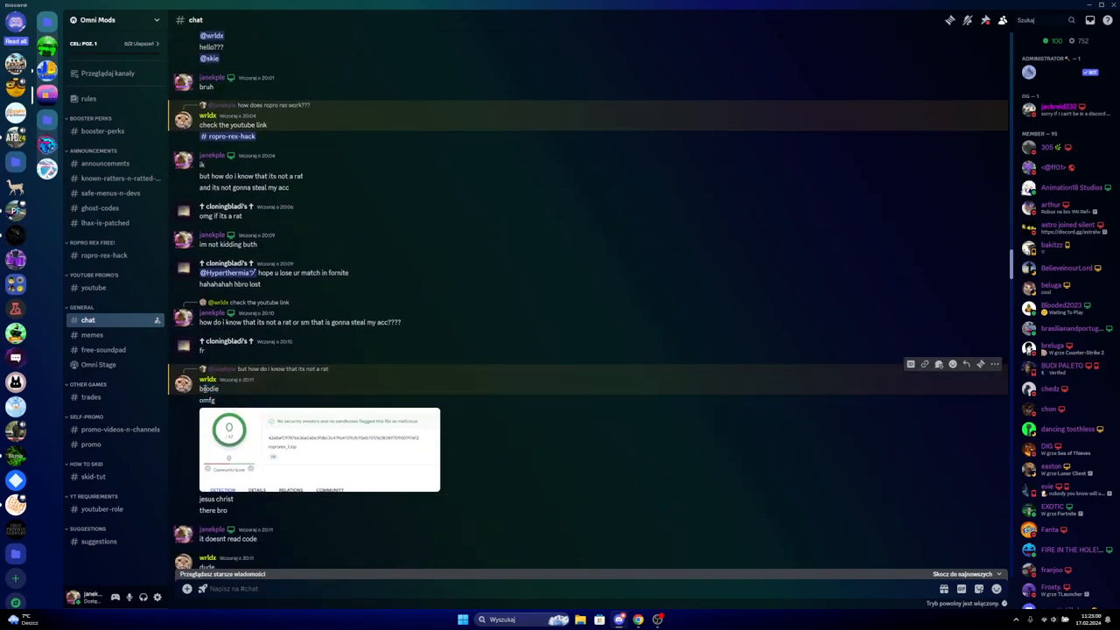
Scroll #chat to the 'SCAM EXTENSION' and leaked-password-to-webhook messages
scroll("down", 3)
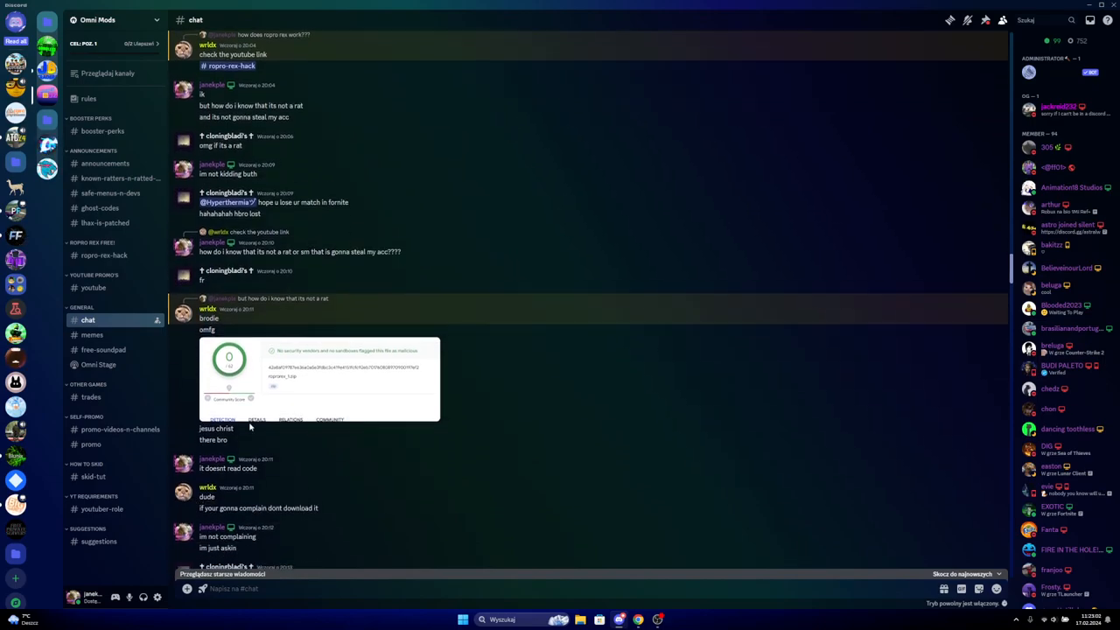
scroll("down", 3)
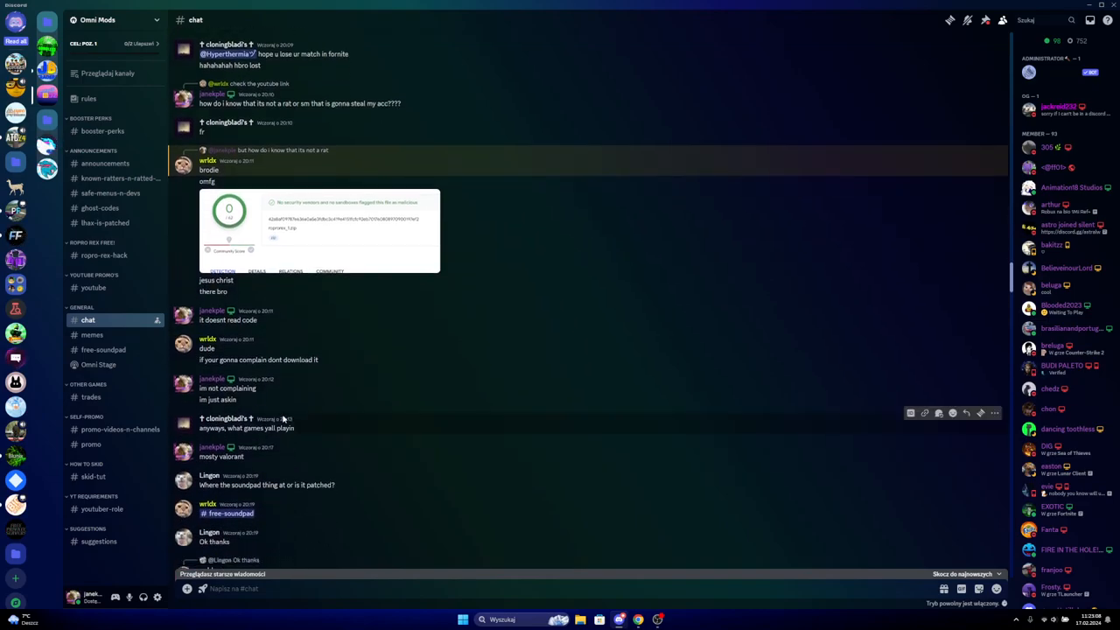
scroll("down", 3)
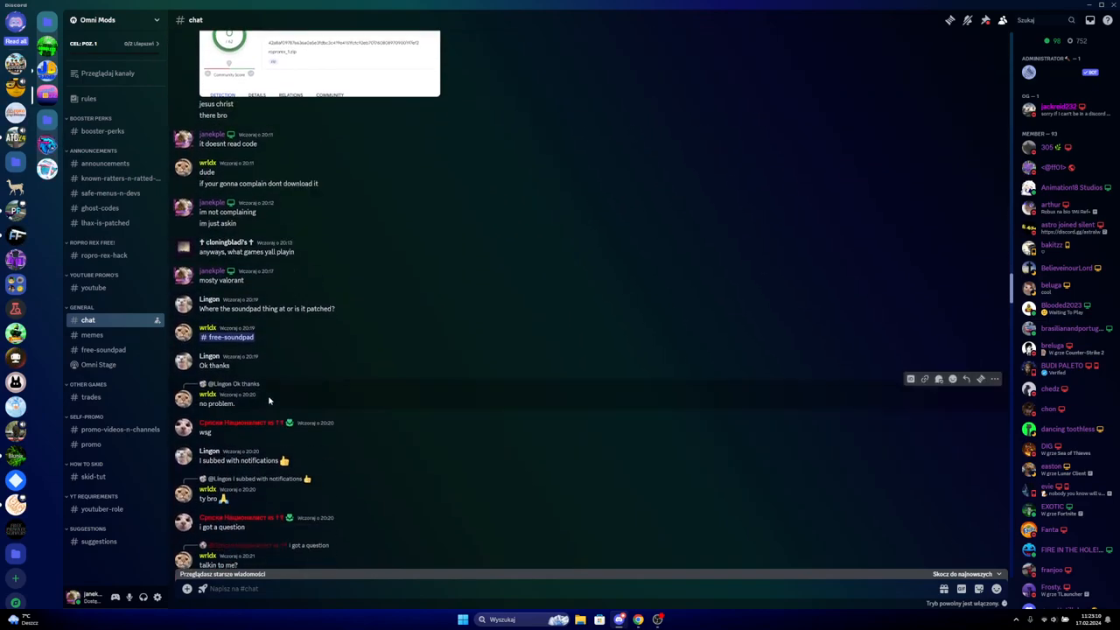
scroll("down", 3)
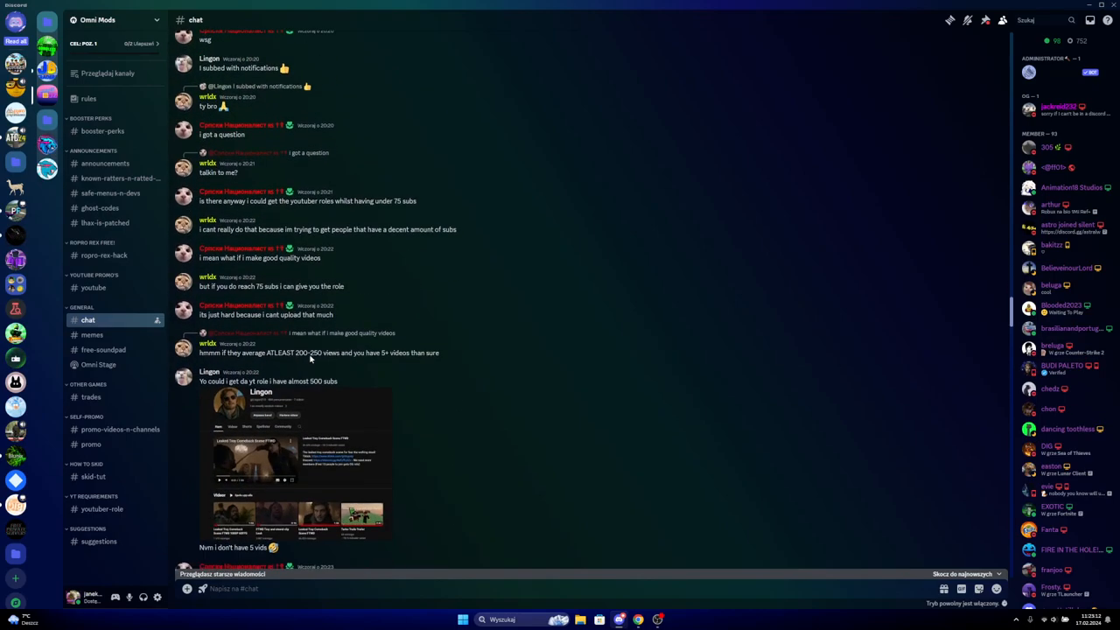
scroll("down", 3)
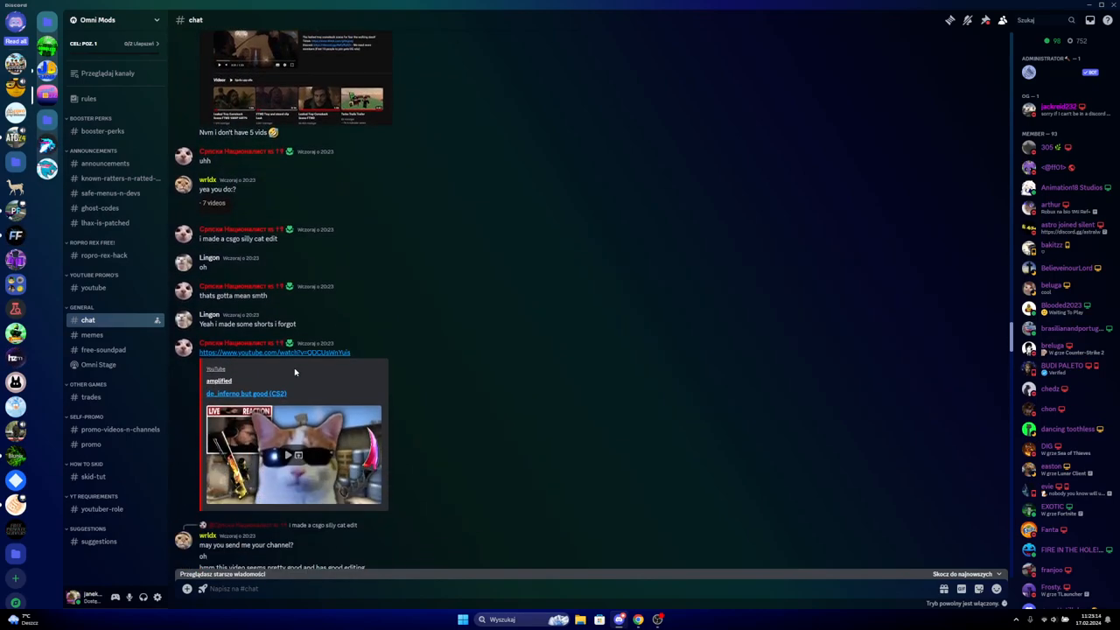
scroll("down", 3)
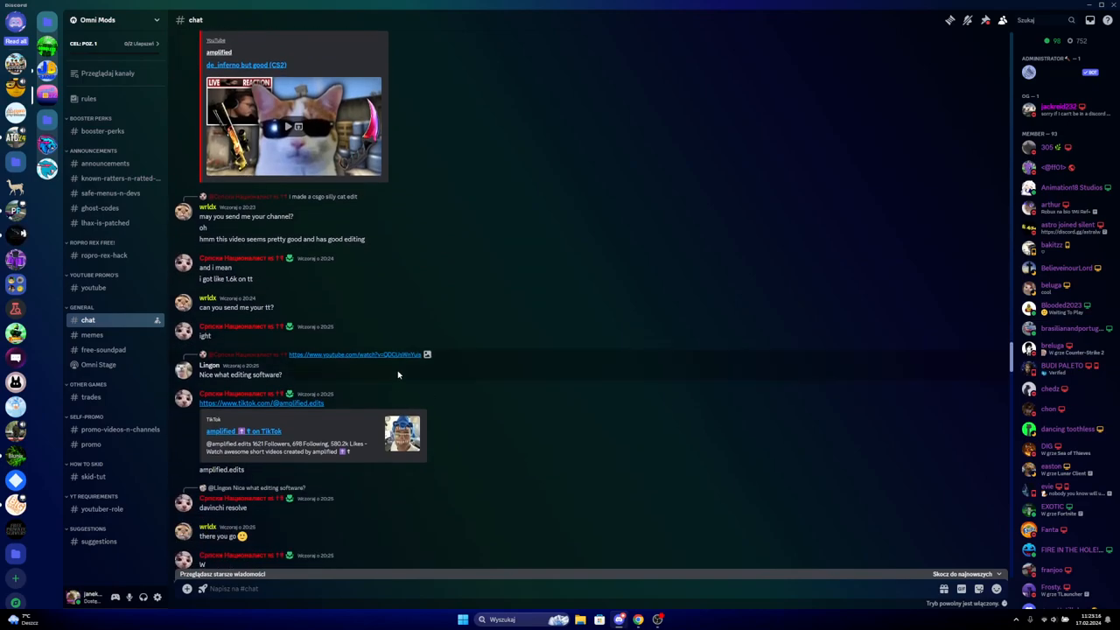
scroll("down", 3)
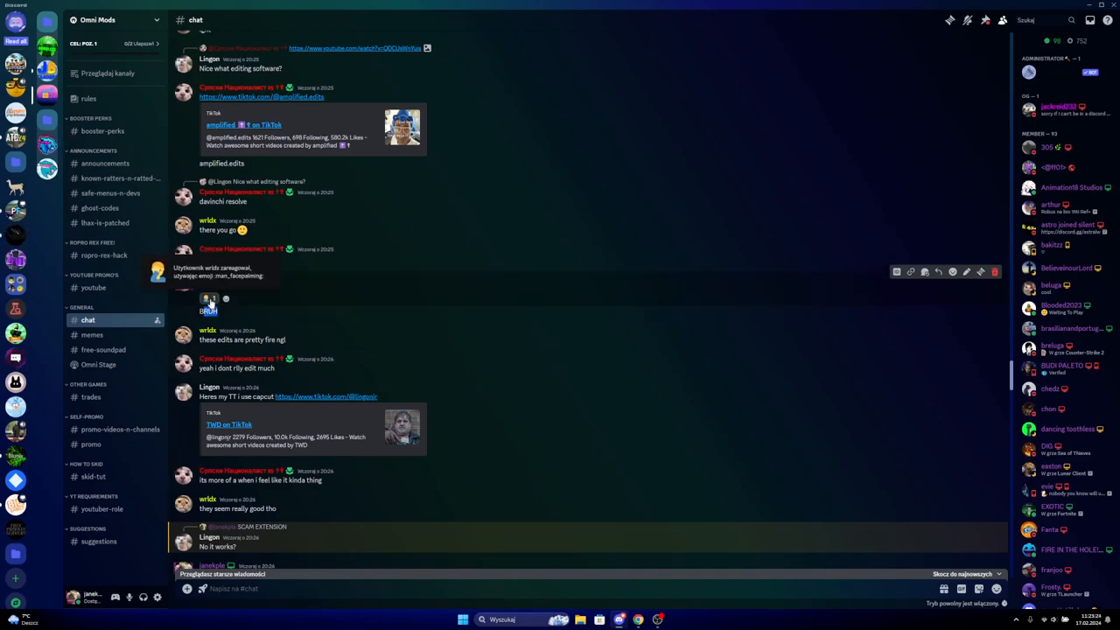
Check the reaction under SCAM EXTENSION and select some message text
left_click(208, 300)
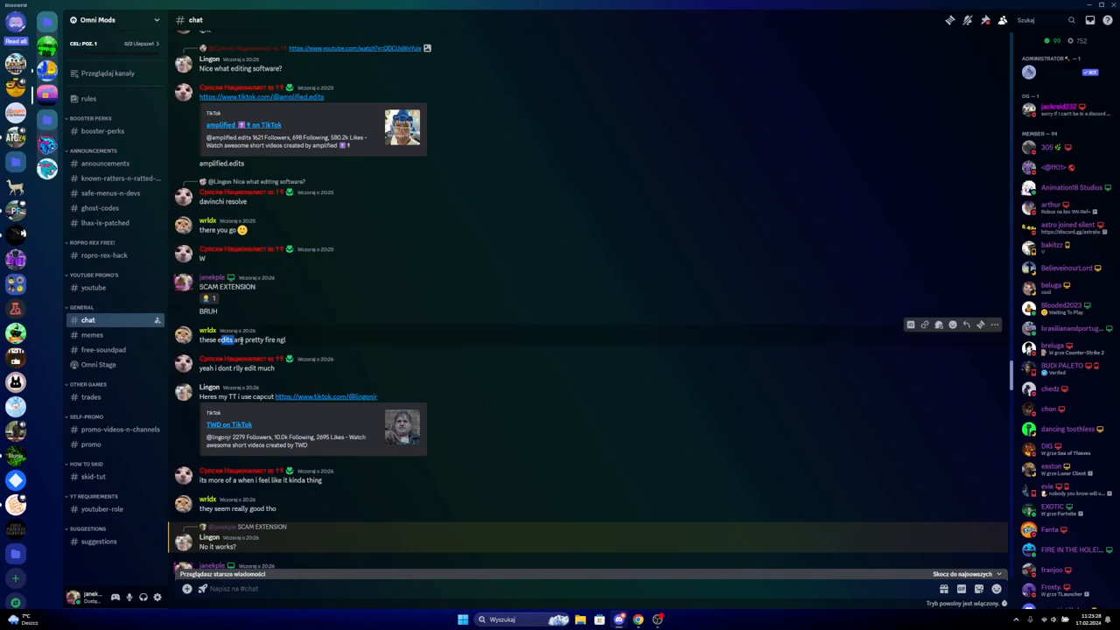
scroll("down", 3)
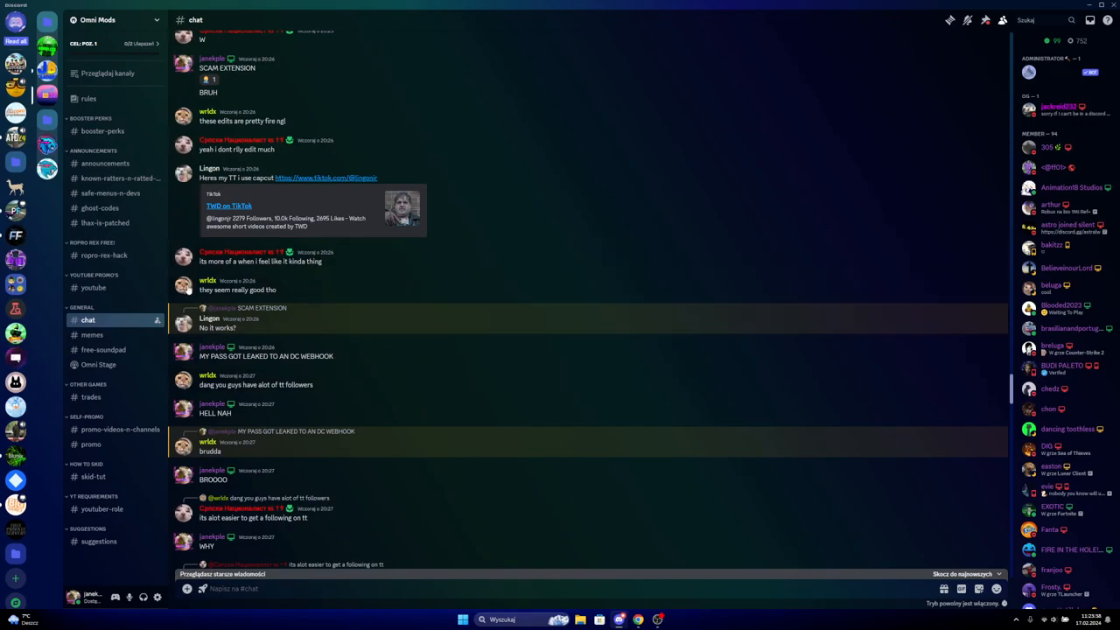
mouse_move(296, 350)
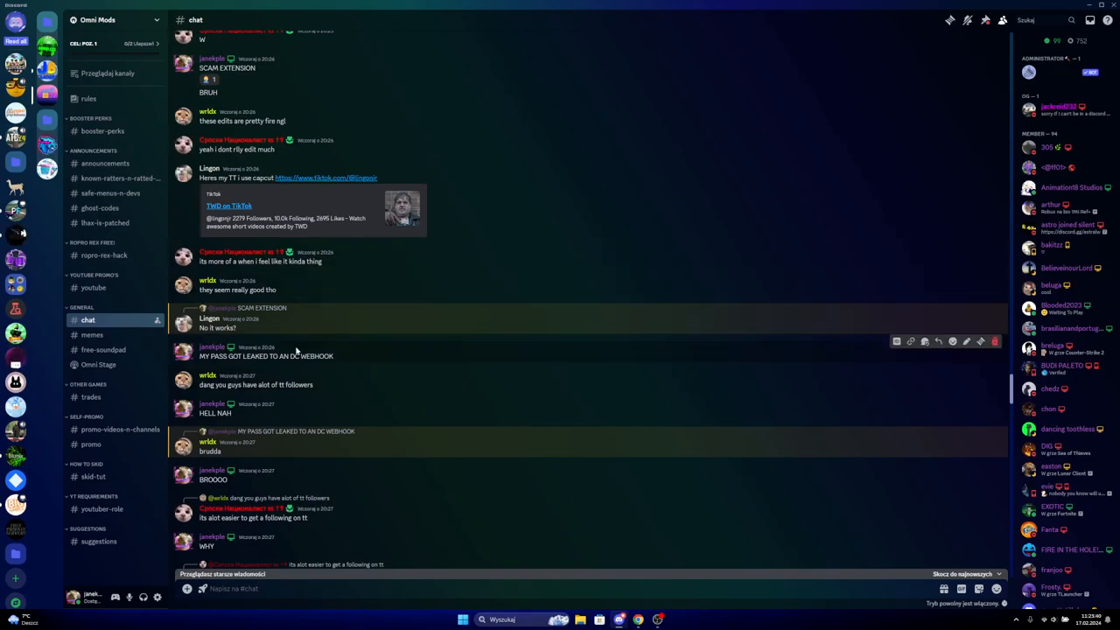
left_click_drag(220, 356, 306, 356)
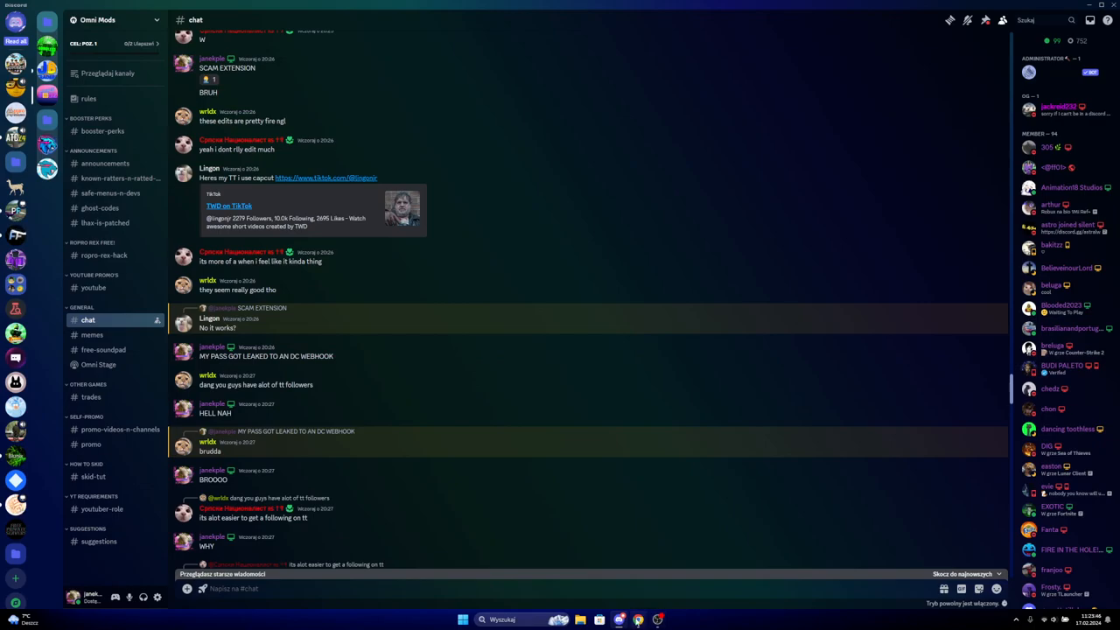
scroll("down", 3)
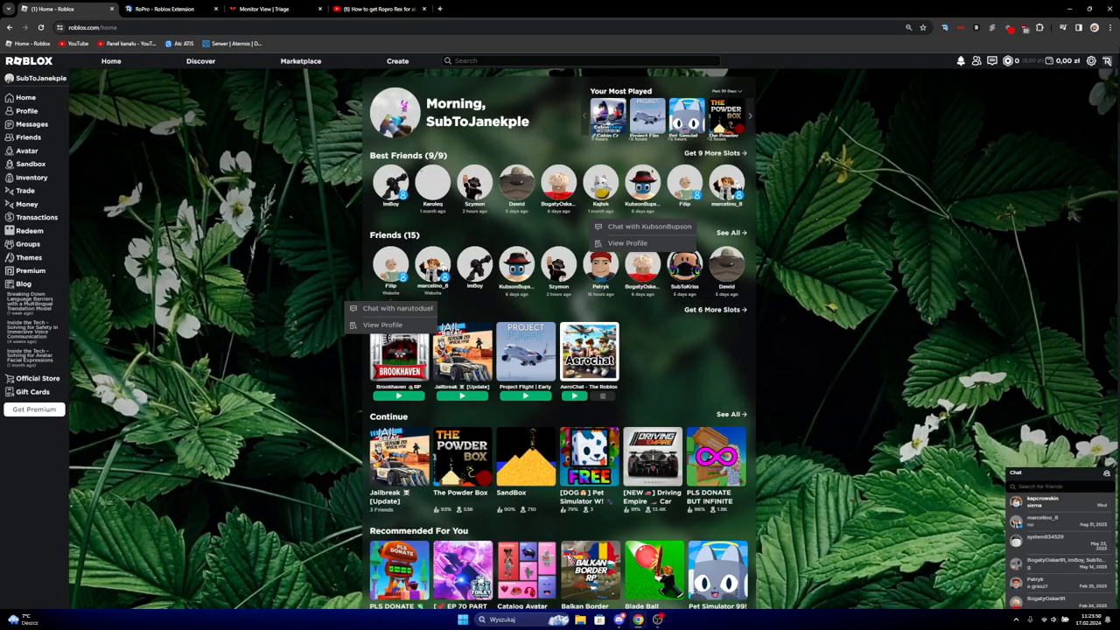
Glance at Discord, then return to the Triage monitor for roprorex_1.rar
left_click(1091, 60)
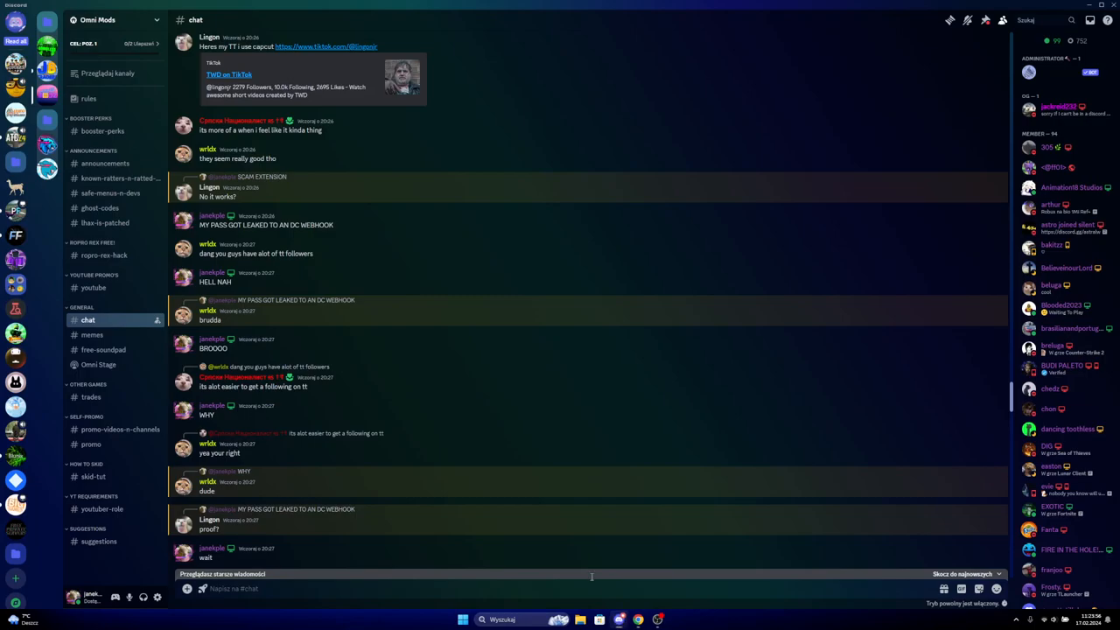
scroll("down", 3)
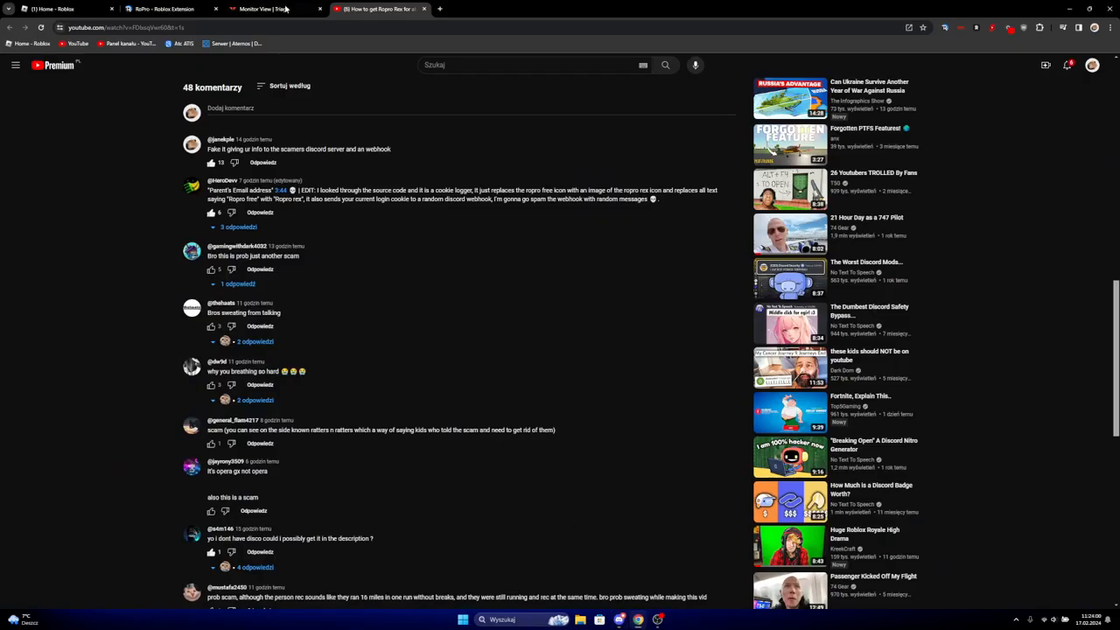
left_click(262, 8)
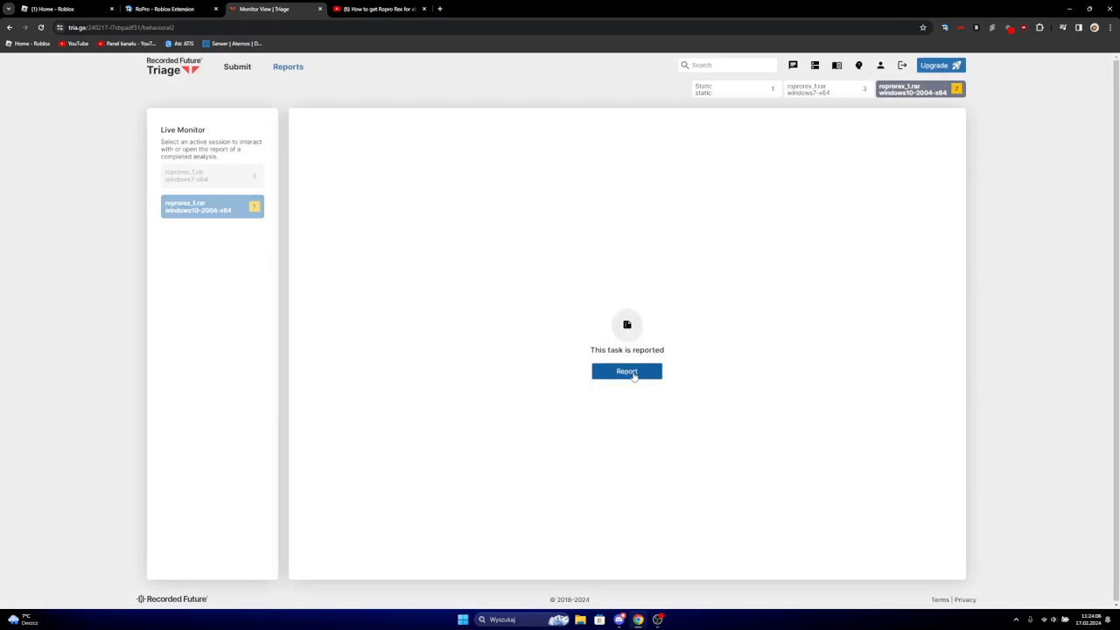
Open the roprorex_1.rar report and review its 7/10 score, signatures and processes
left_click(626, 371)
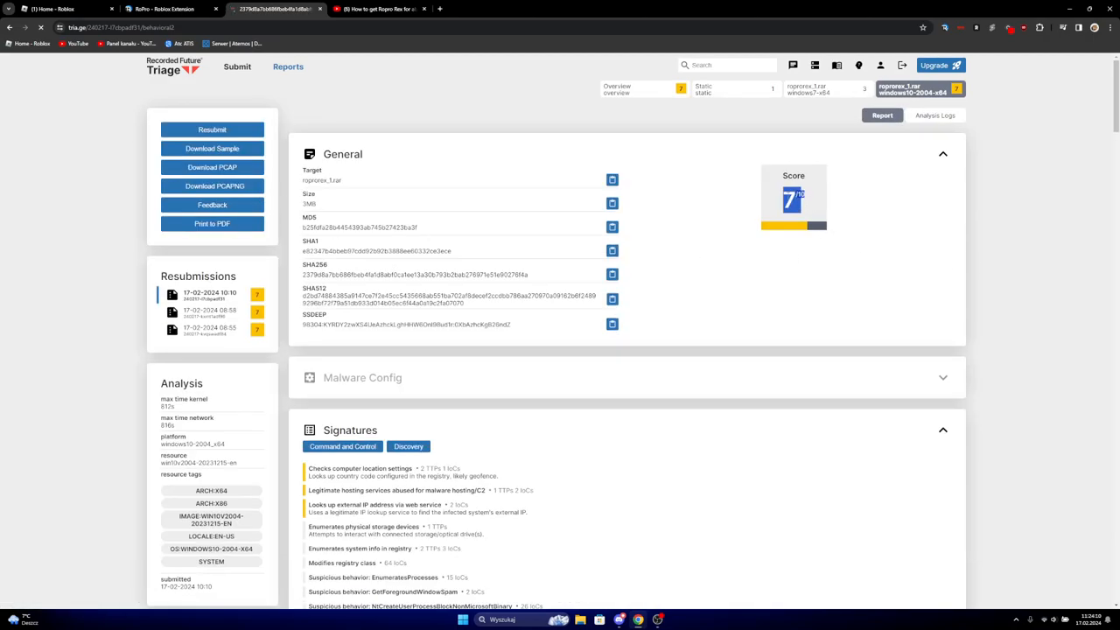
scroll("down", 3)
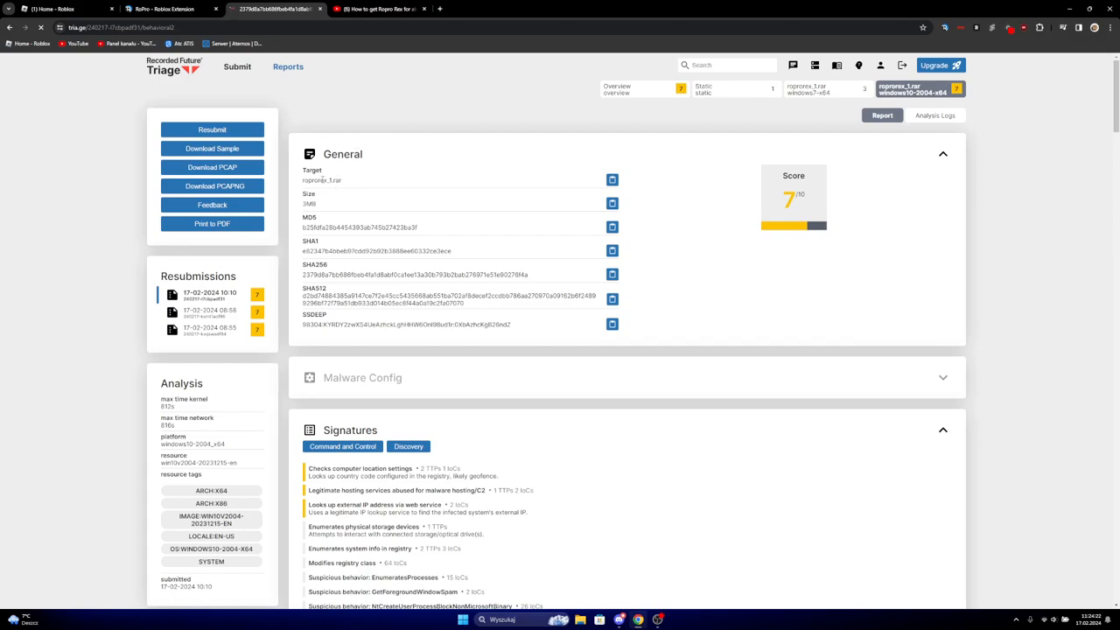
scroll("down", 3)
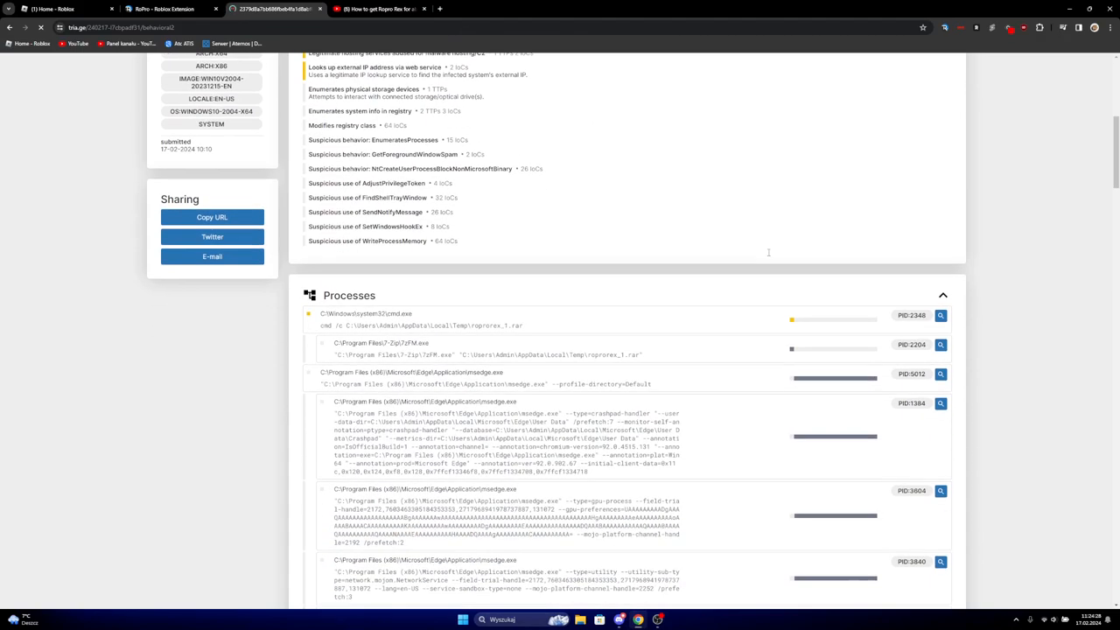
scroll("down", 3)
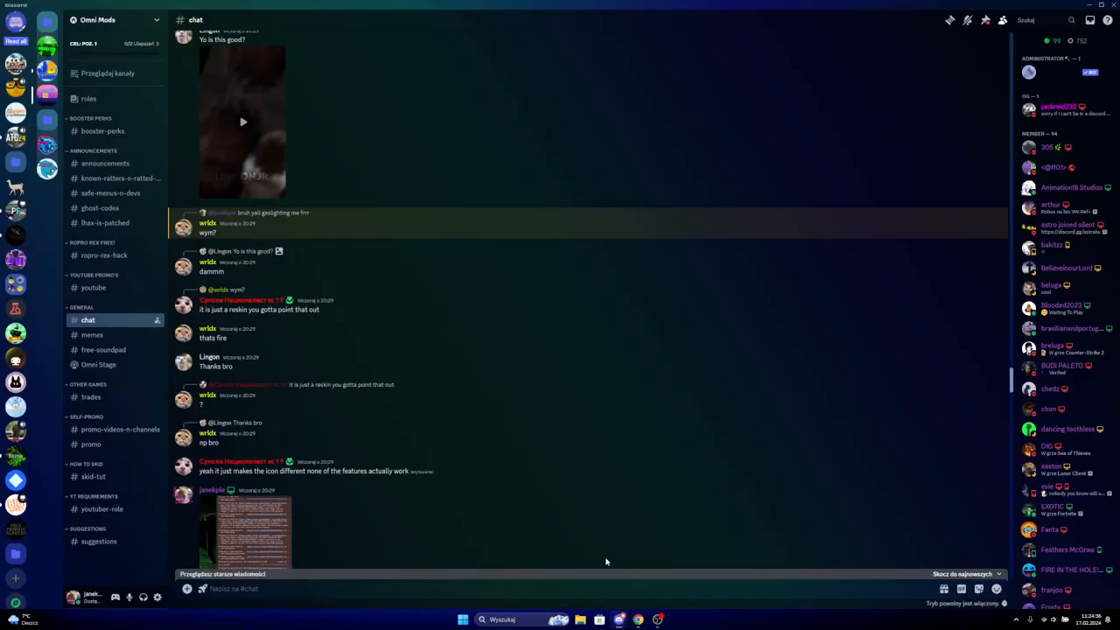
Scroll to the end of #chat and switch to #ropro-rex-hack
scroll("down", 3)
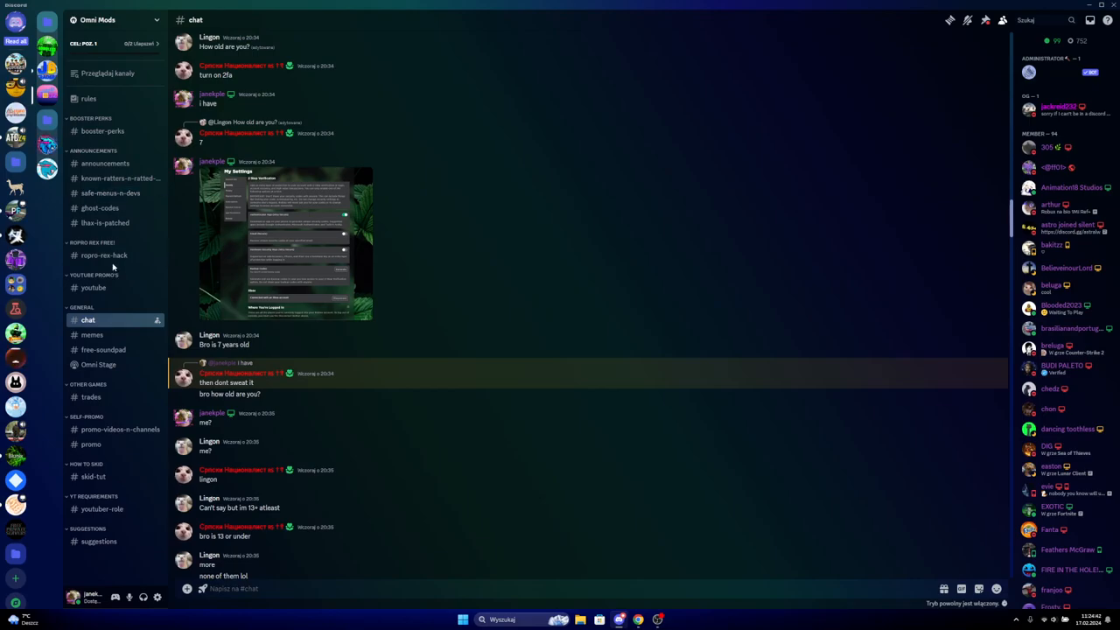
left_click(103, 255)
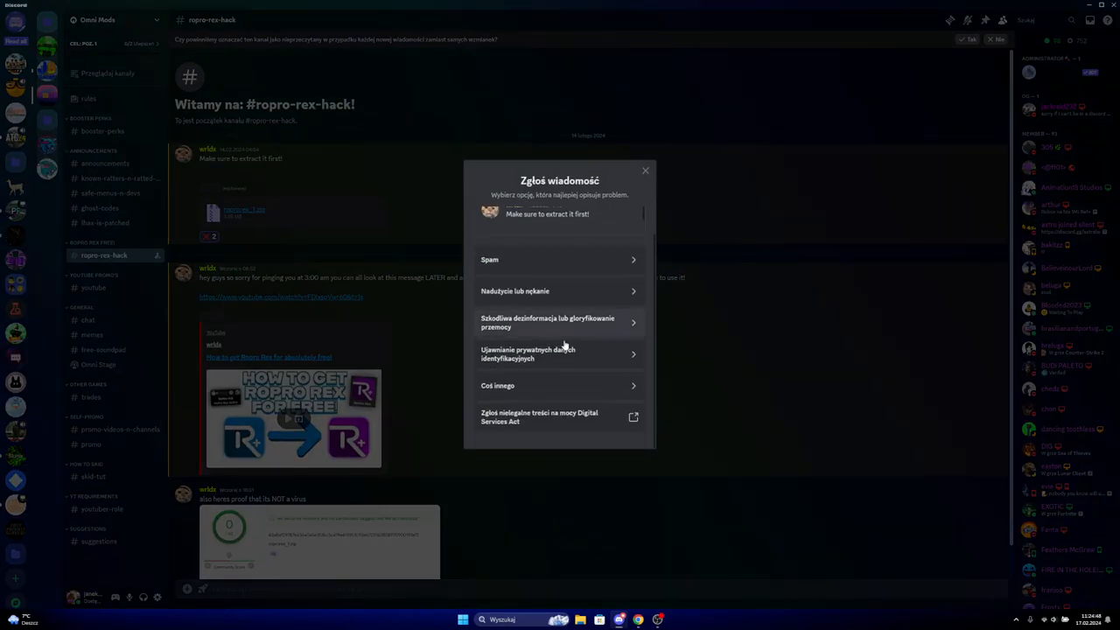
mouse_move(563, 385)
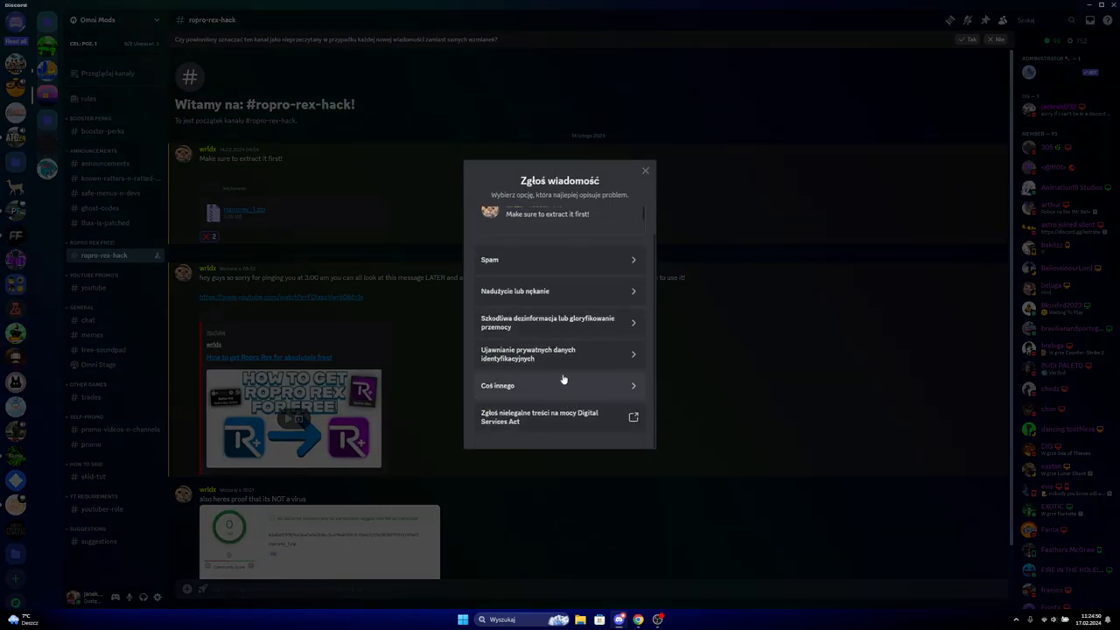
mouse_move(595, 303)
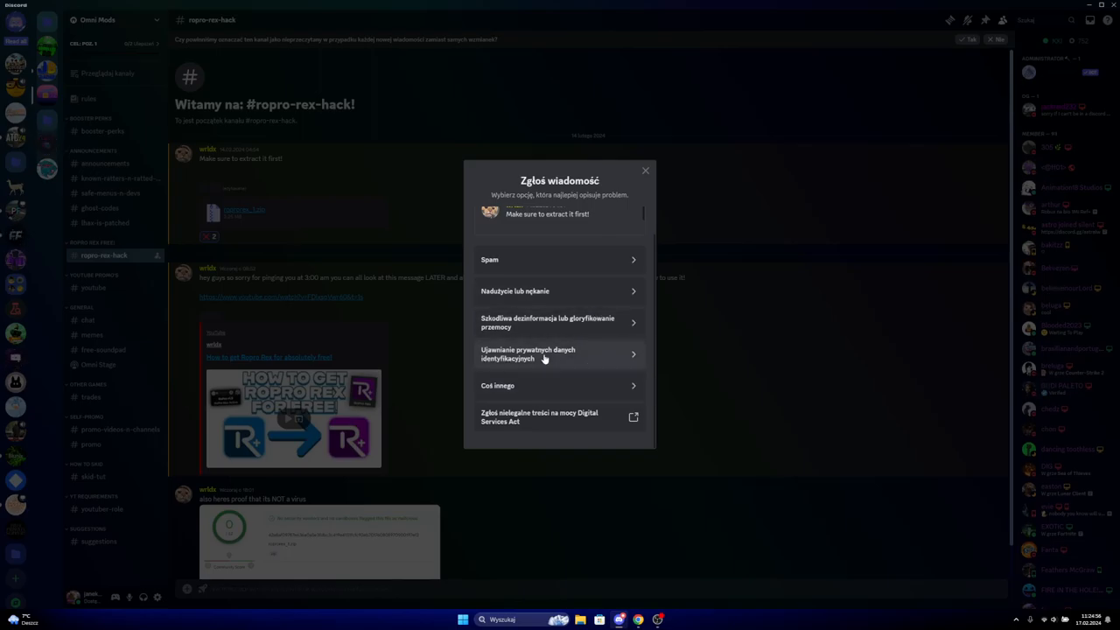
mouse_move(551, 321)
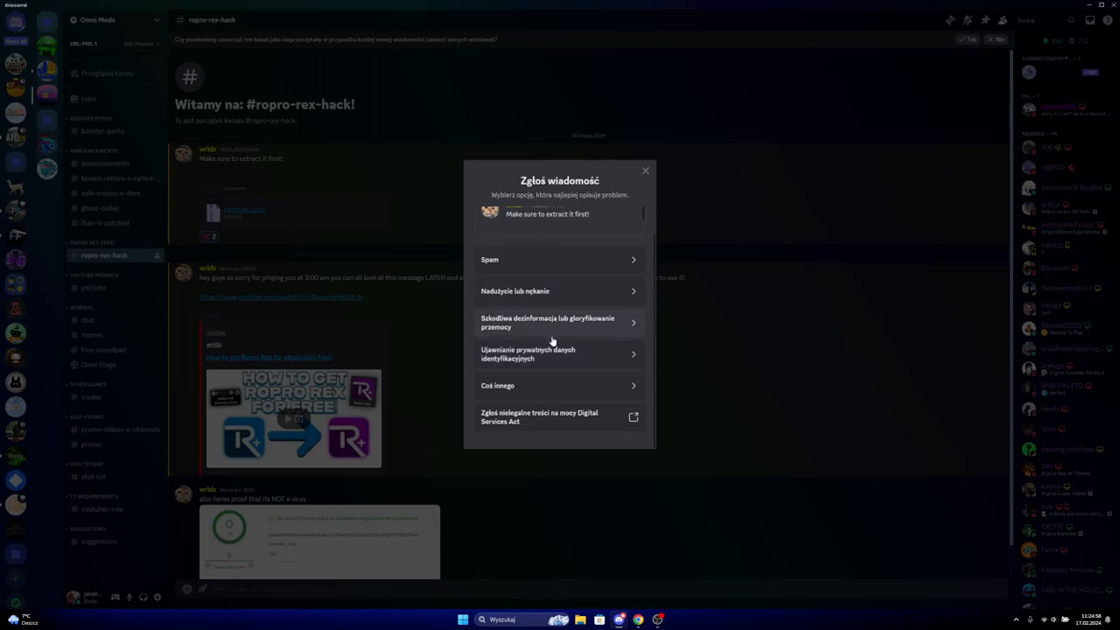
Report the message for leaking IP and e-mail address, then rate the reporting process
left_click(559, 353)
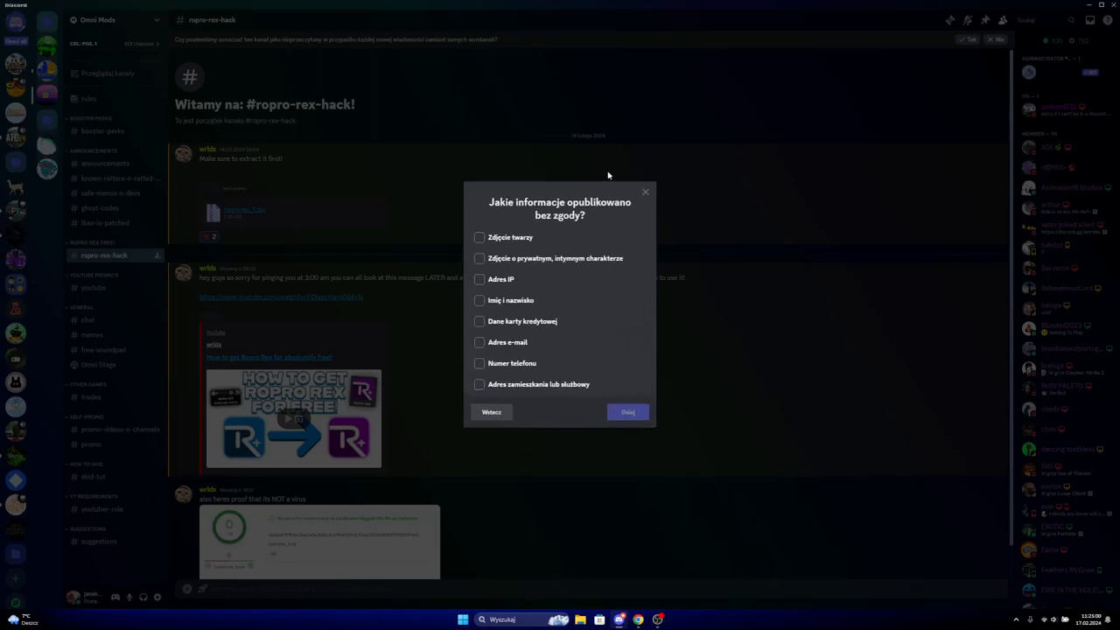
left_click(480, 279)
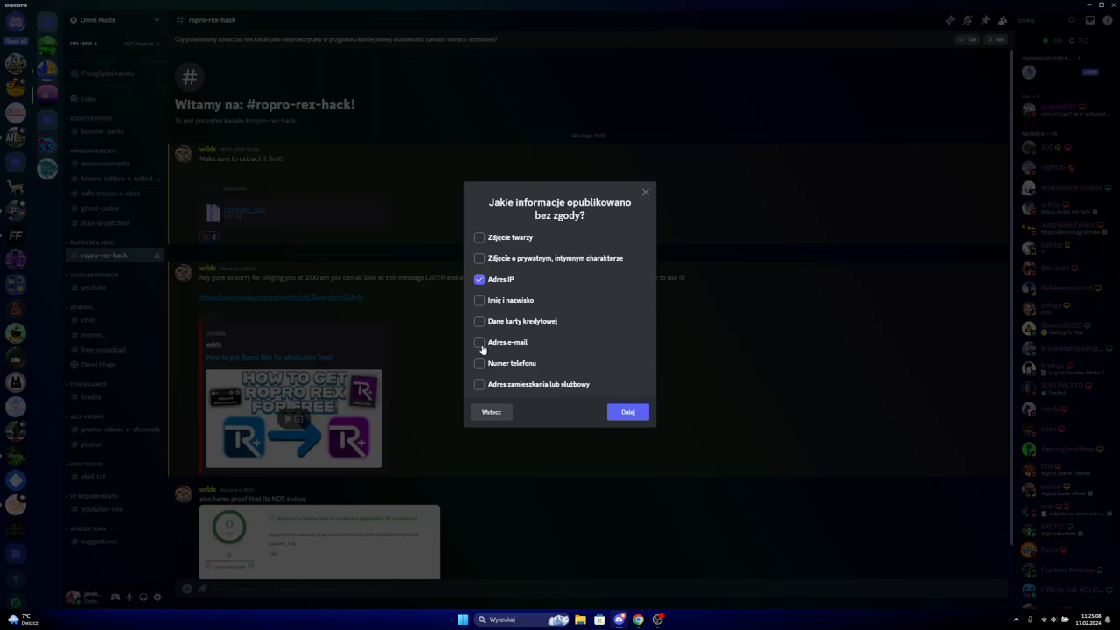
left_click(480, 342)
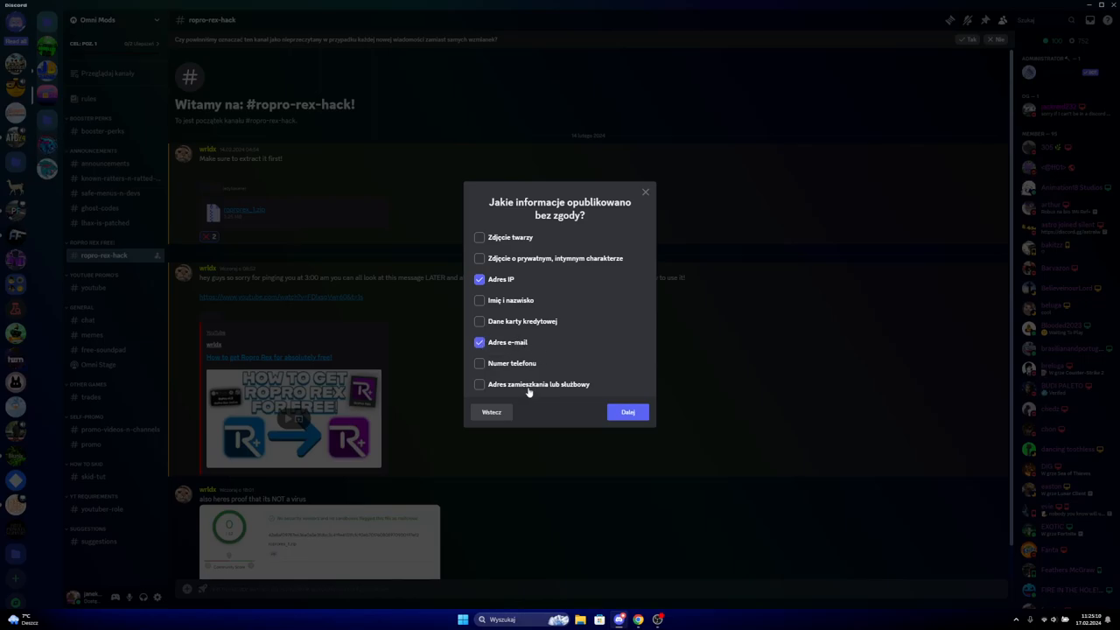
left_click(627, 412)
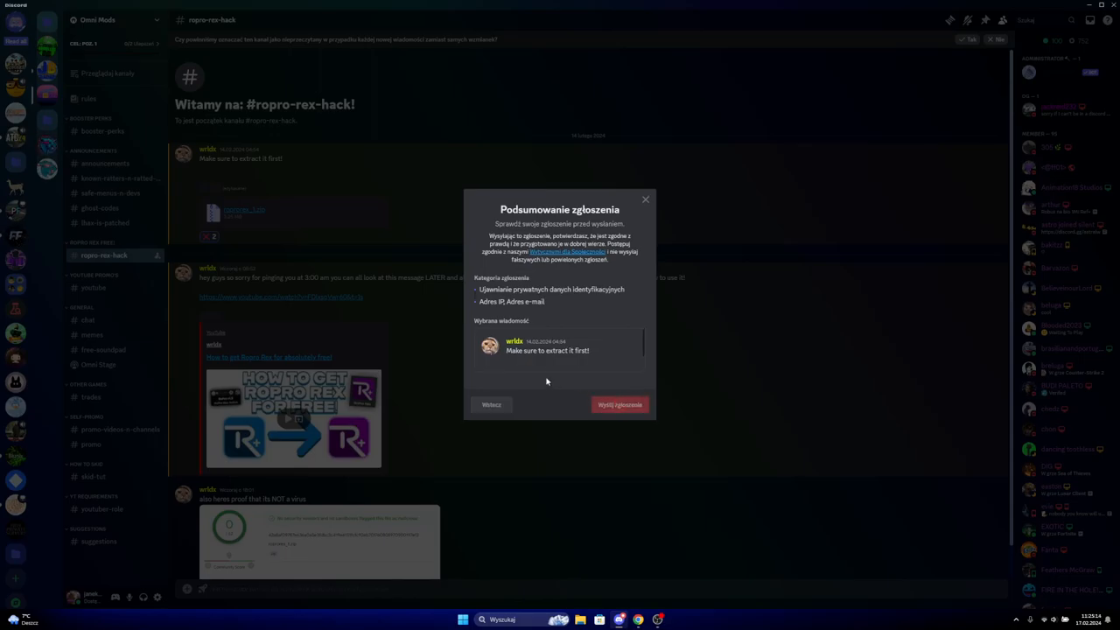
left_click(620, 404)
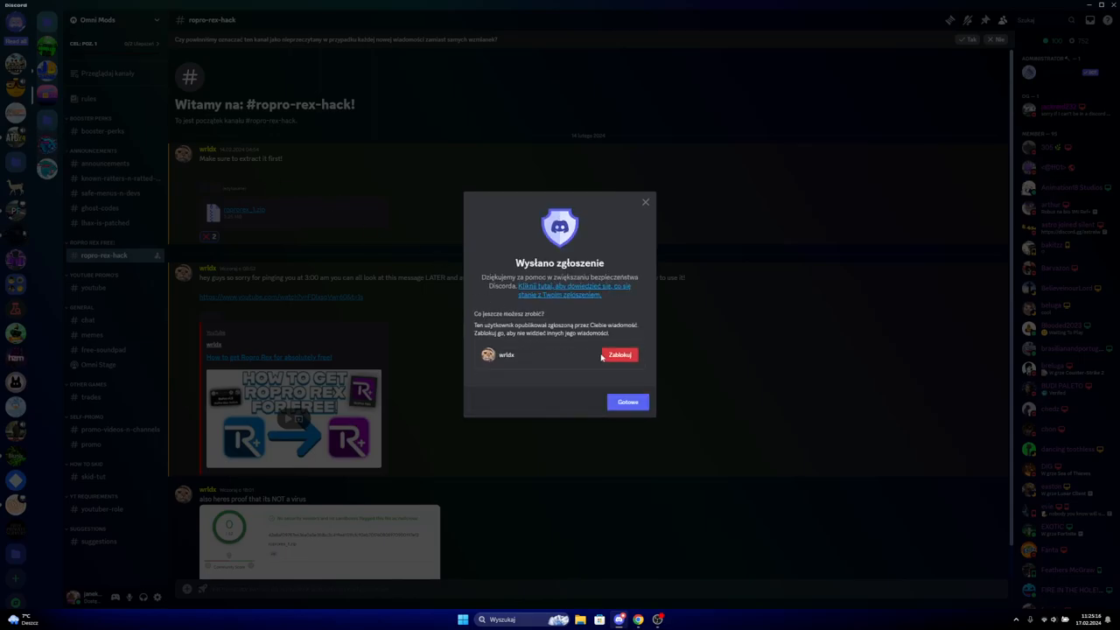
left_click(627, 402)
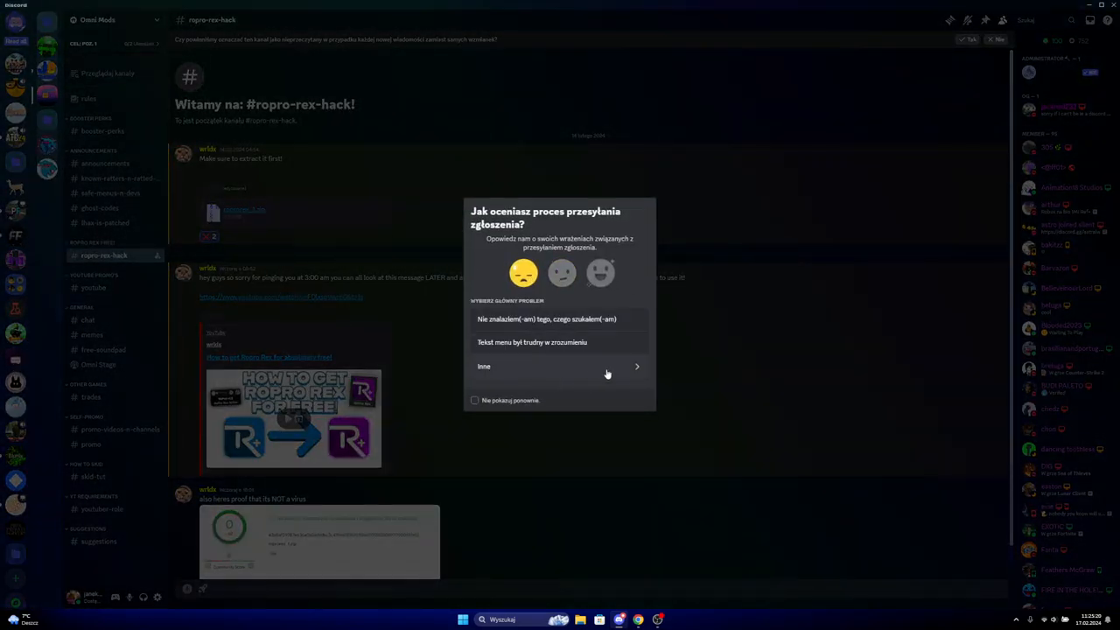
left_click(607, 366)
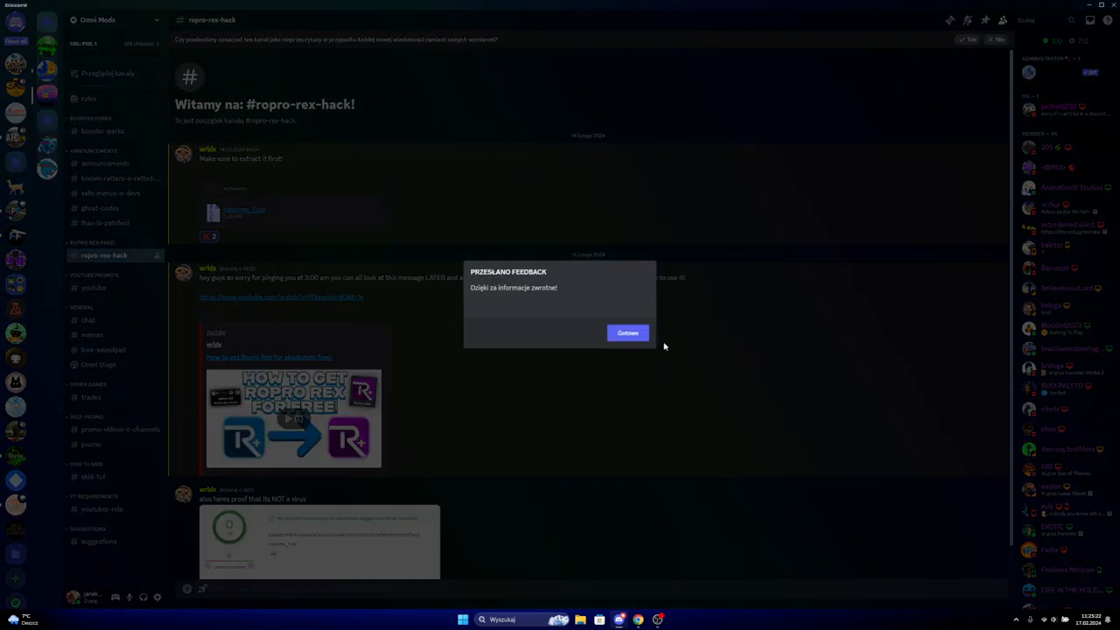
left_click(629, 332)
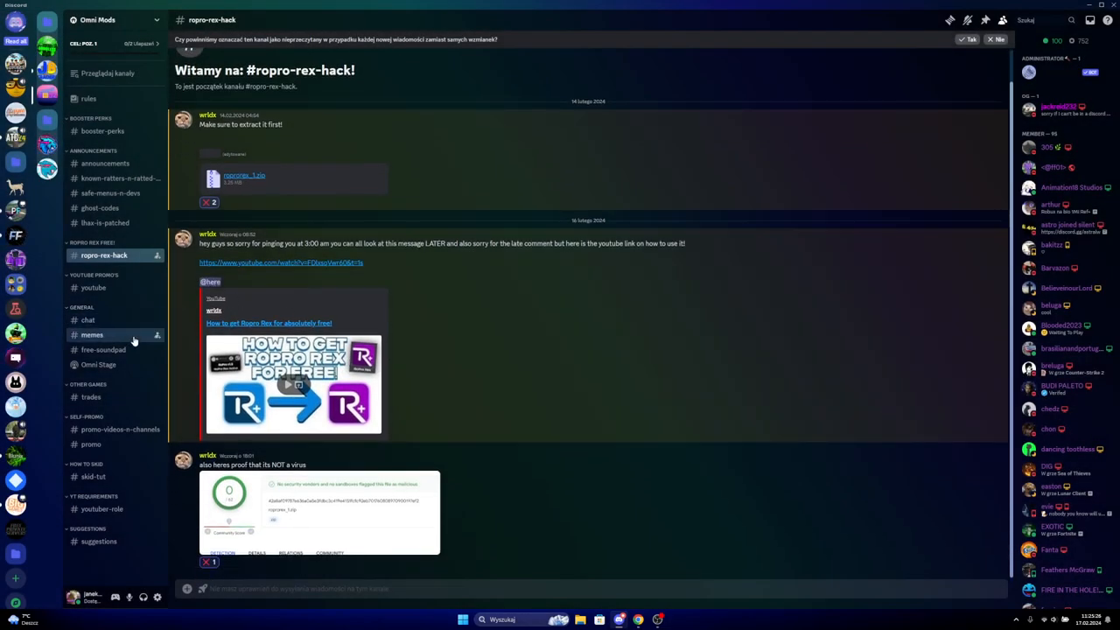
mouse_move(625, 441)
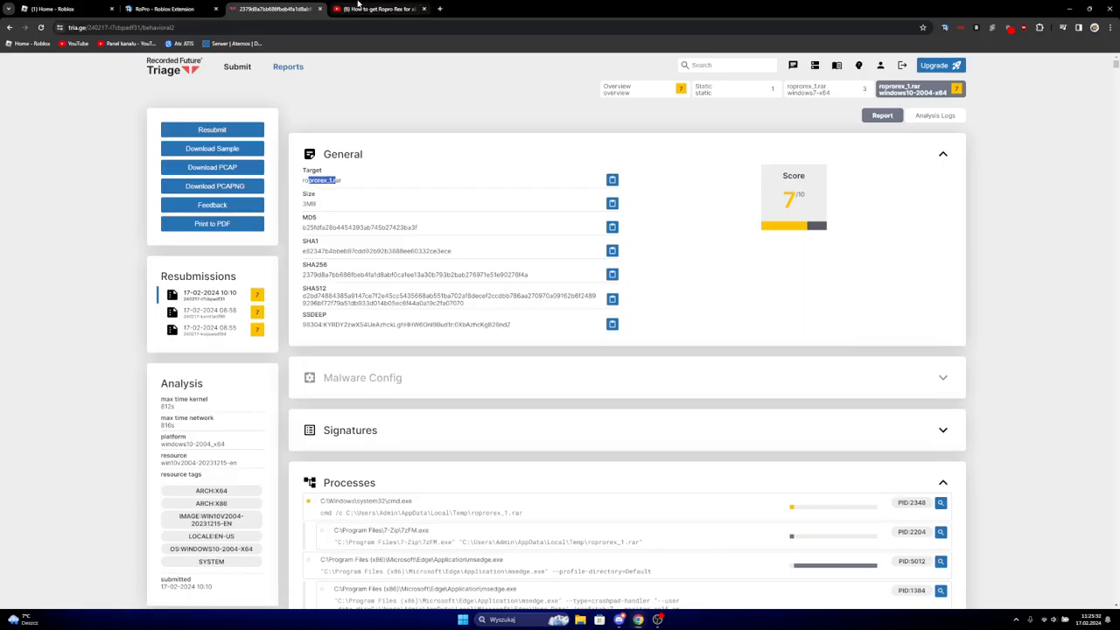
Look at the RoPro extension site tab, then return to Discord
left_click(166, 9)
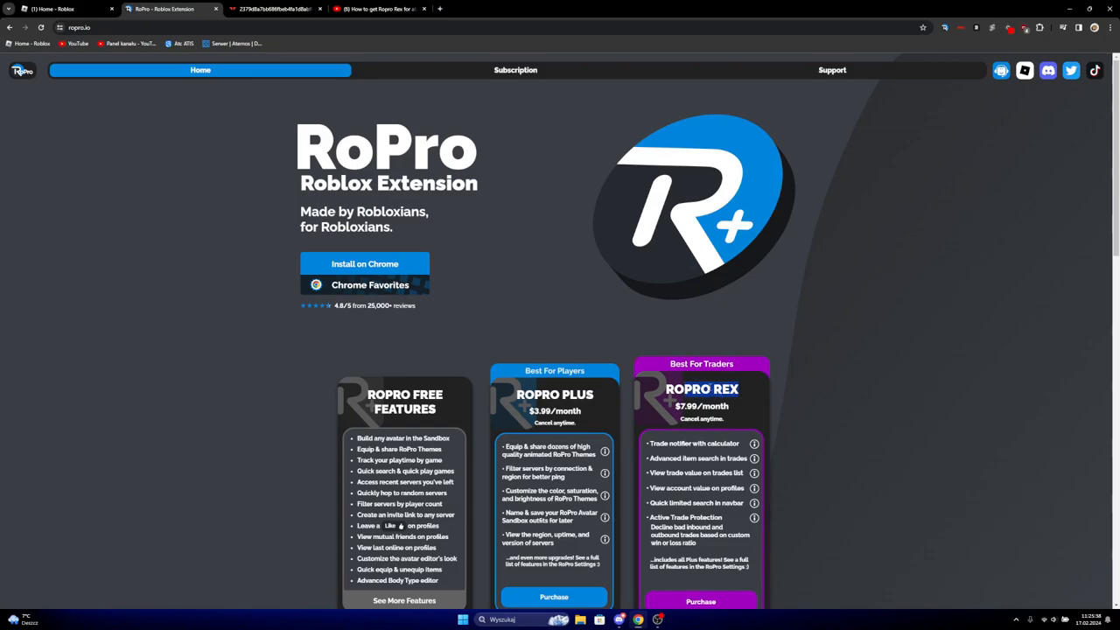
left_click(274, 8)
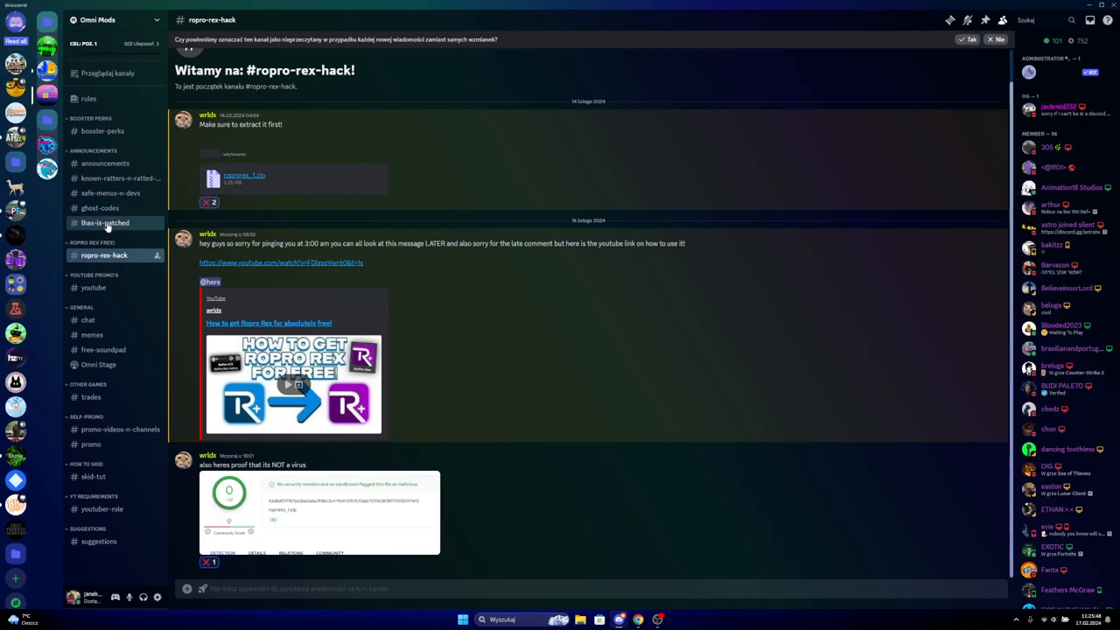
Browse #safe-menus-n-devs, #skid-tut, #known-ratters-n-ratted-menus, #ropro-rex-hack, #memes and general chat
left_click(111, 192)
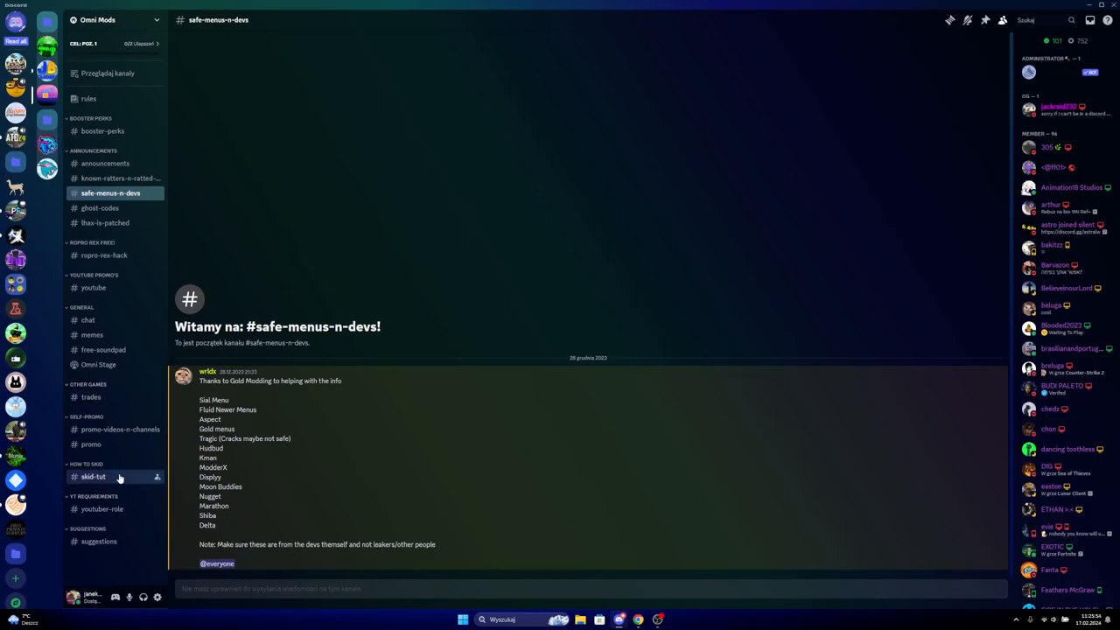
left_click(93, 475)
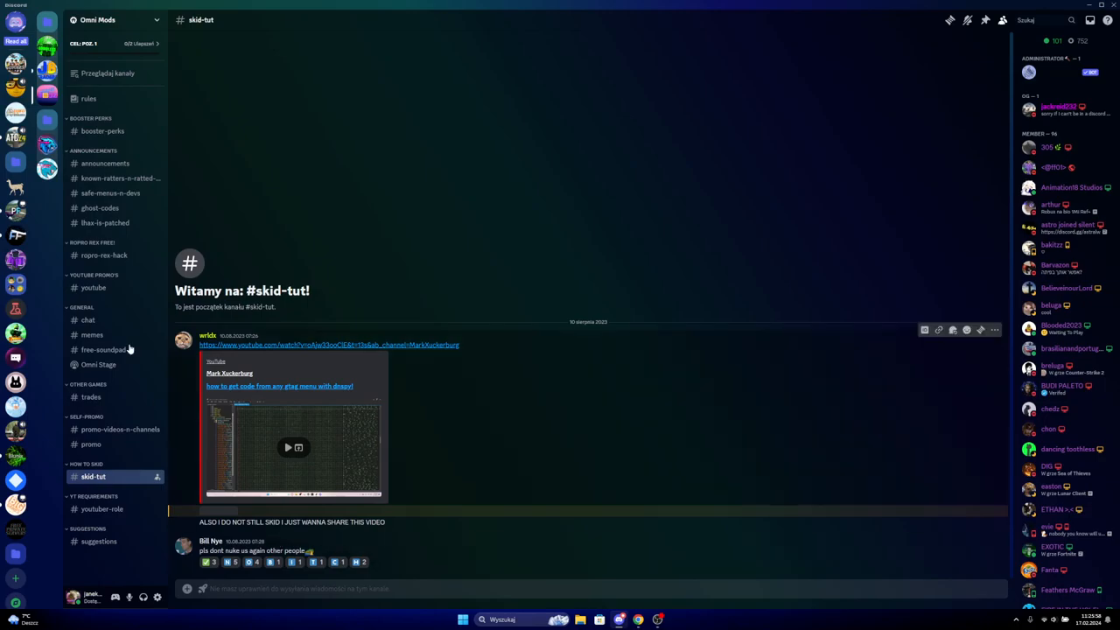
left_click(111, 192)
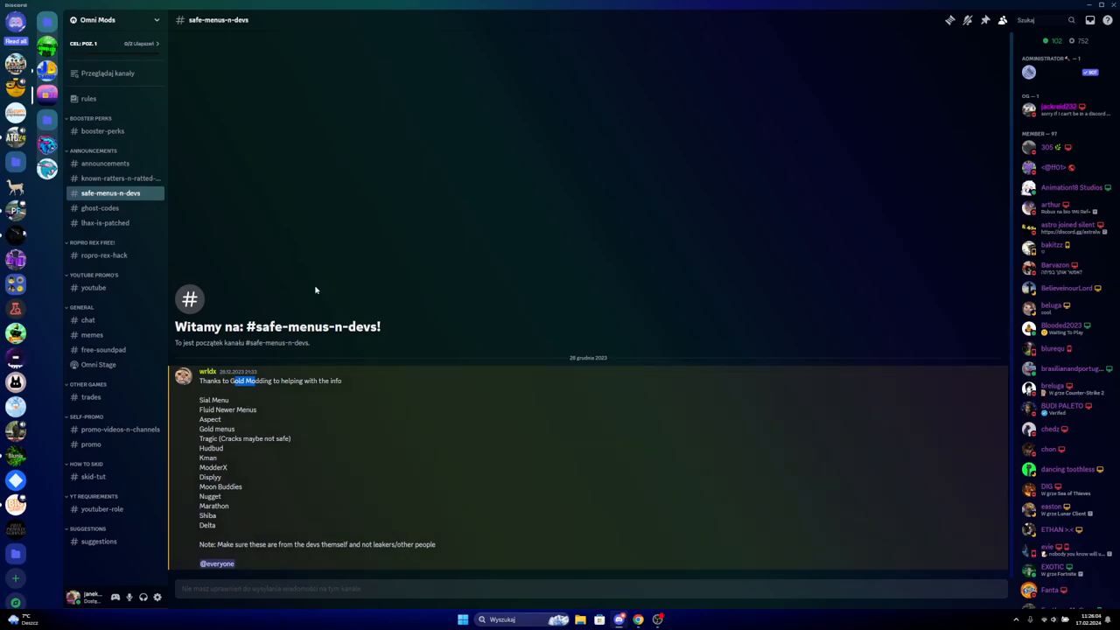
mouse_move(282, 416)
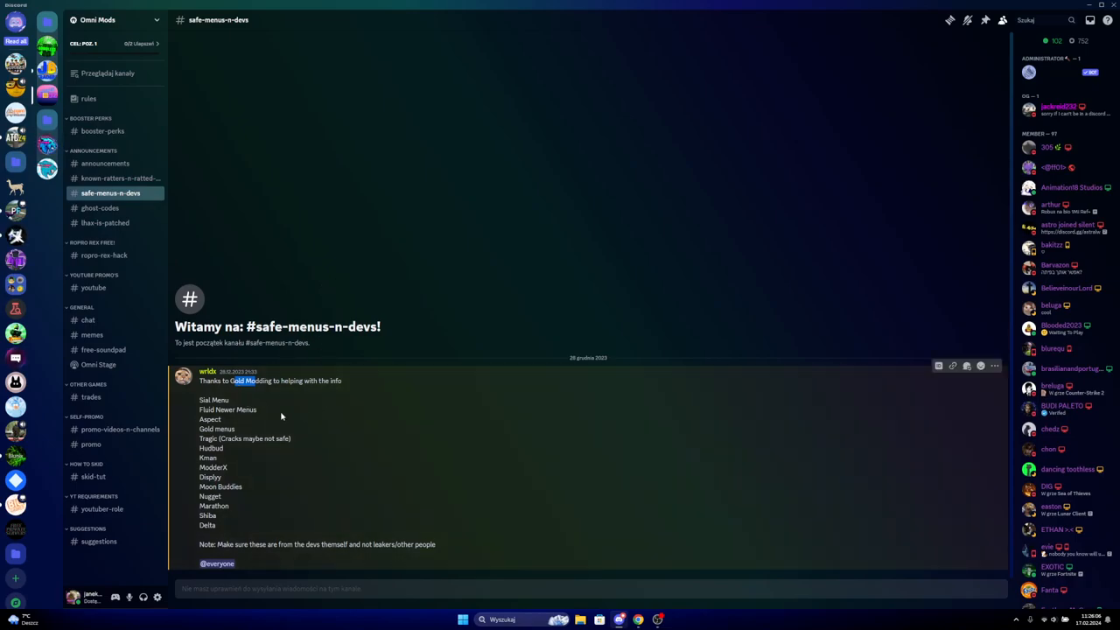
mouse_move(120, 178)
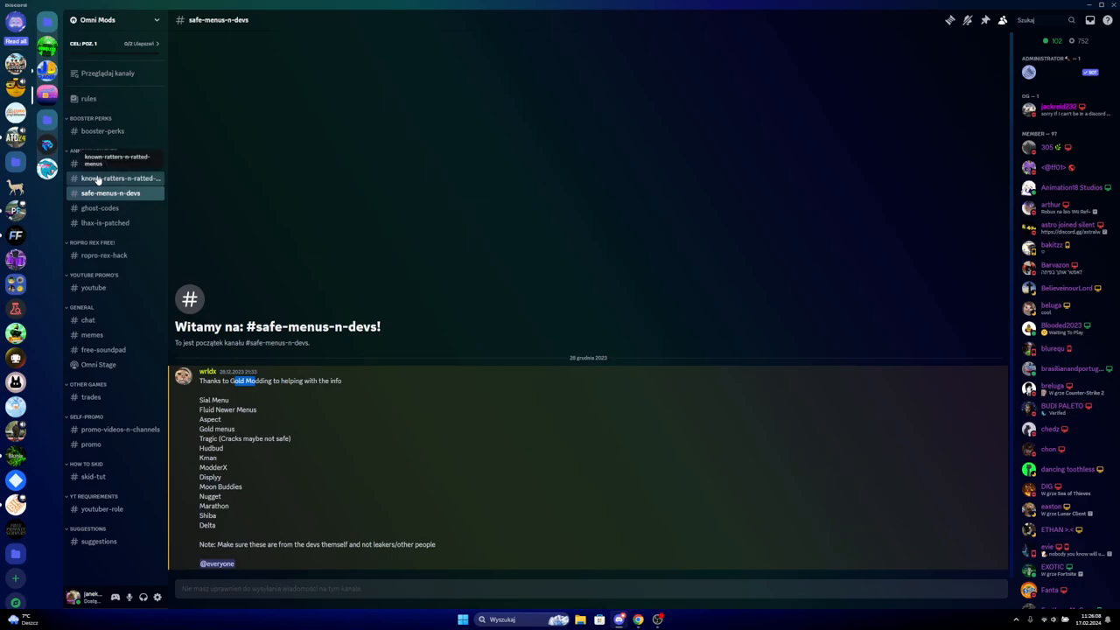
left_click(118, 179)
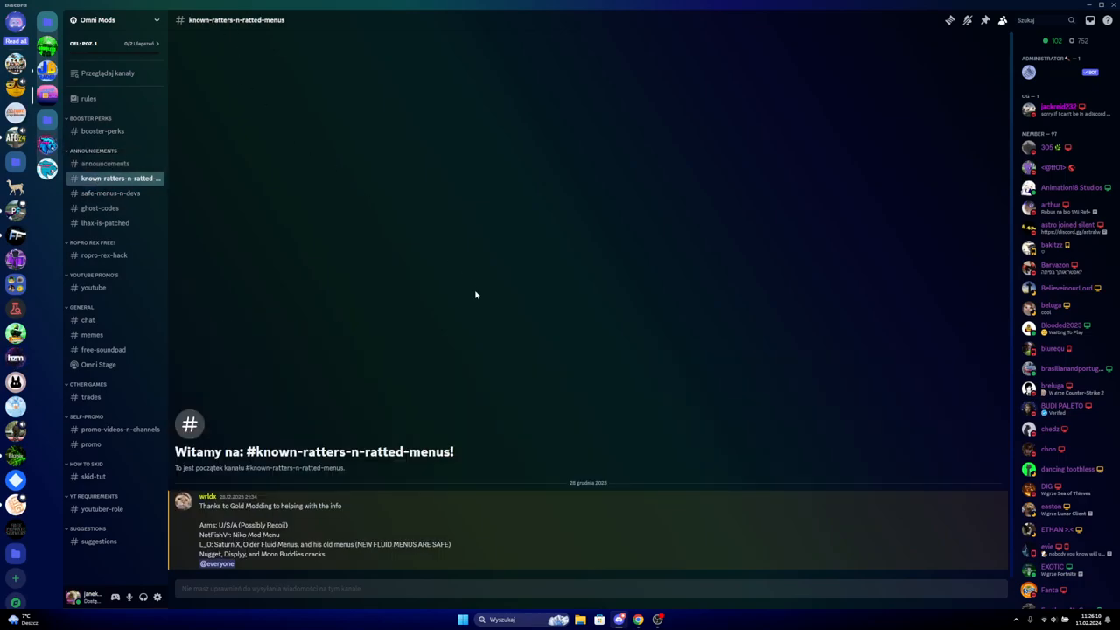
left_click_drag(198, 534, 282, 544)
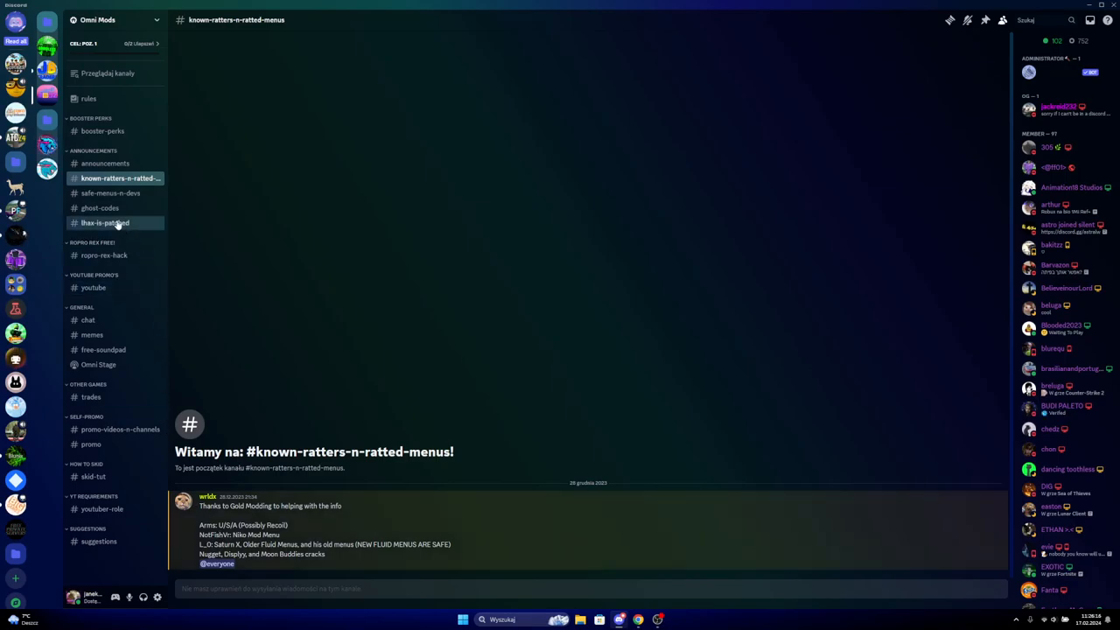
left_click(104, 254)
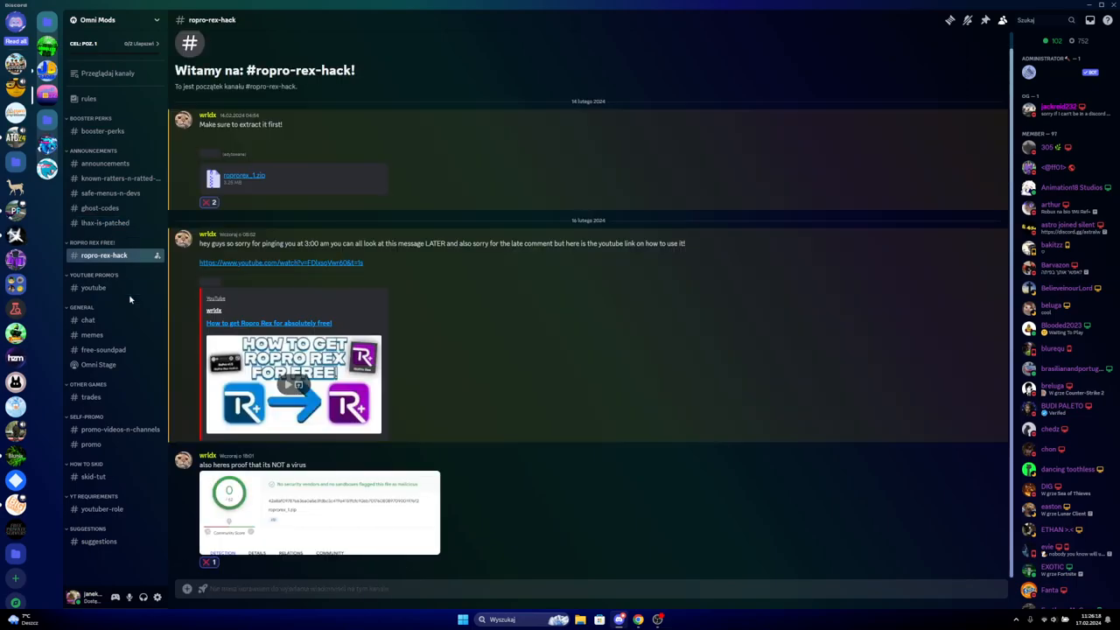
left_click(92, 334)
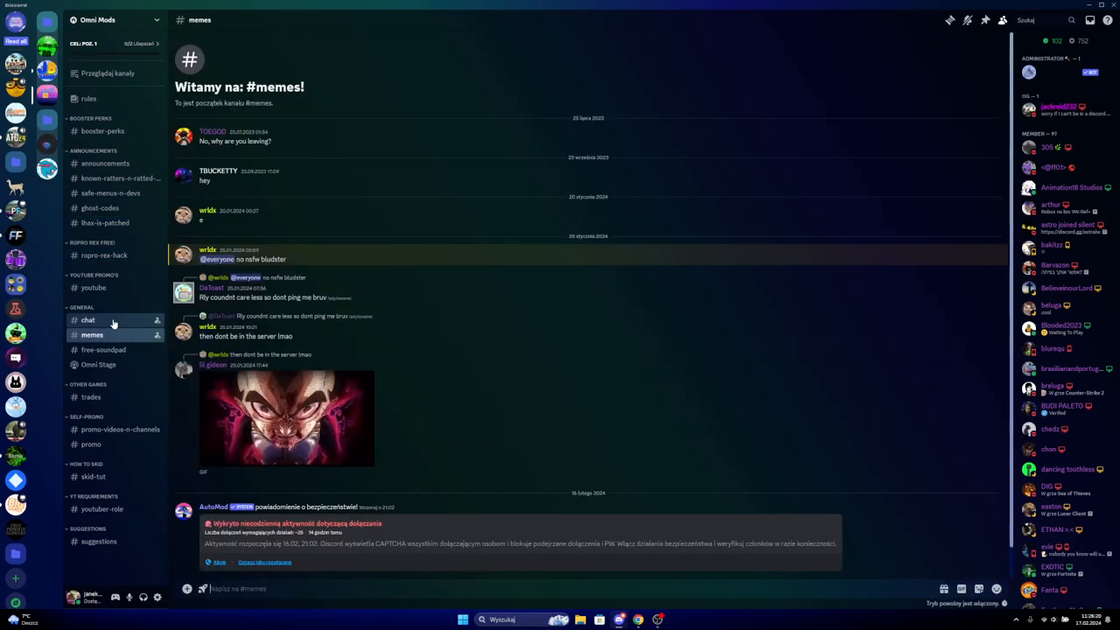
left_click(87, 320)
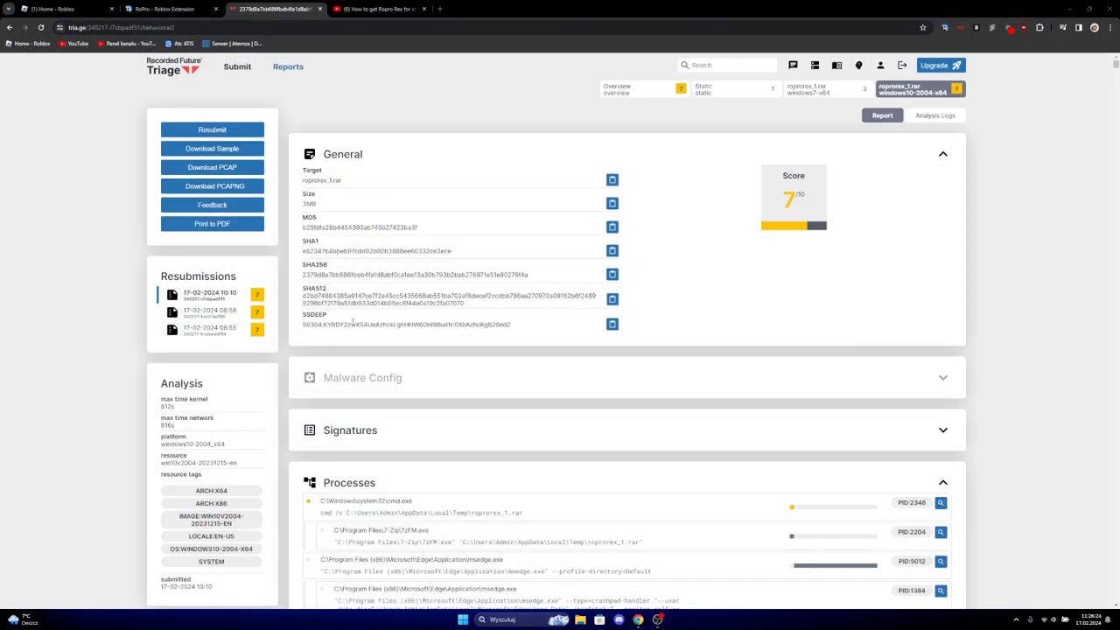
Switch to the 'How to get Ropro Rex for absolutely free!' video and choose Report
left_click(376, 8)
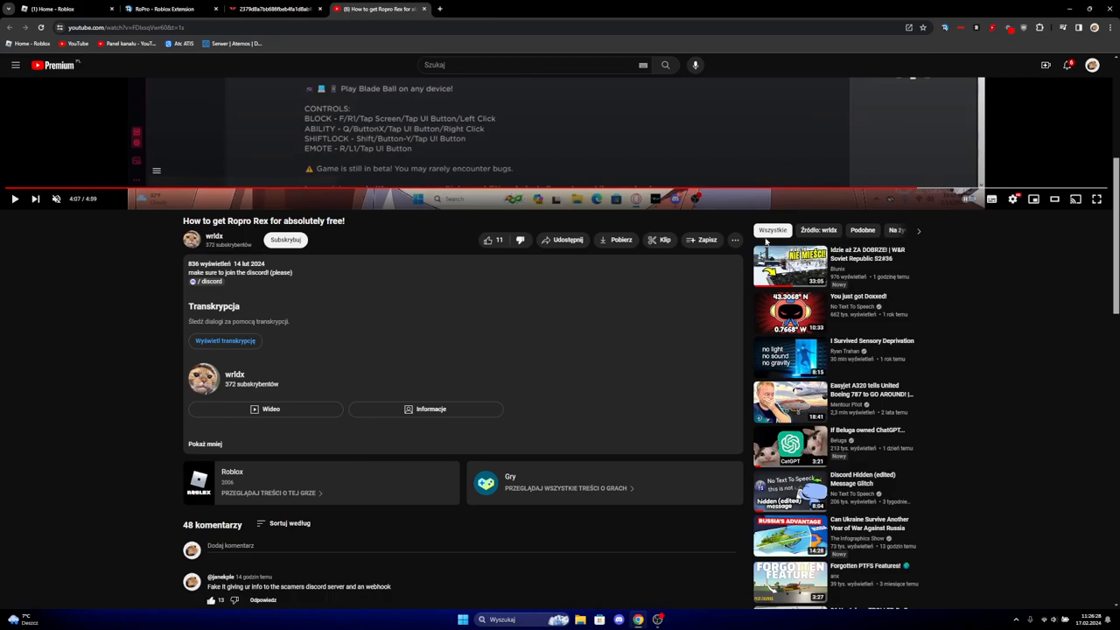
left_click(735, 240)
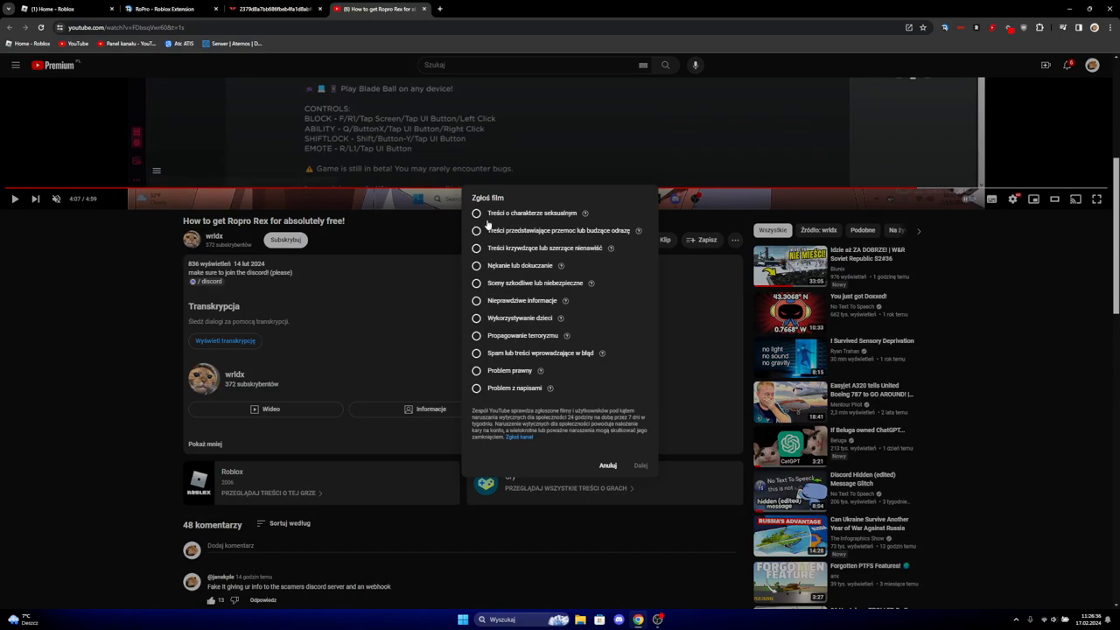
mouse_move(477, 298)
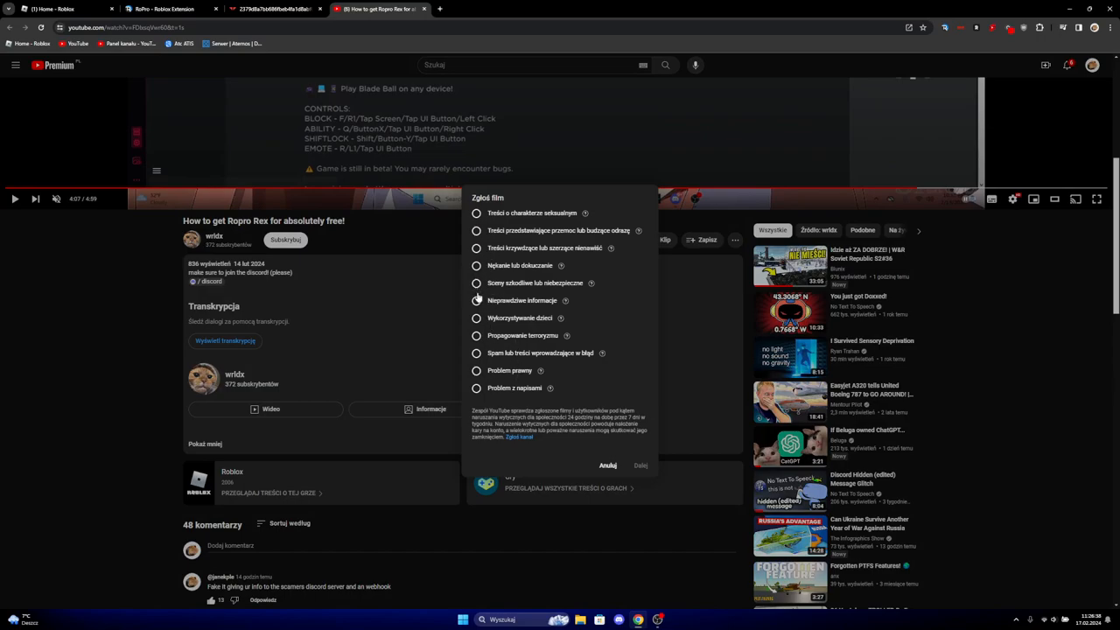
Report the video as Misinformation, ticking the description-links option, and continue
left_click(477, 300)
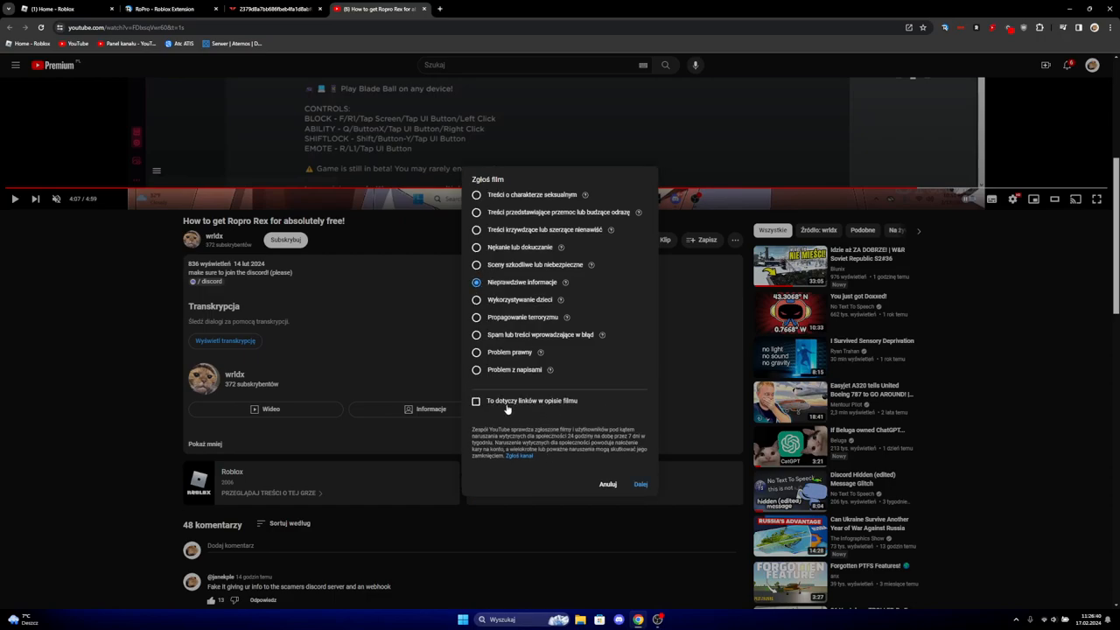
left_click(476, 400)
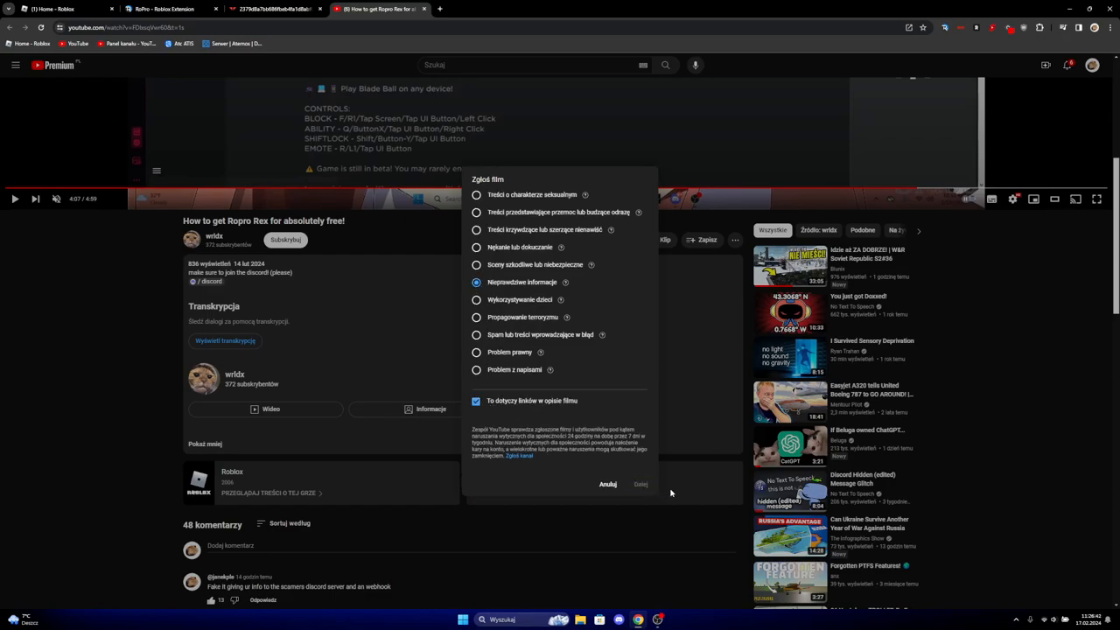
left_click(641, 484)
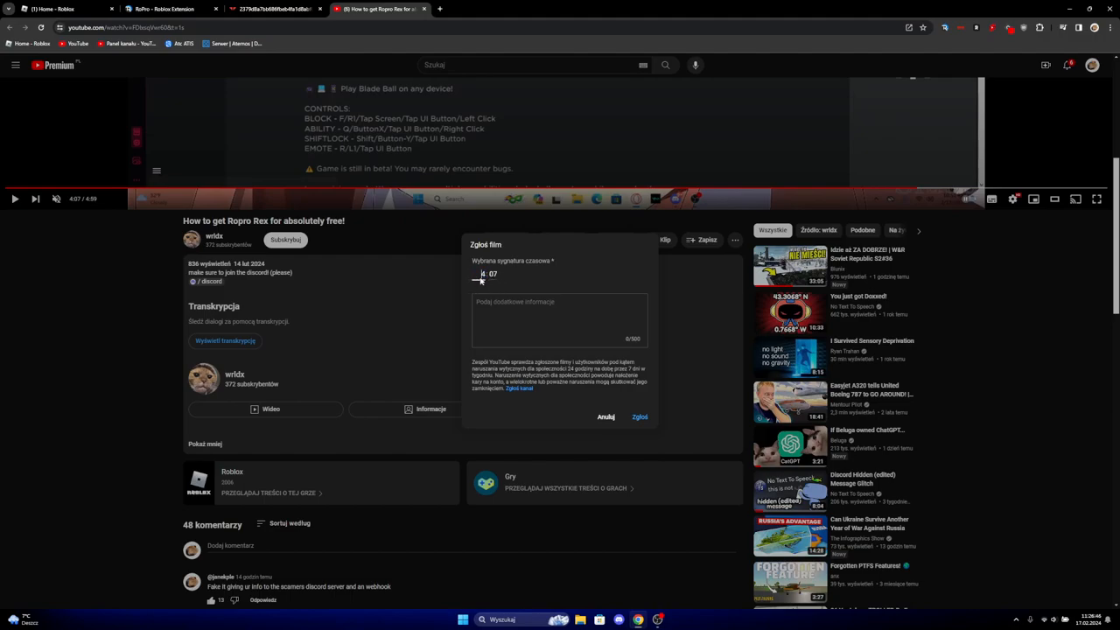
Add details that at 4:07 it steals your IP and Roblox cookie, then submit and close
left_click(560, 319)
type("I")
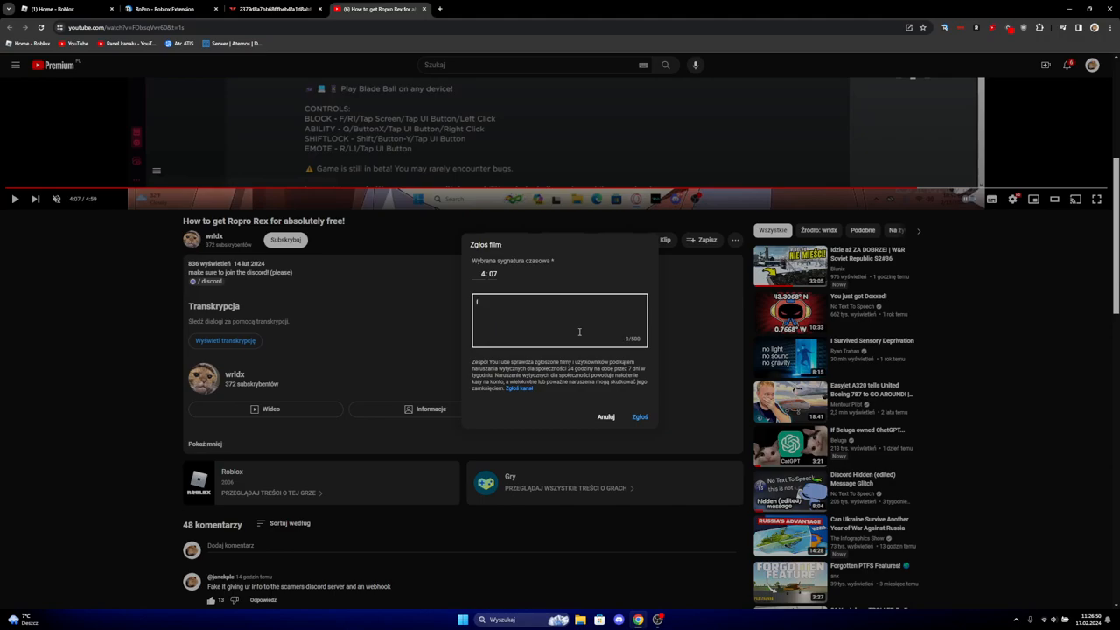
type("its a scam")
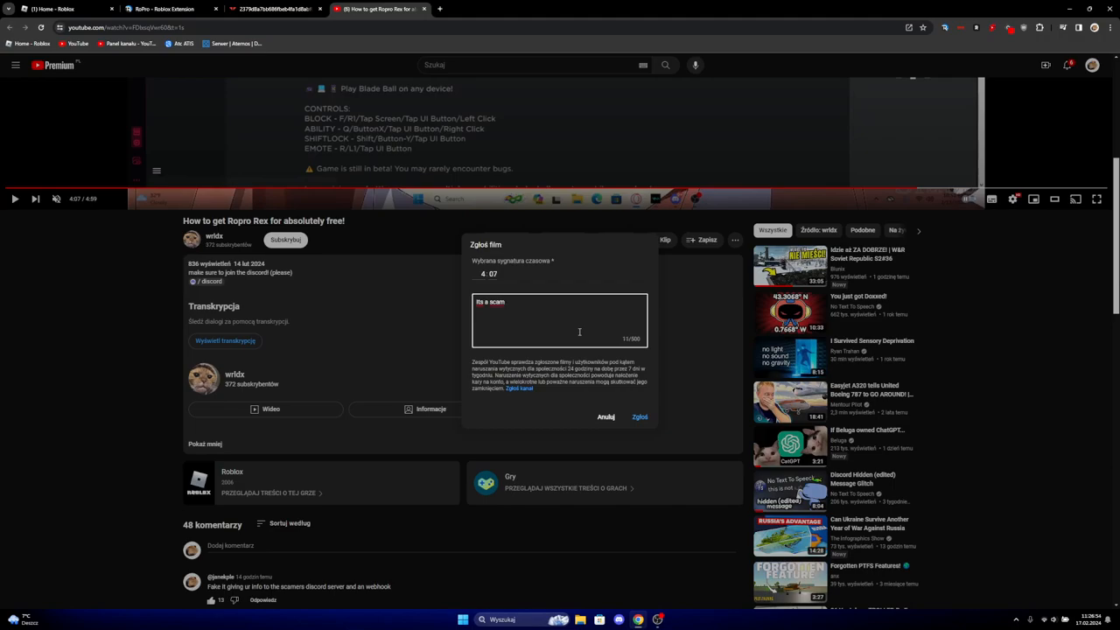
type("that get")
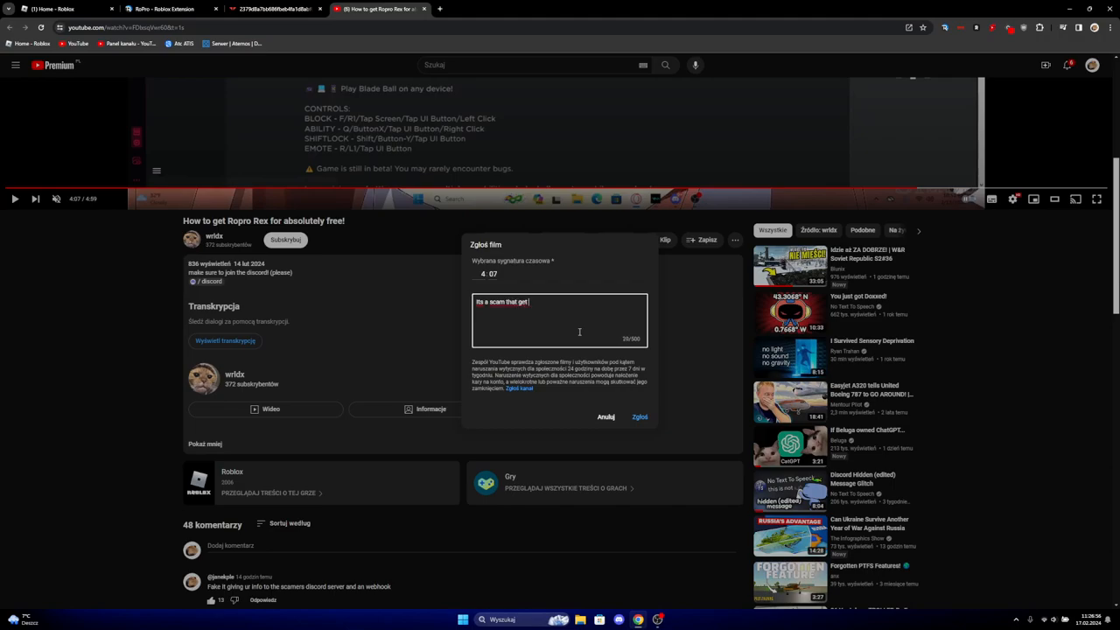
type("your IP and a roblox cookie")
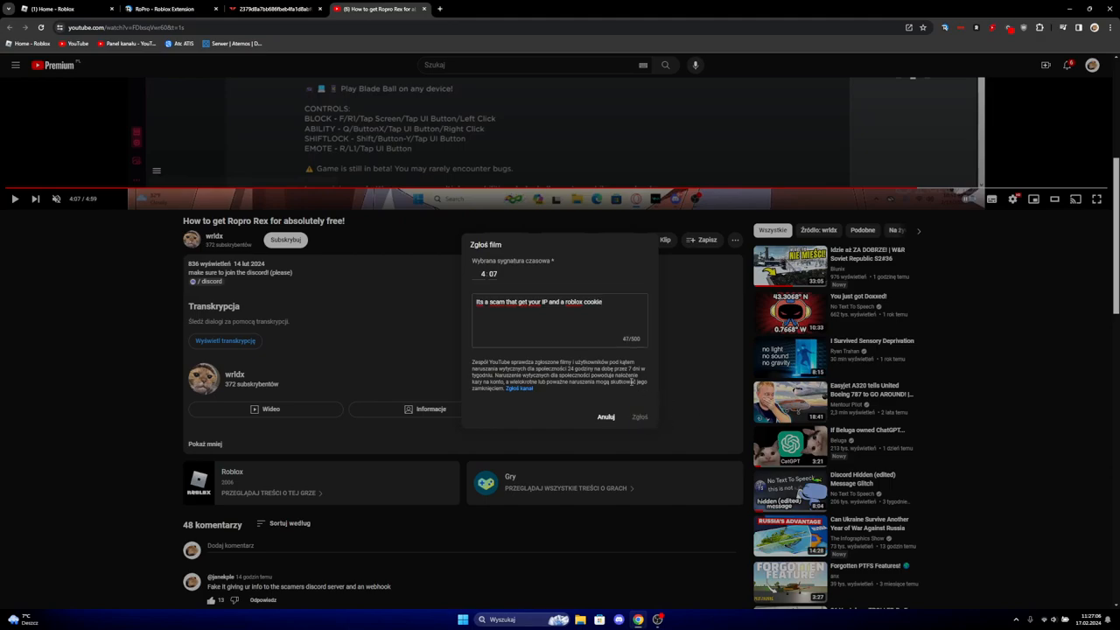
left_click(639, 417)
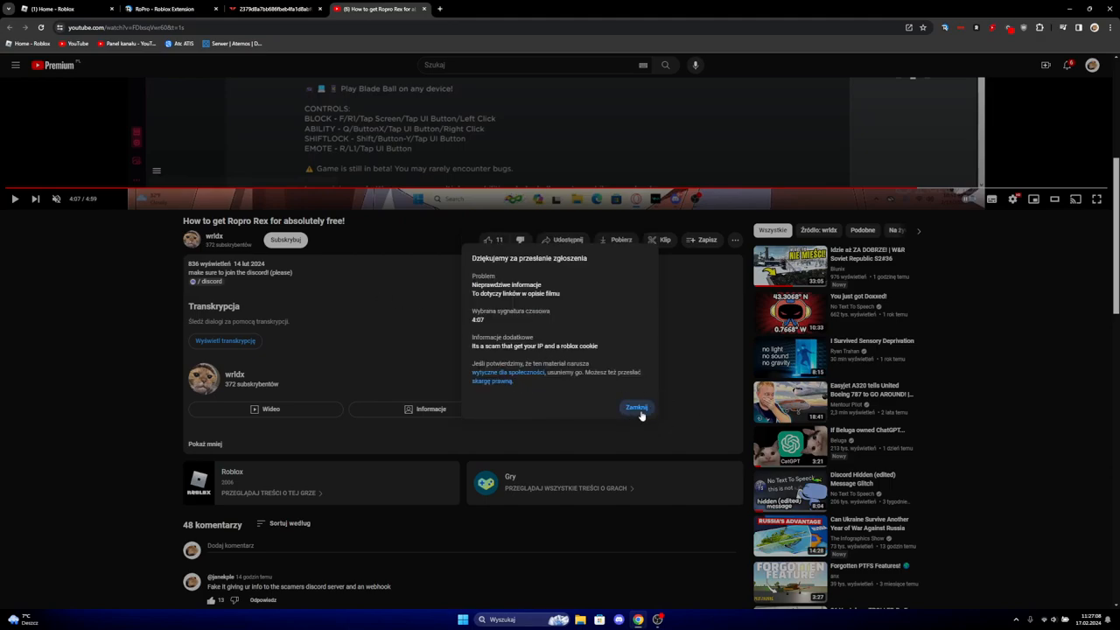
left_click(636, 407)
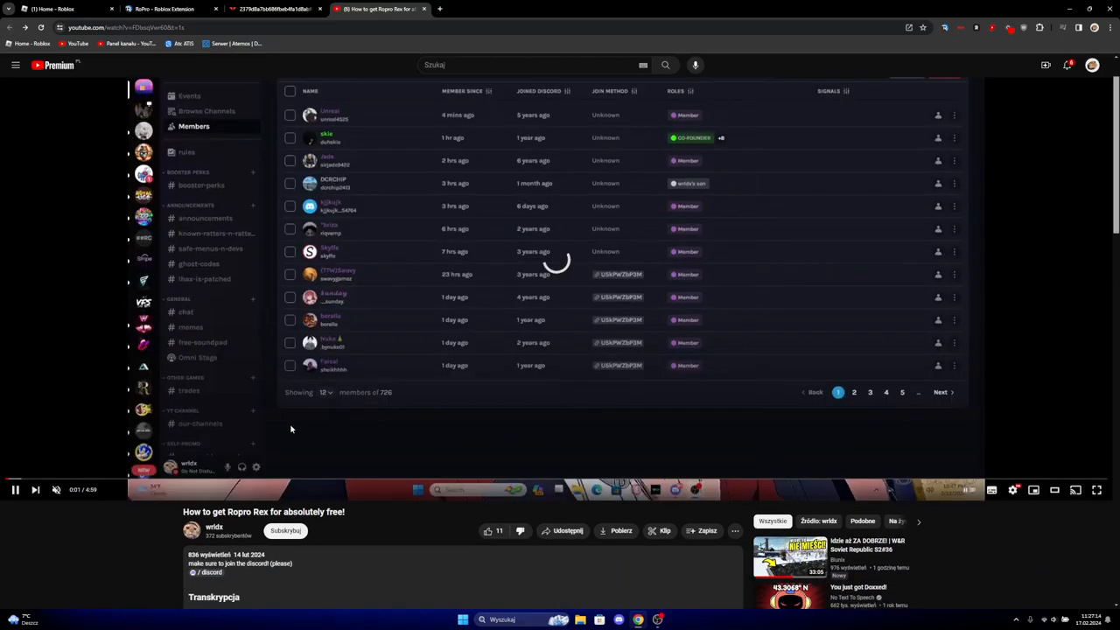
Read the description and the cookie-scam comment replies, then return to the Triage roprorex_1.rar report
scroll("down", 3)
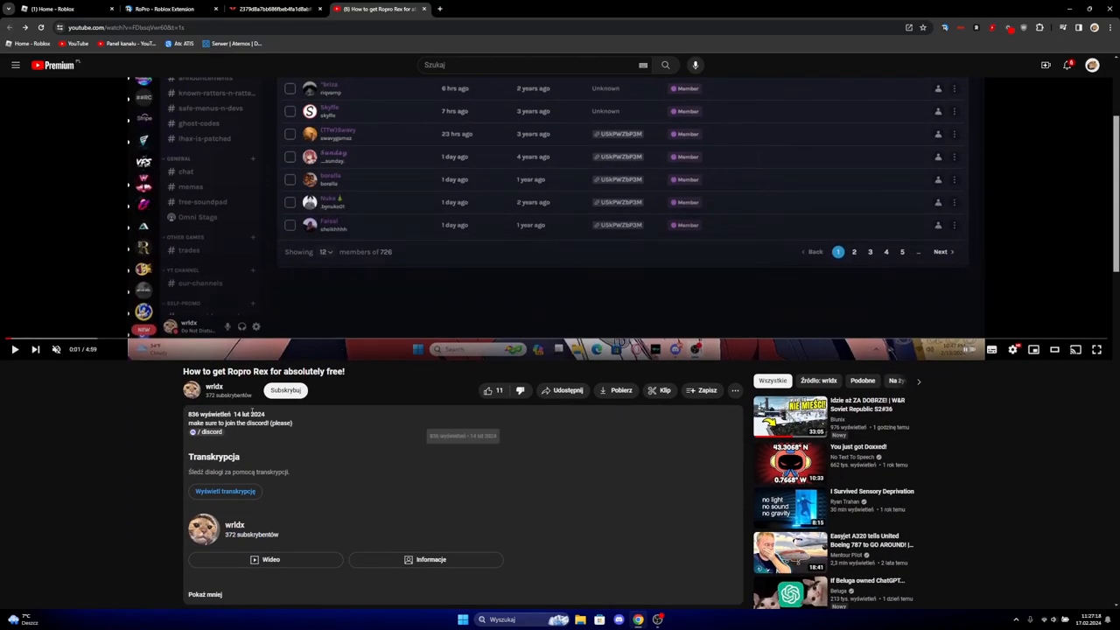
left_click(122, 27)
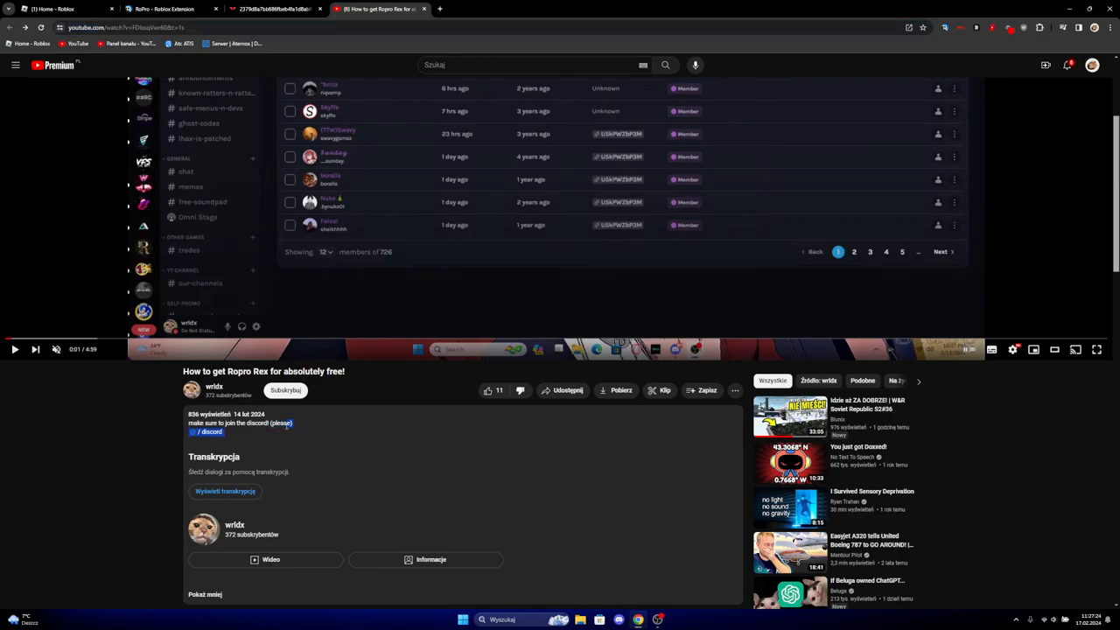
scroll("down", 3)
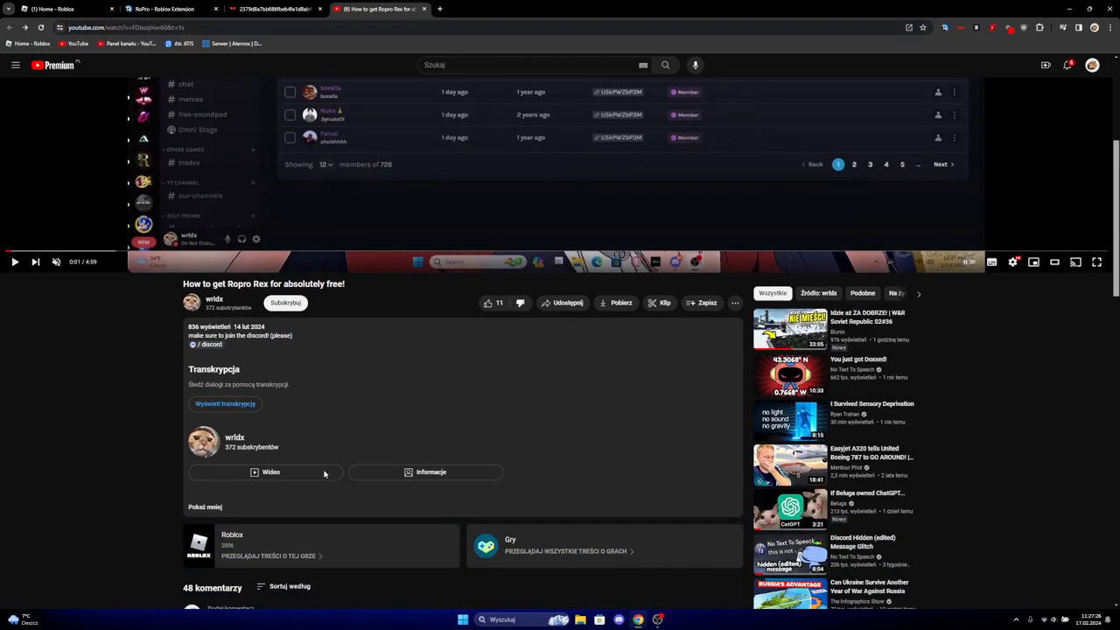
scroll("down", 3)
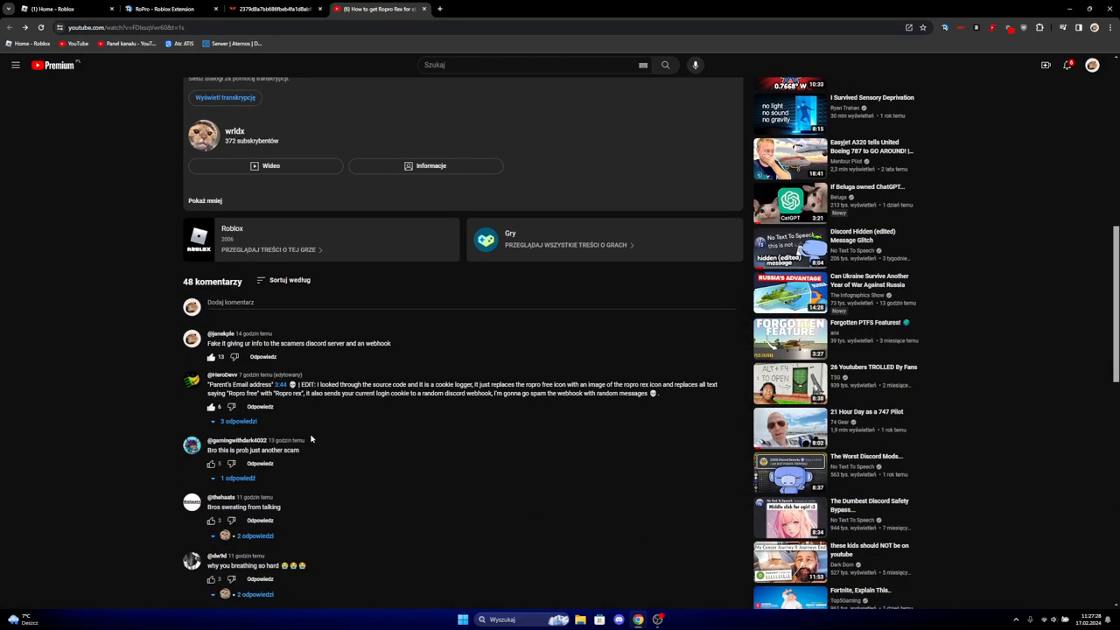
scroll("down", 3)
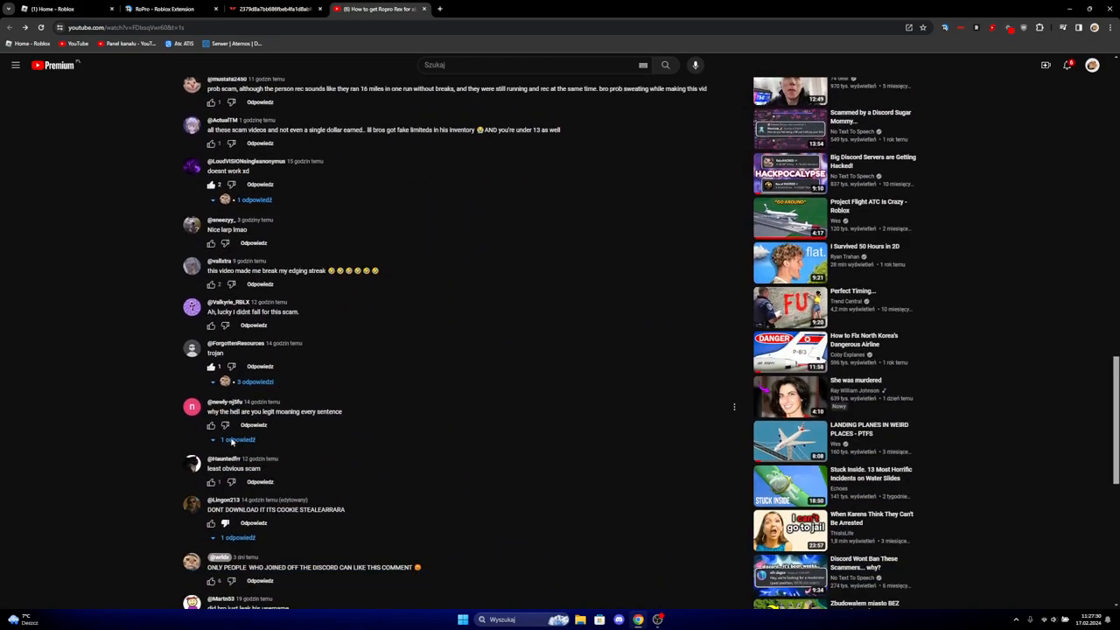
scroll("down", 3)
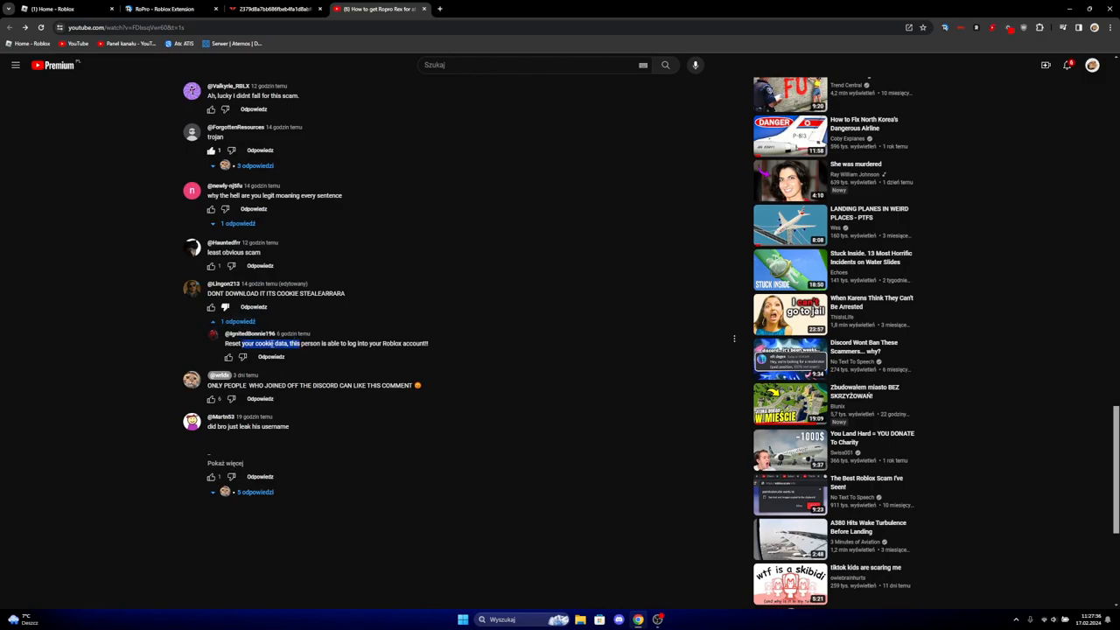
left_click_drag(245, 343, 355, 343)
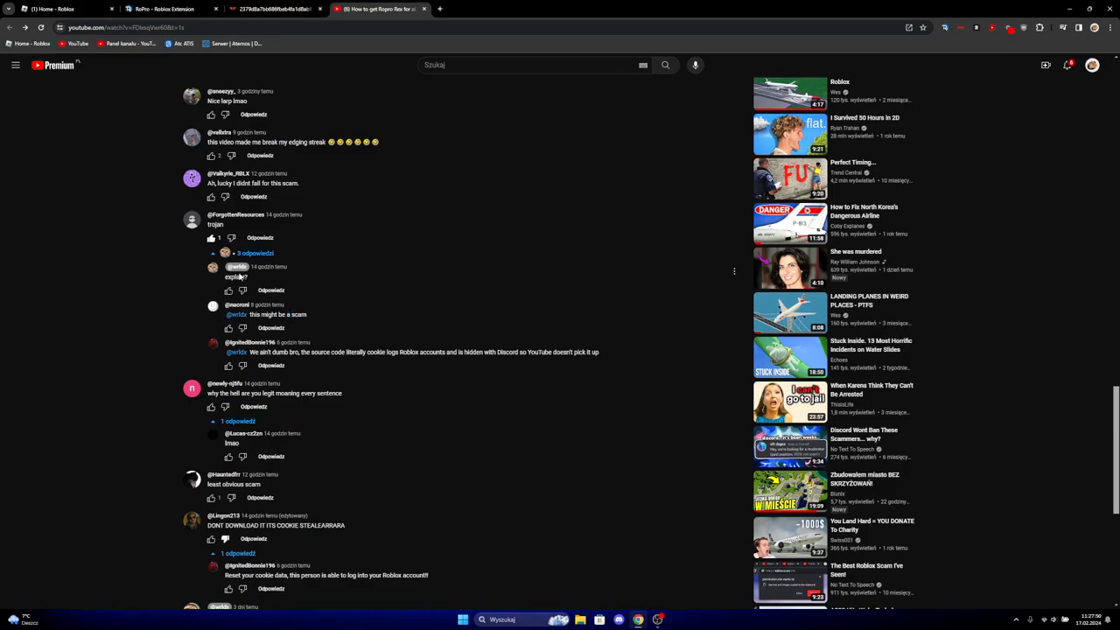
left_click(274, 9)
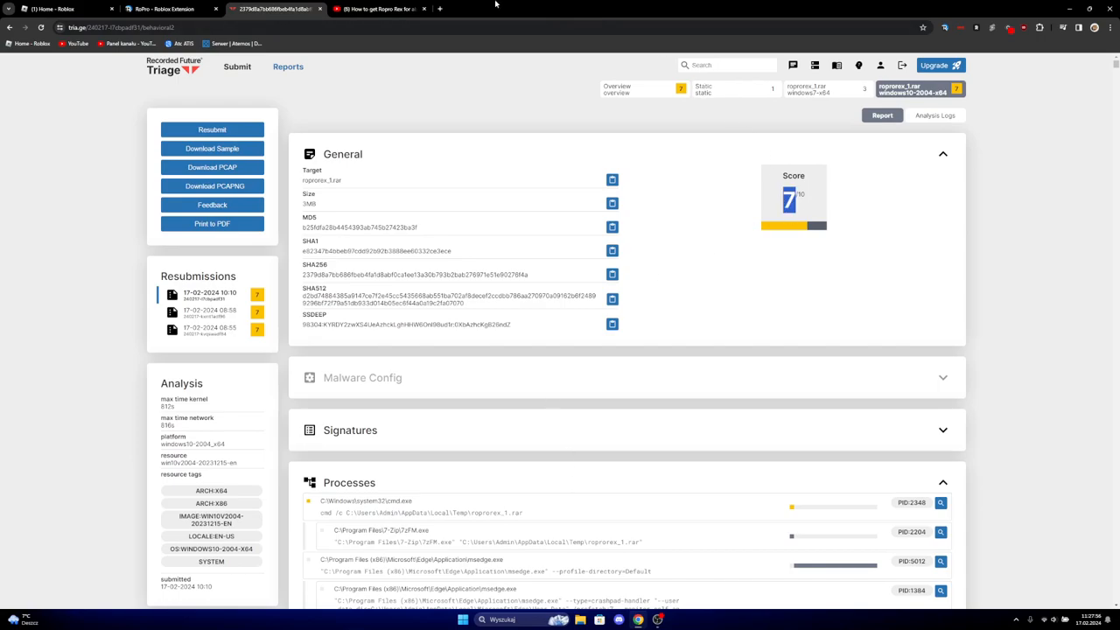
Switch back to the RoPro Rex YouTube video tab and scroll down the page
left_click(376, 9)
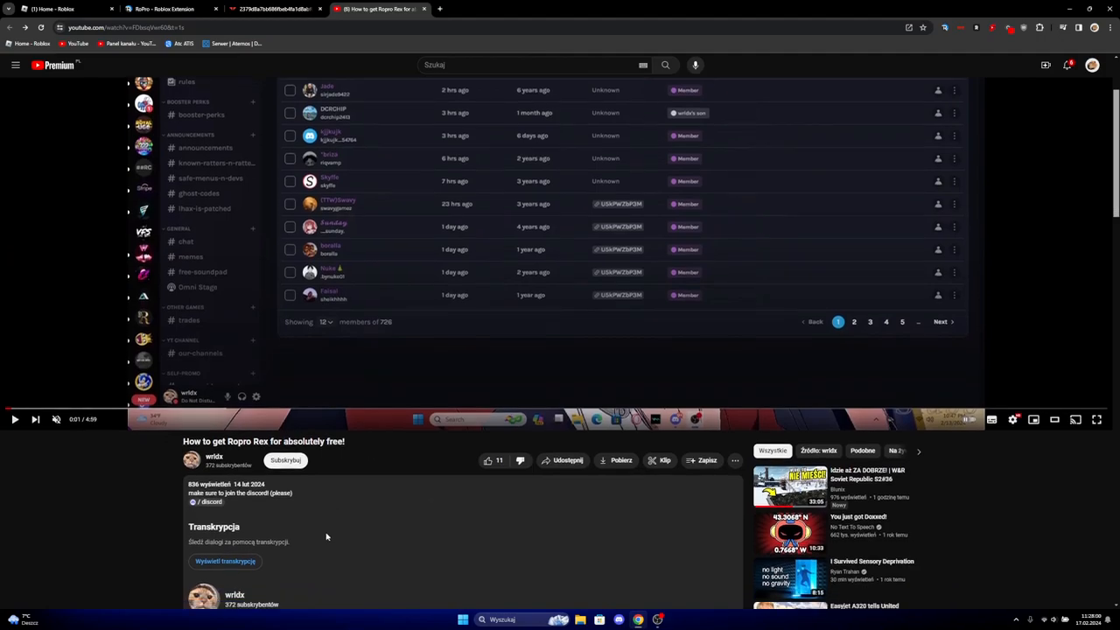
scroll("down", 3)
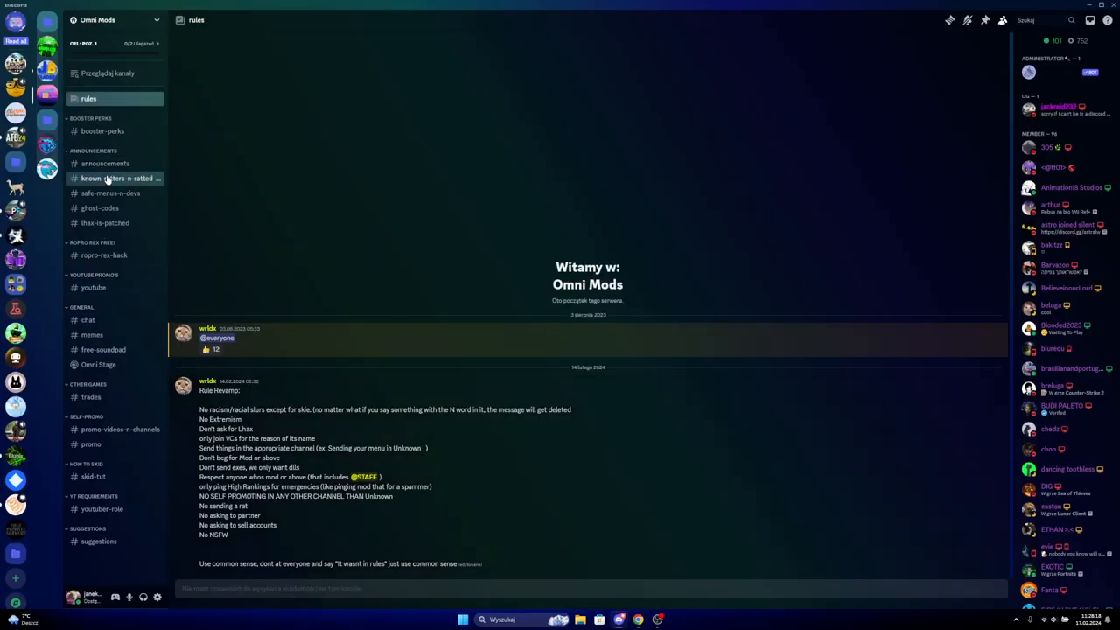
Browse #ropro-rex-hack's fake download, then scroll through the Omni Mods #chat messages
left_click(103, 255)
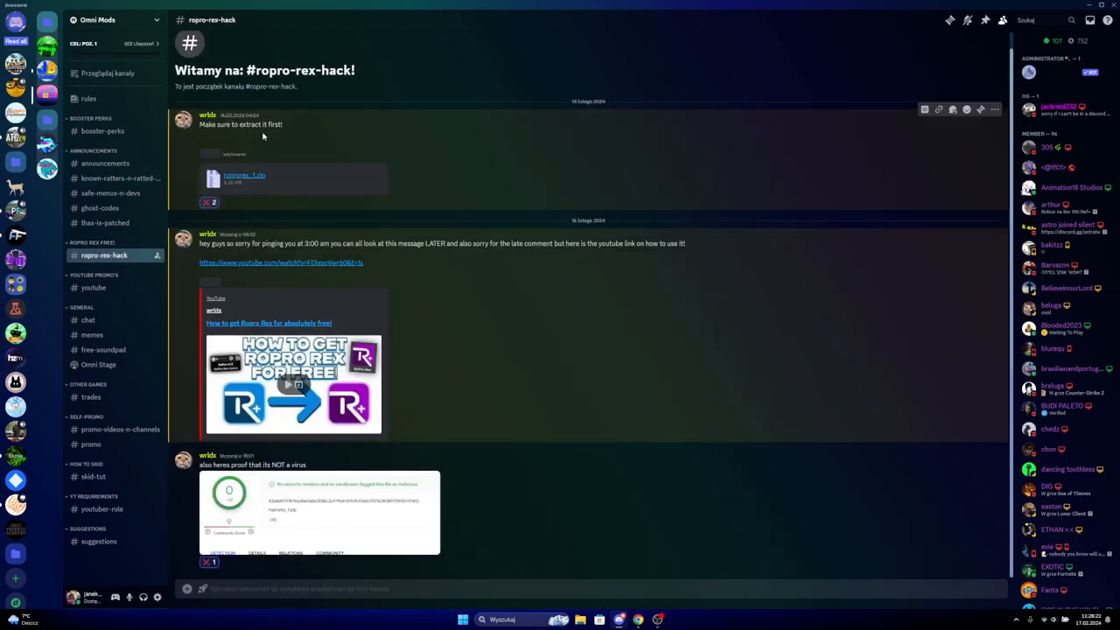
left_click(208, 115)
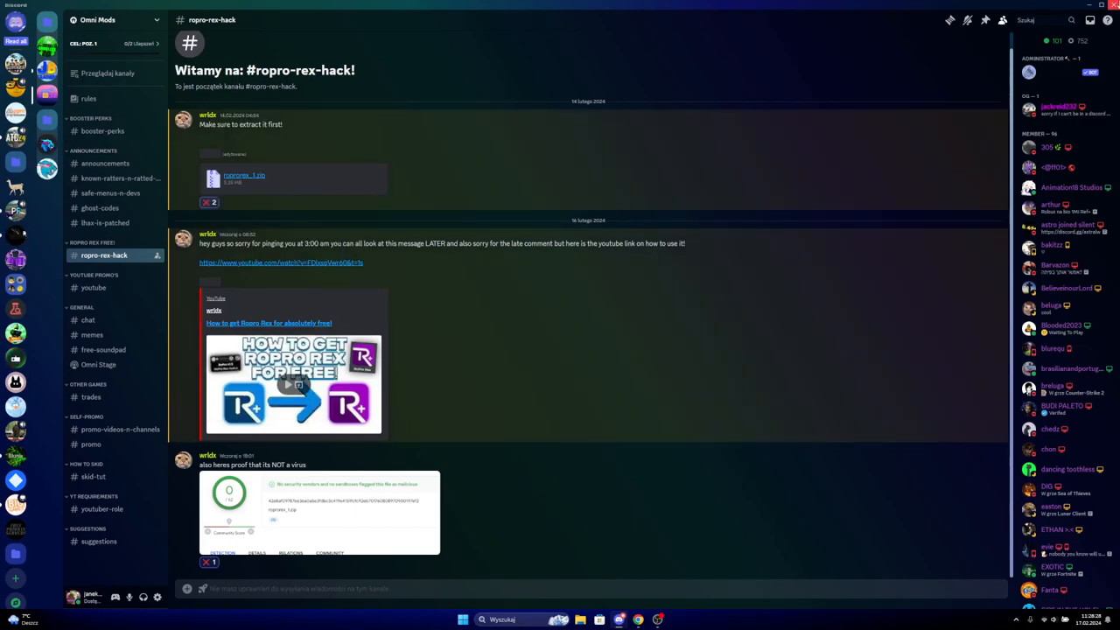
mouse_move(103, 327)
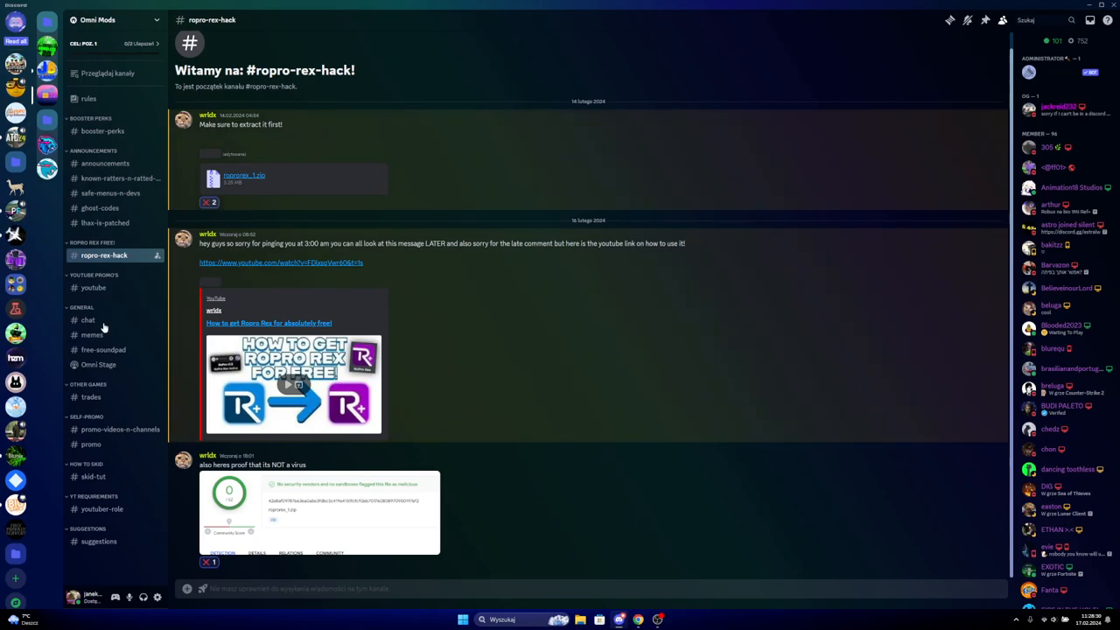
left_click(87, 320)
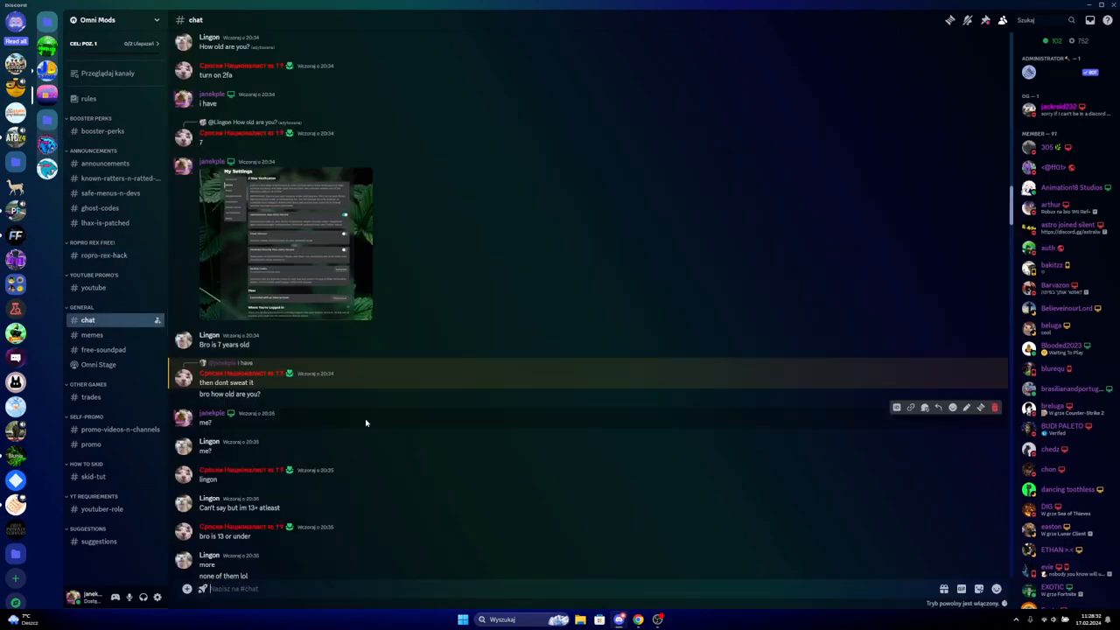
scroll("down", 3)
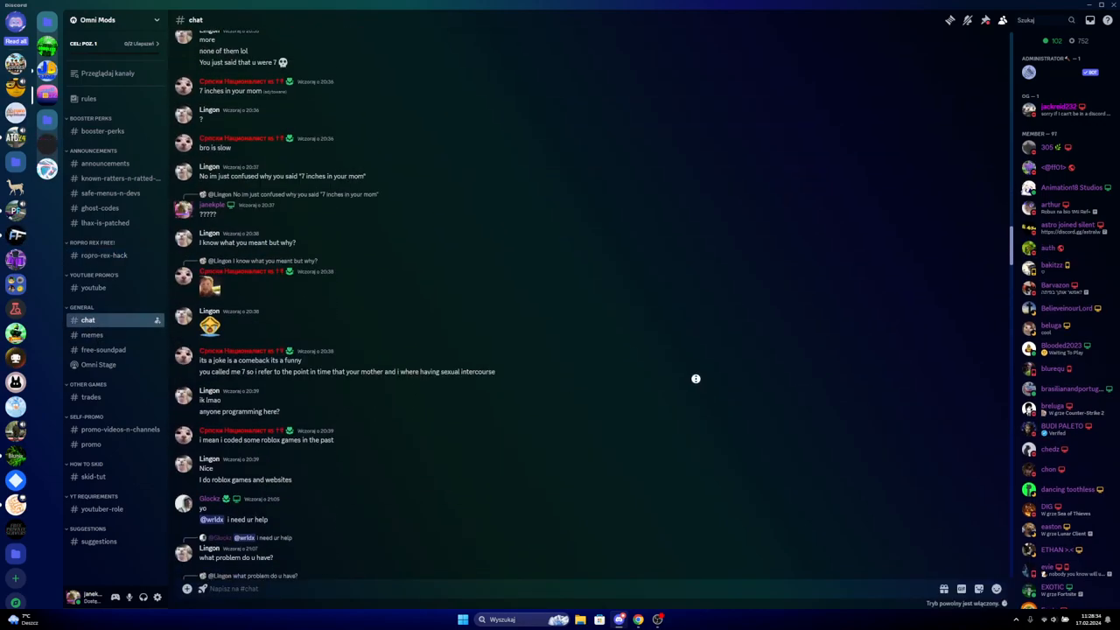
scroll("down", 3)
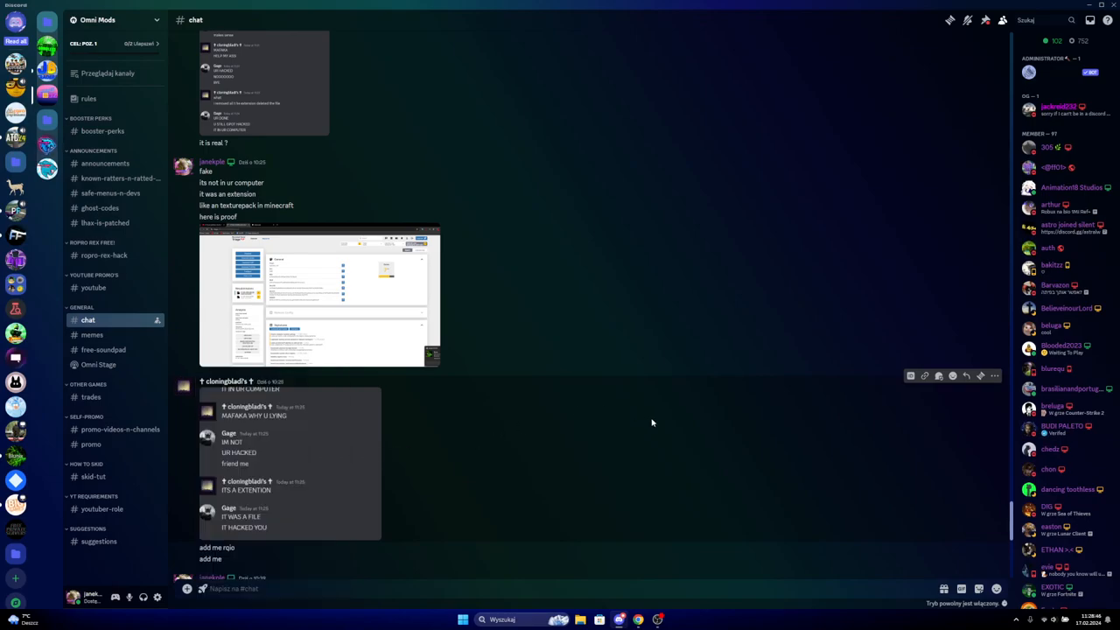
scroll("down", 3)
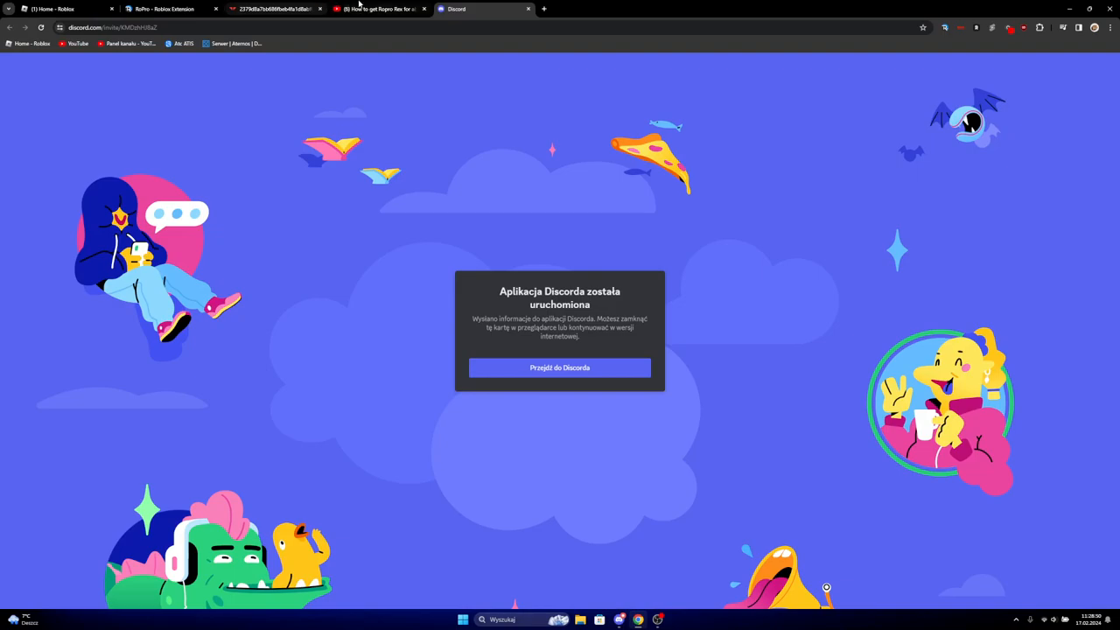
Switch to the 'How to get Ropro Rex for absolutely free!' tab and scroll to its comments
left_click(377, 8)
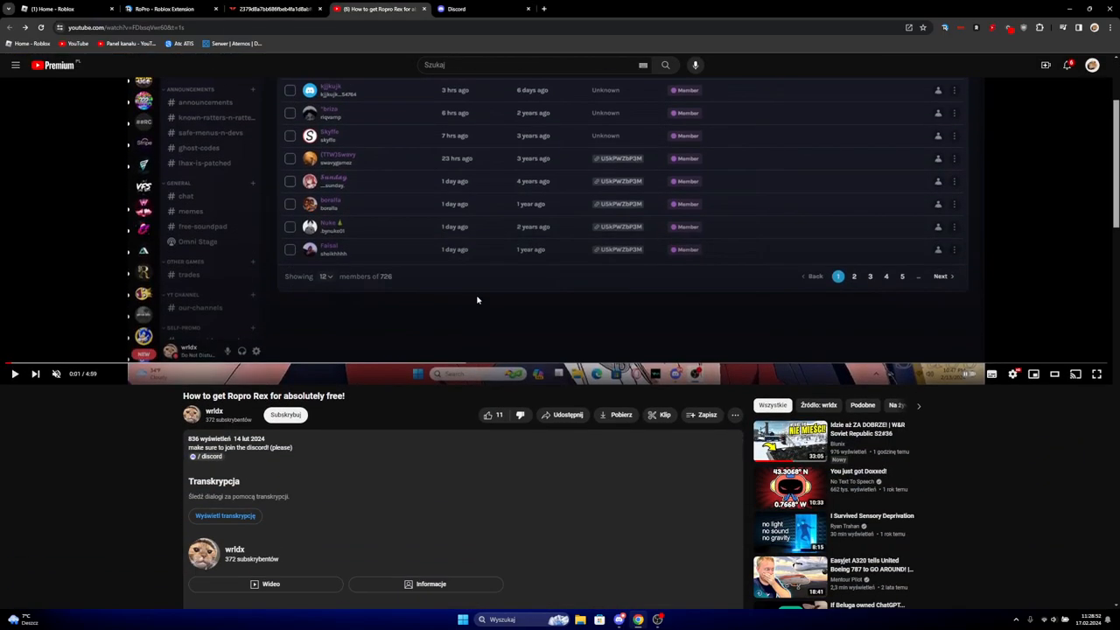
scroll("down", 3)
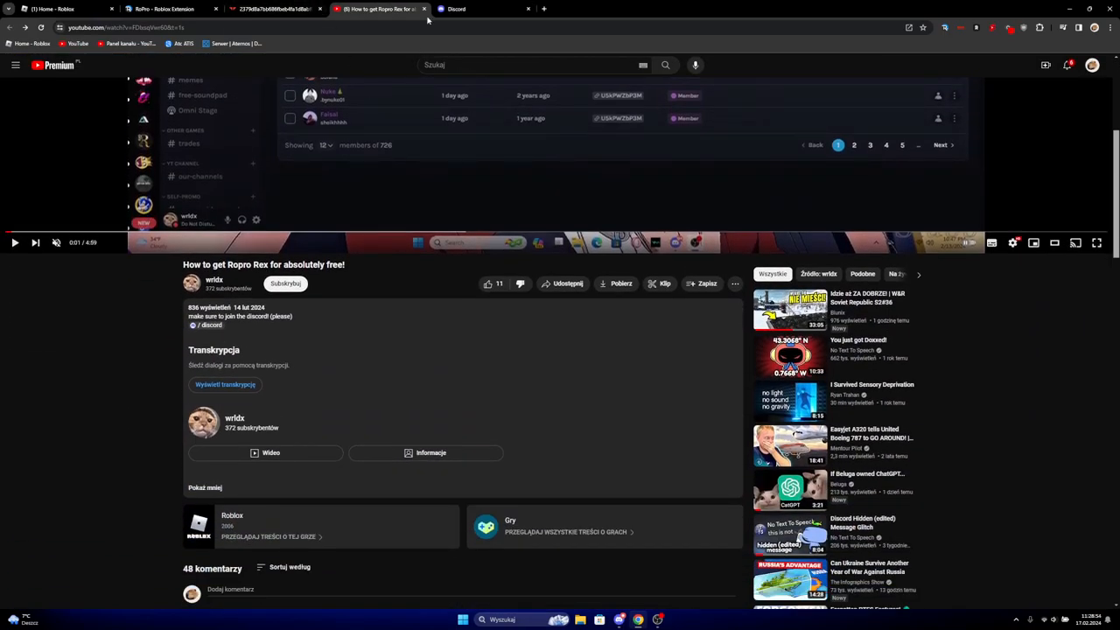